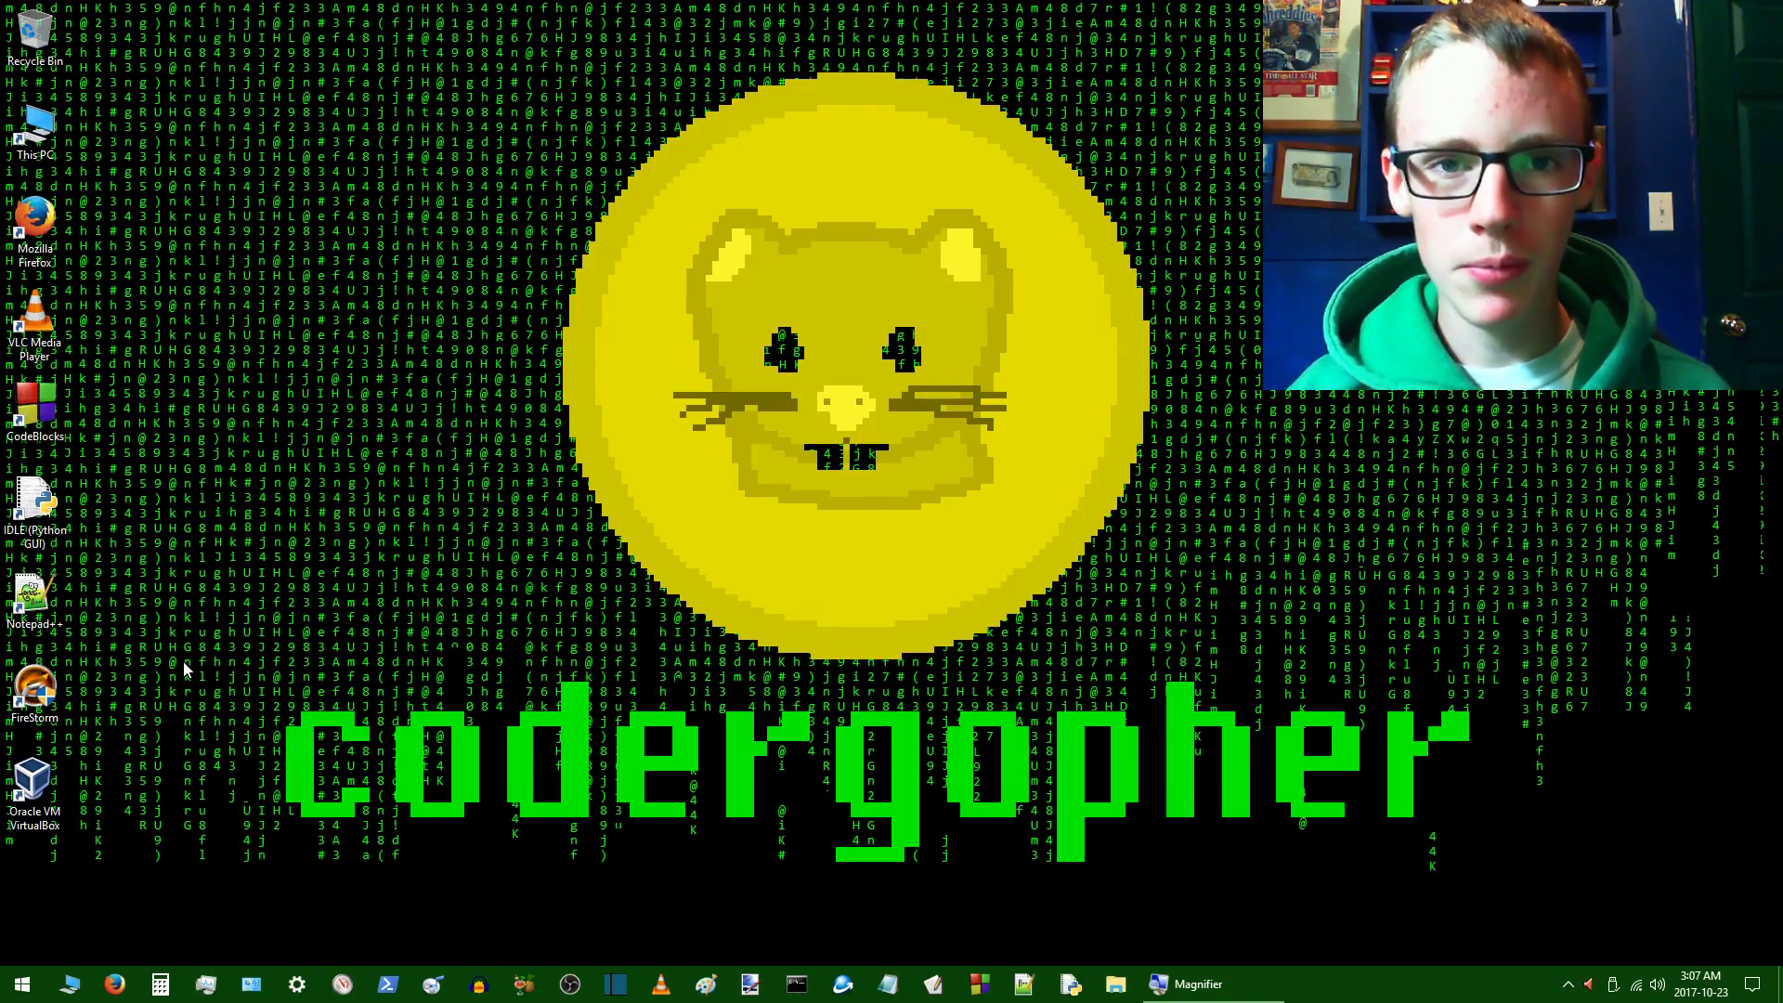
pyautogui.moveTo(178, 665)
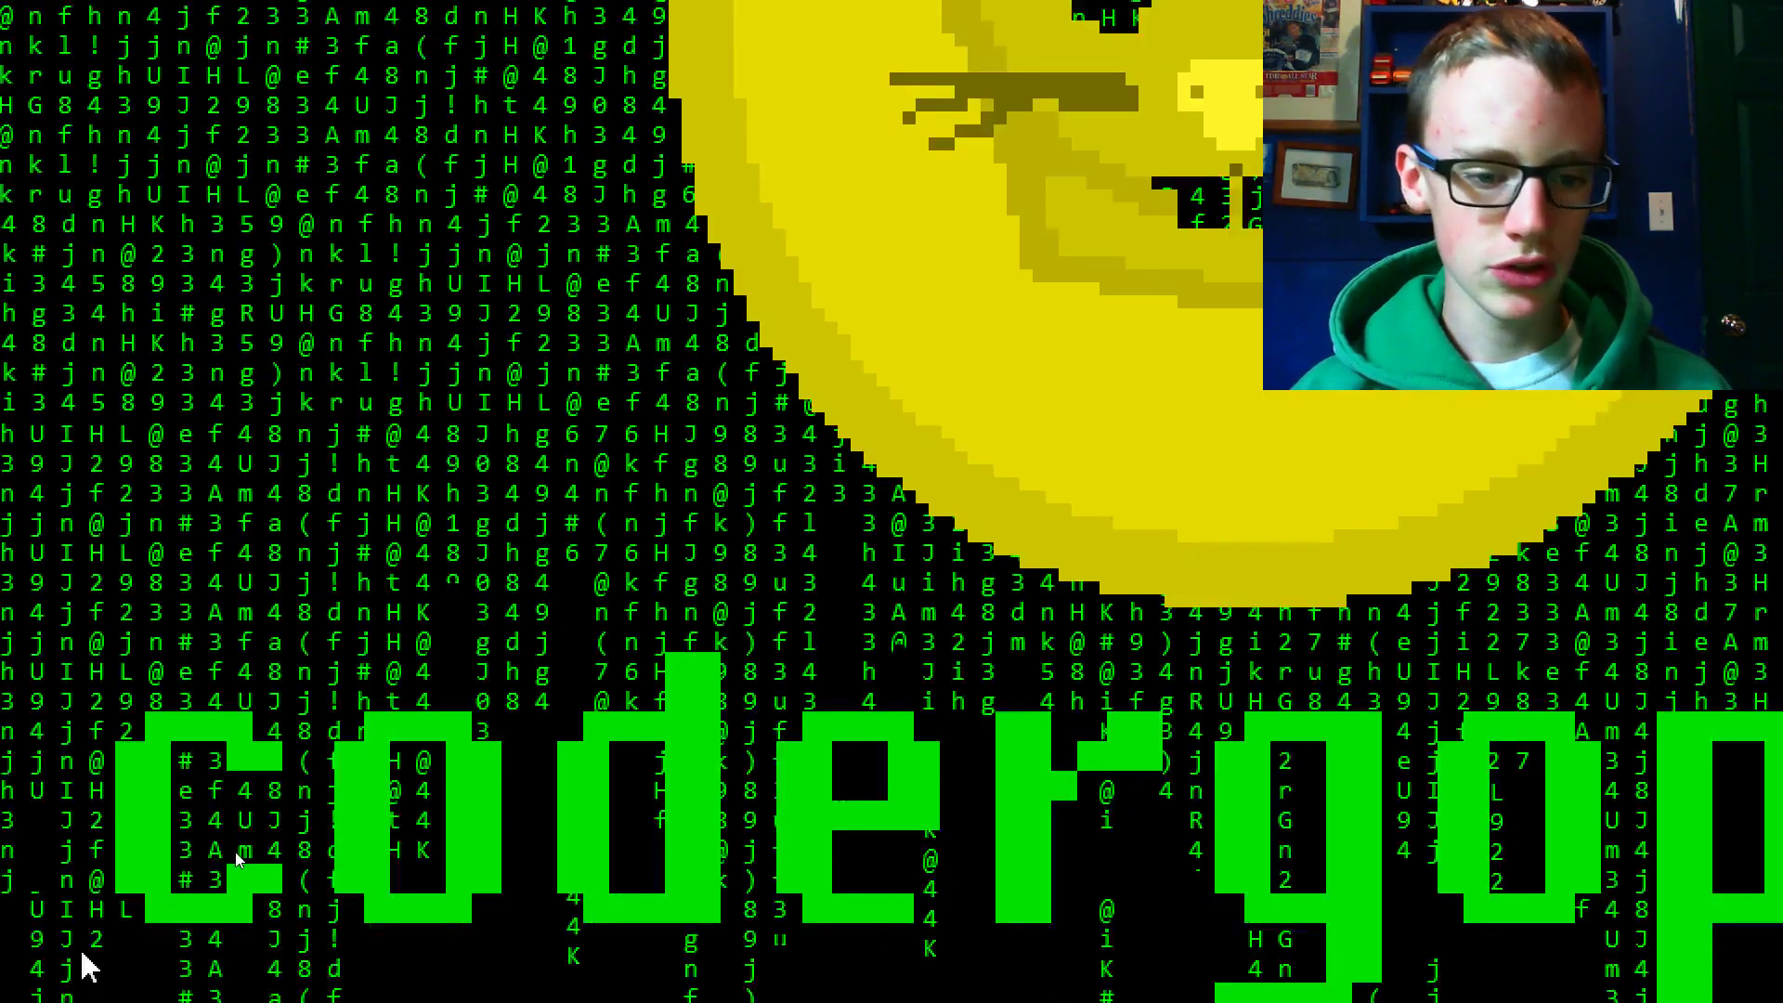
# Launch Command Prompt as administrator from the Windows System group in Start.
pyautogui.click(43, 966)
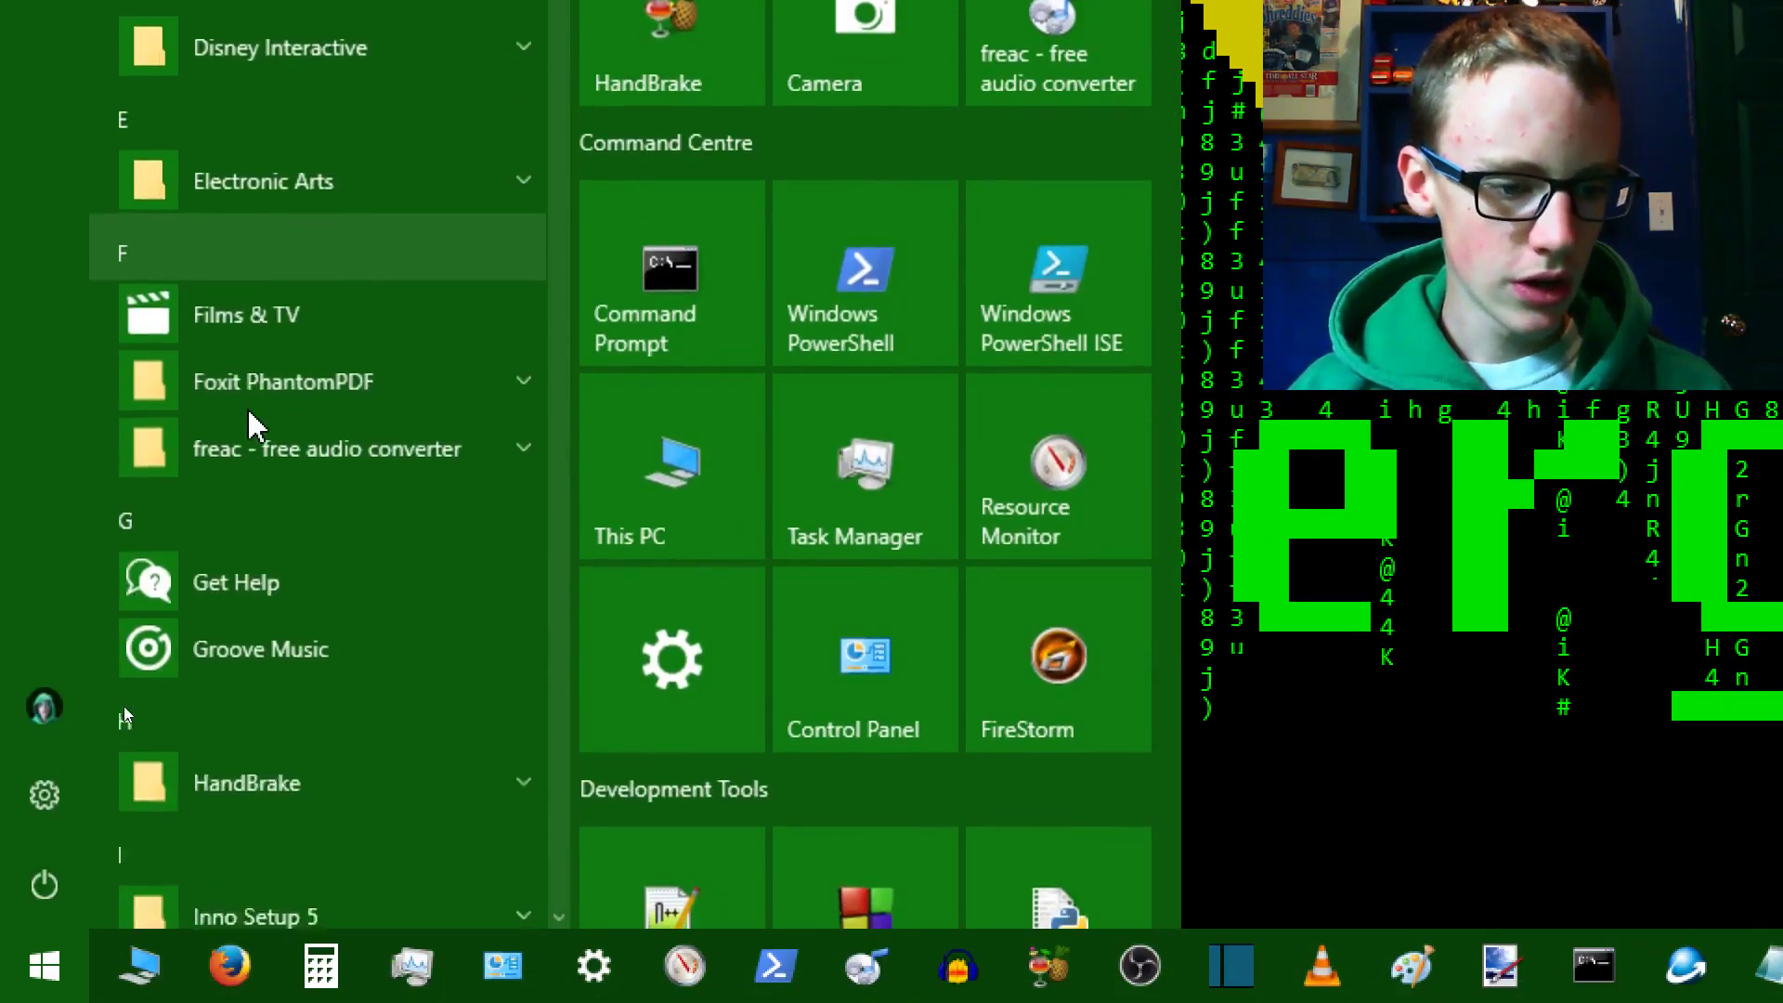
pyautogui.scroll(-3)
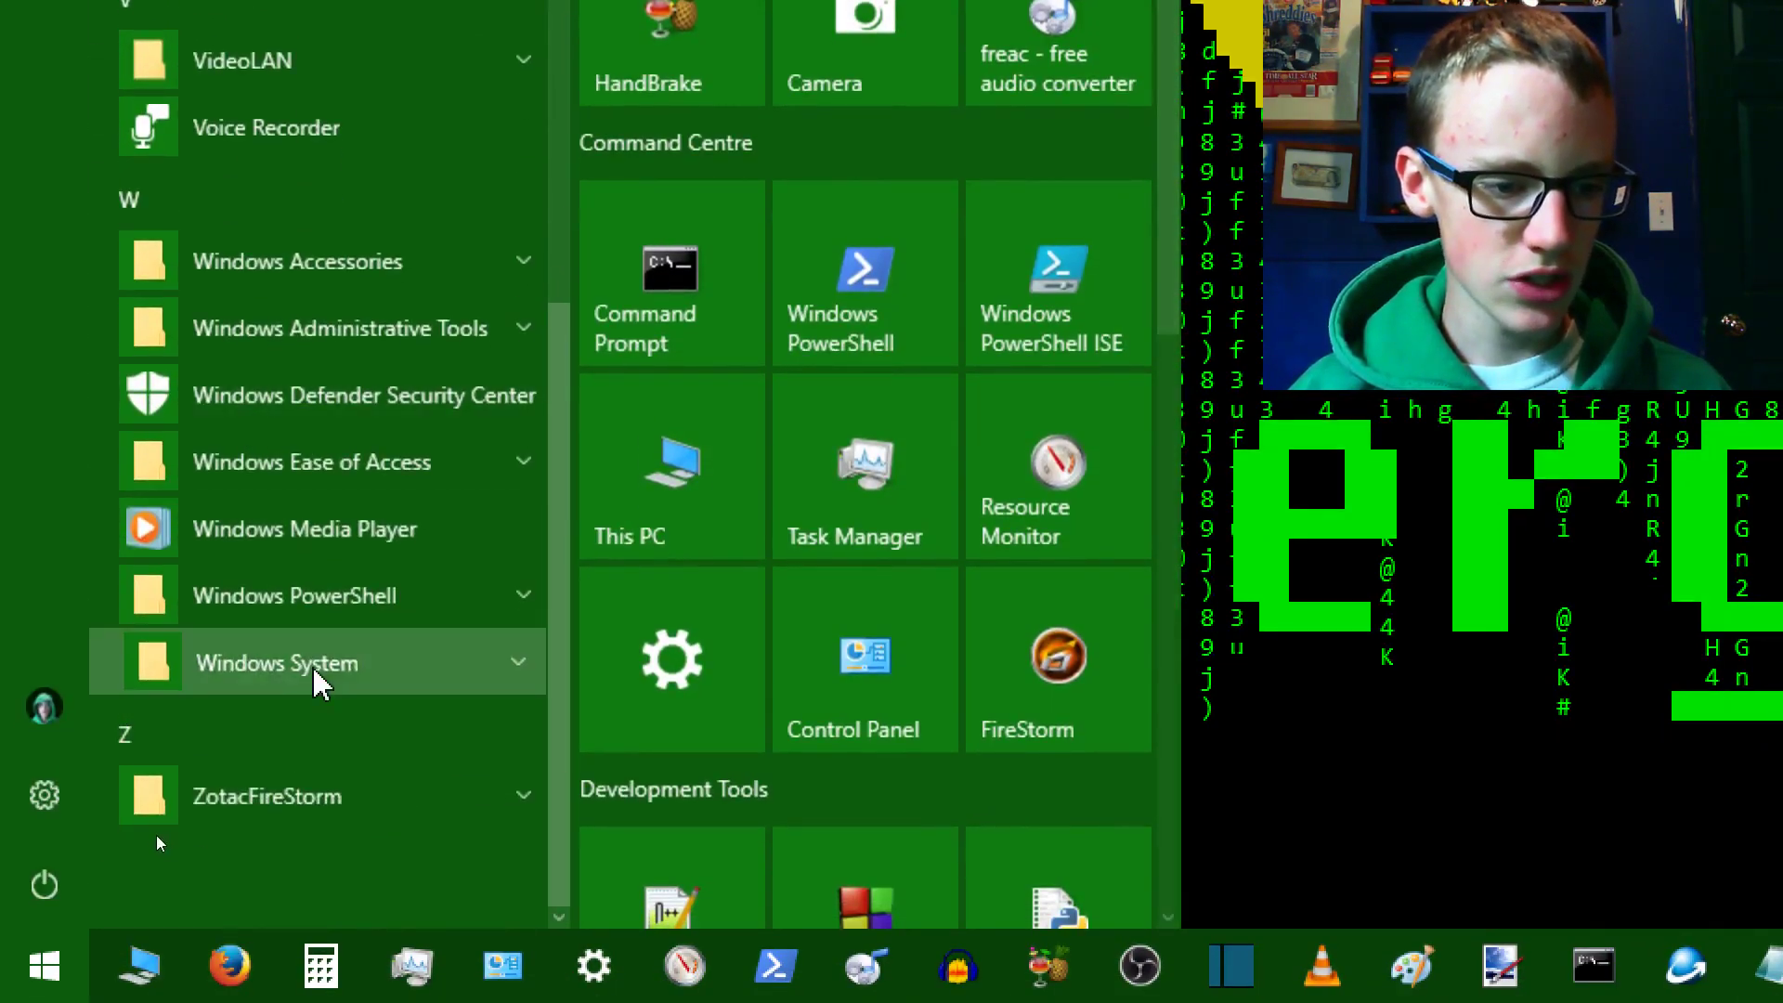
pyautogui.click(275, 663)
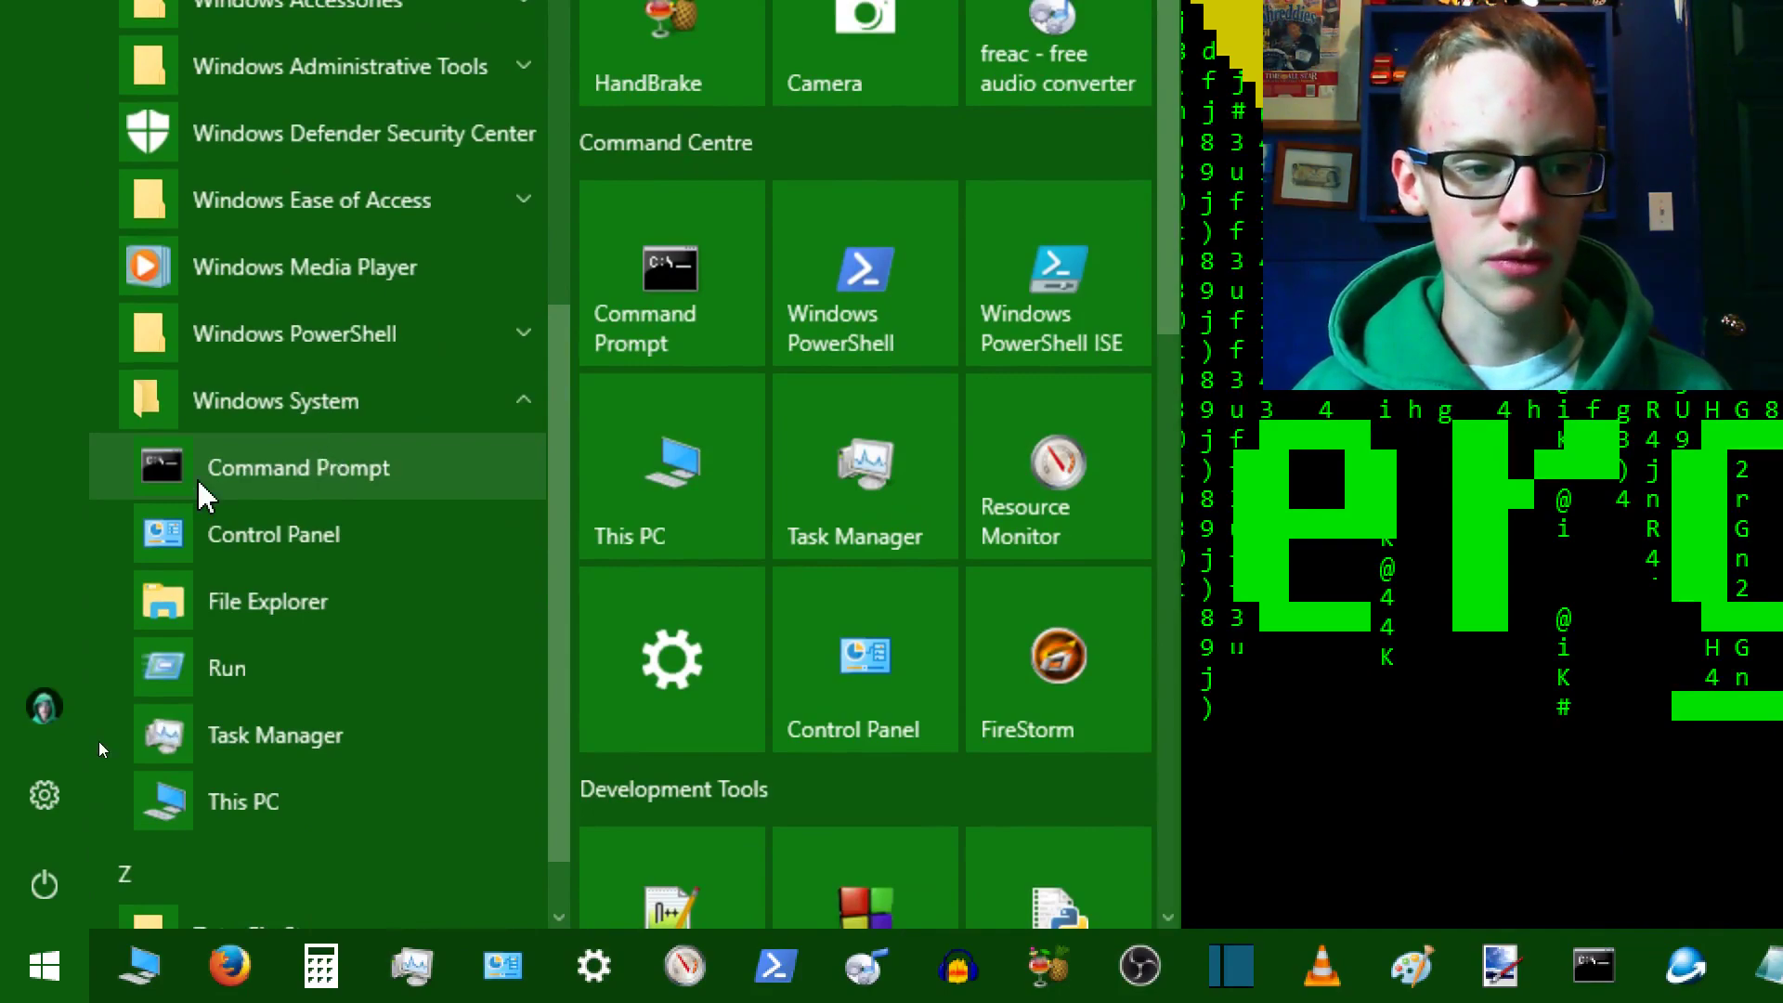
pyautogui.rightClick(297, 467)
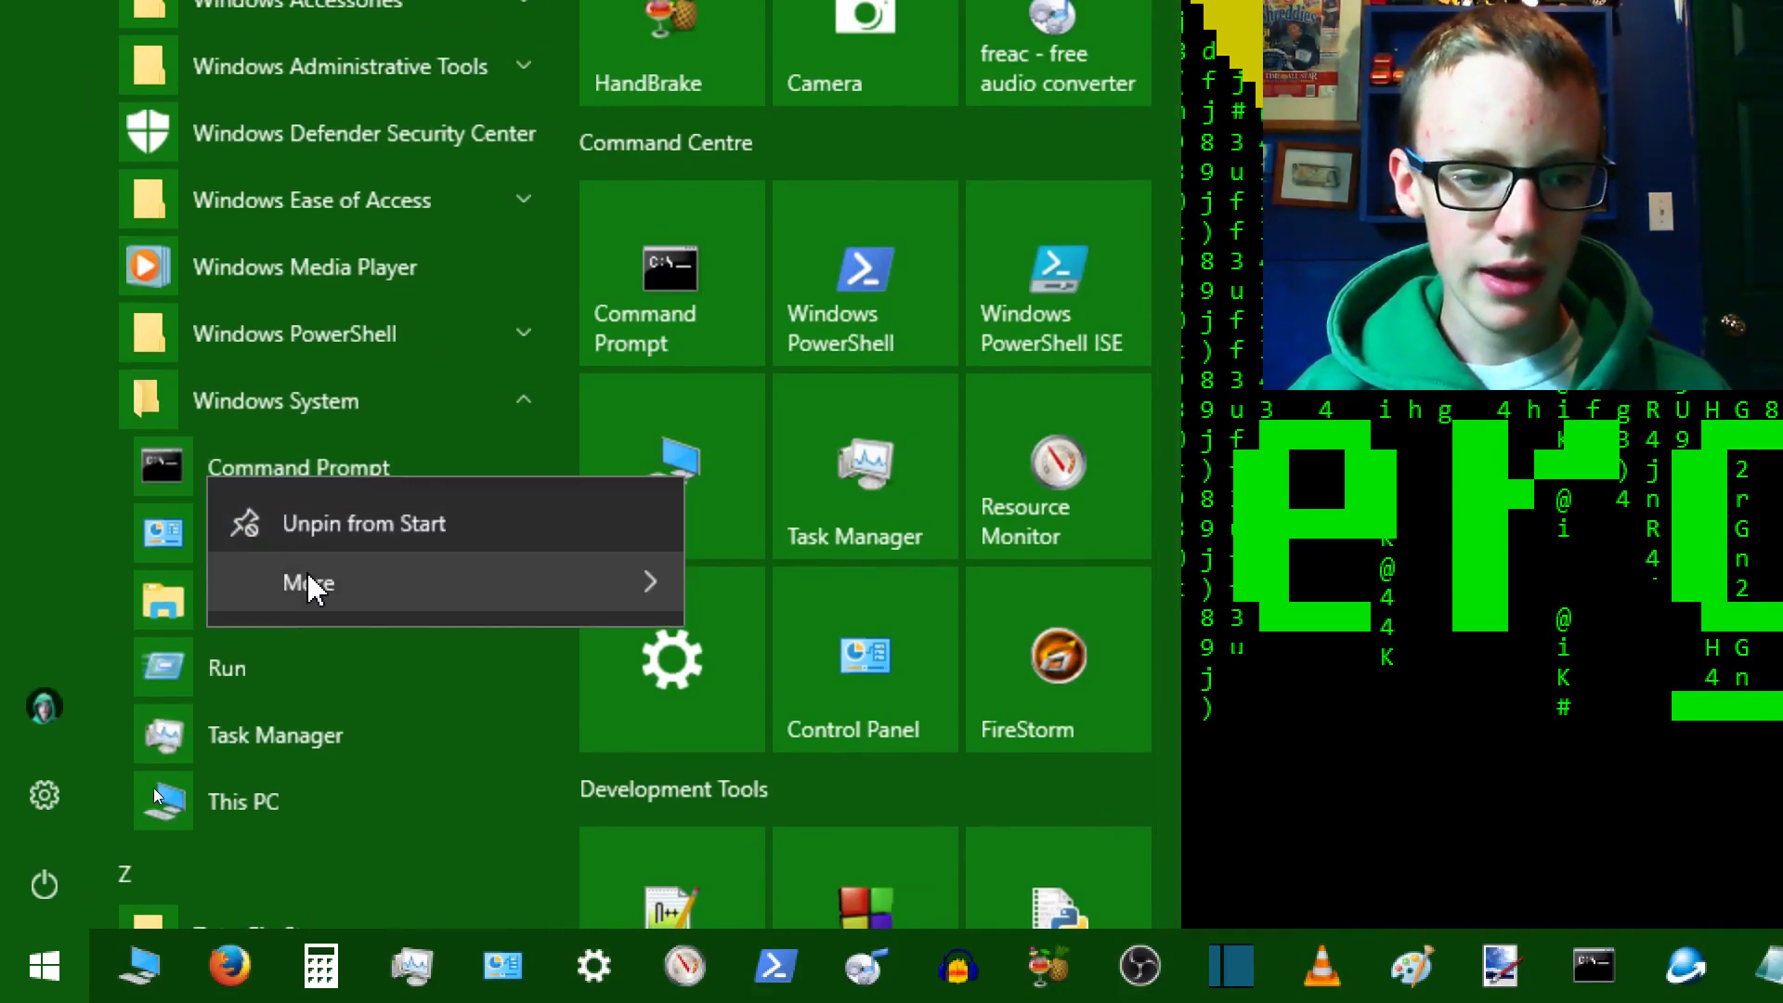
pyautogui.click(309, 582)
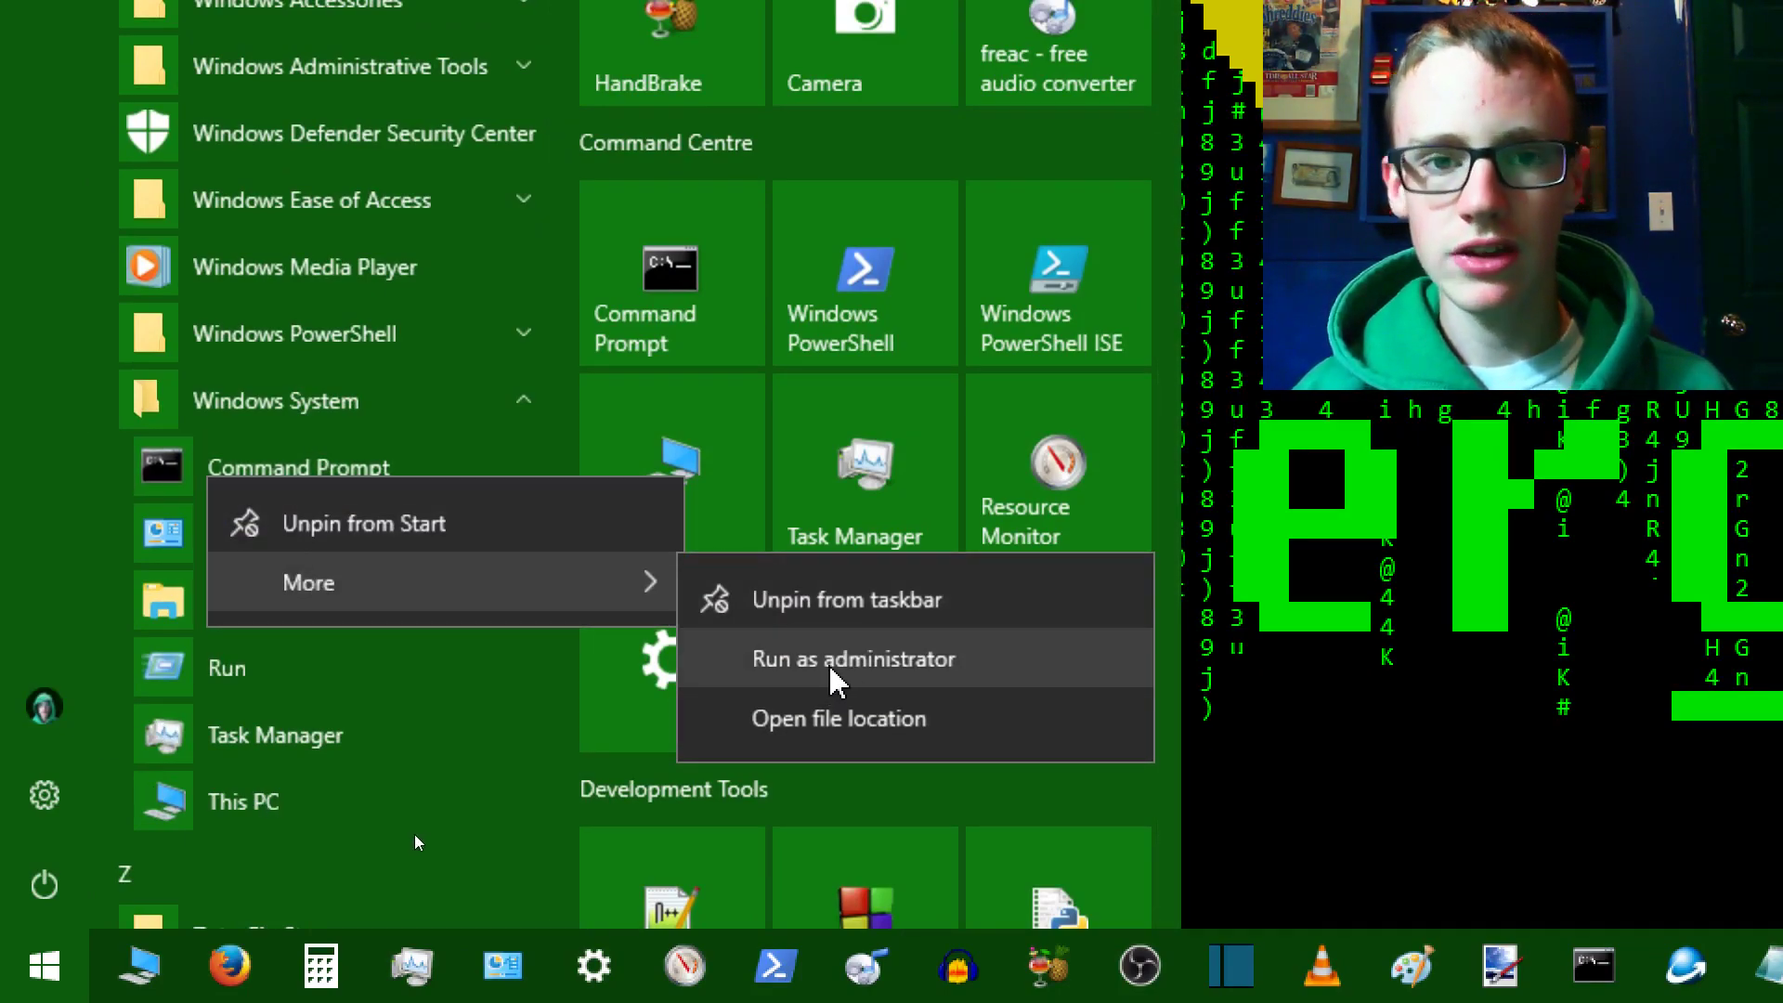
pyautogui.click(853, 658)
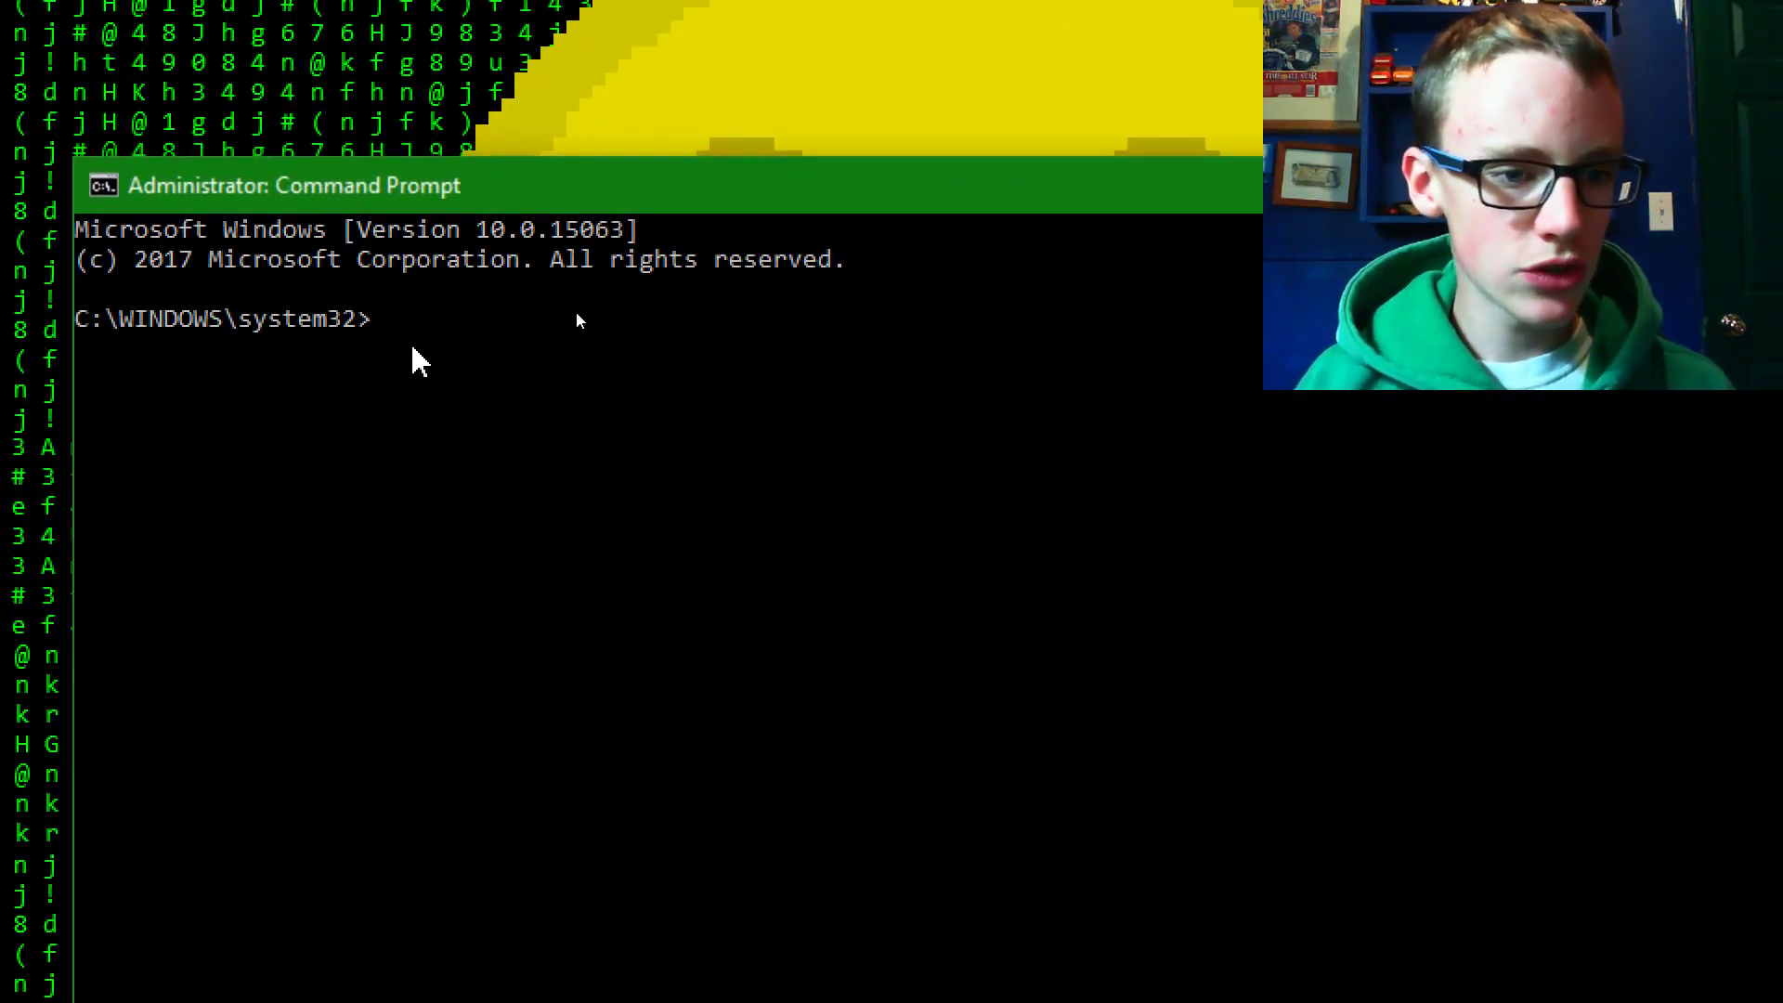
# Change to C:\ and run where python.exe, locating Python at C:\Python34\python.exe.
pyautogui.write('color')
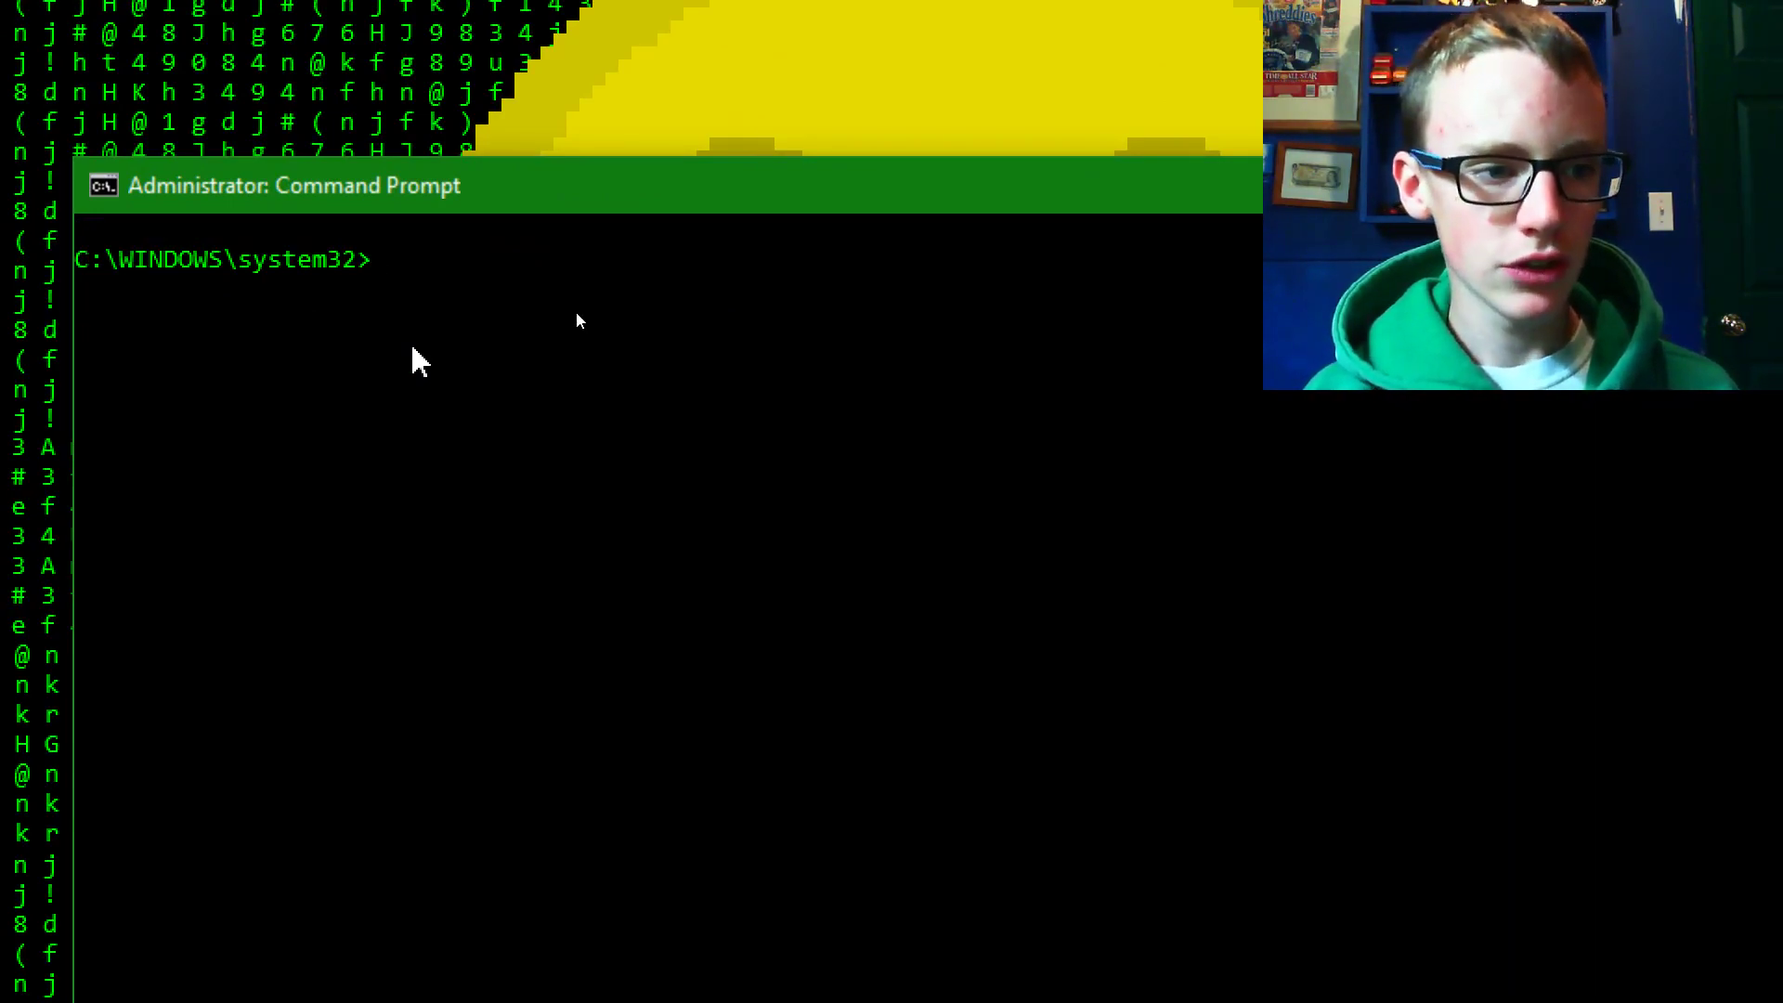
pyautogui.write('cd C:\\')
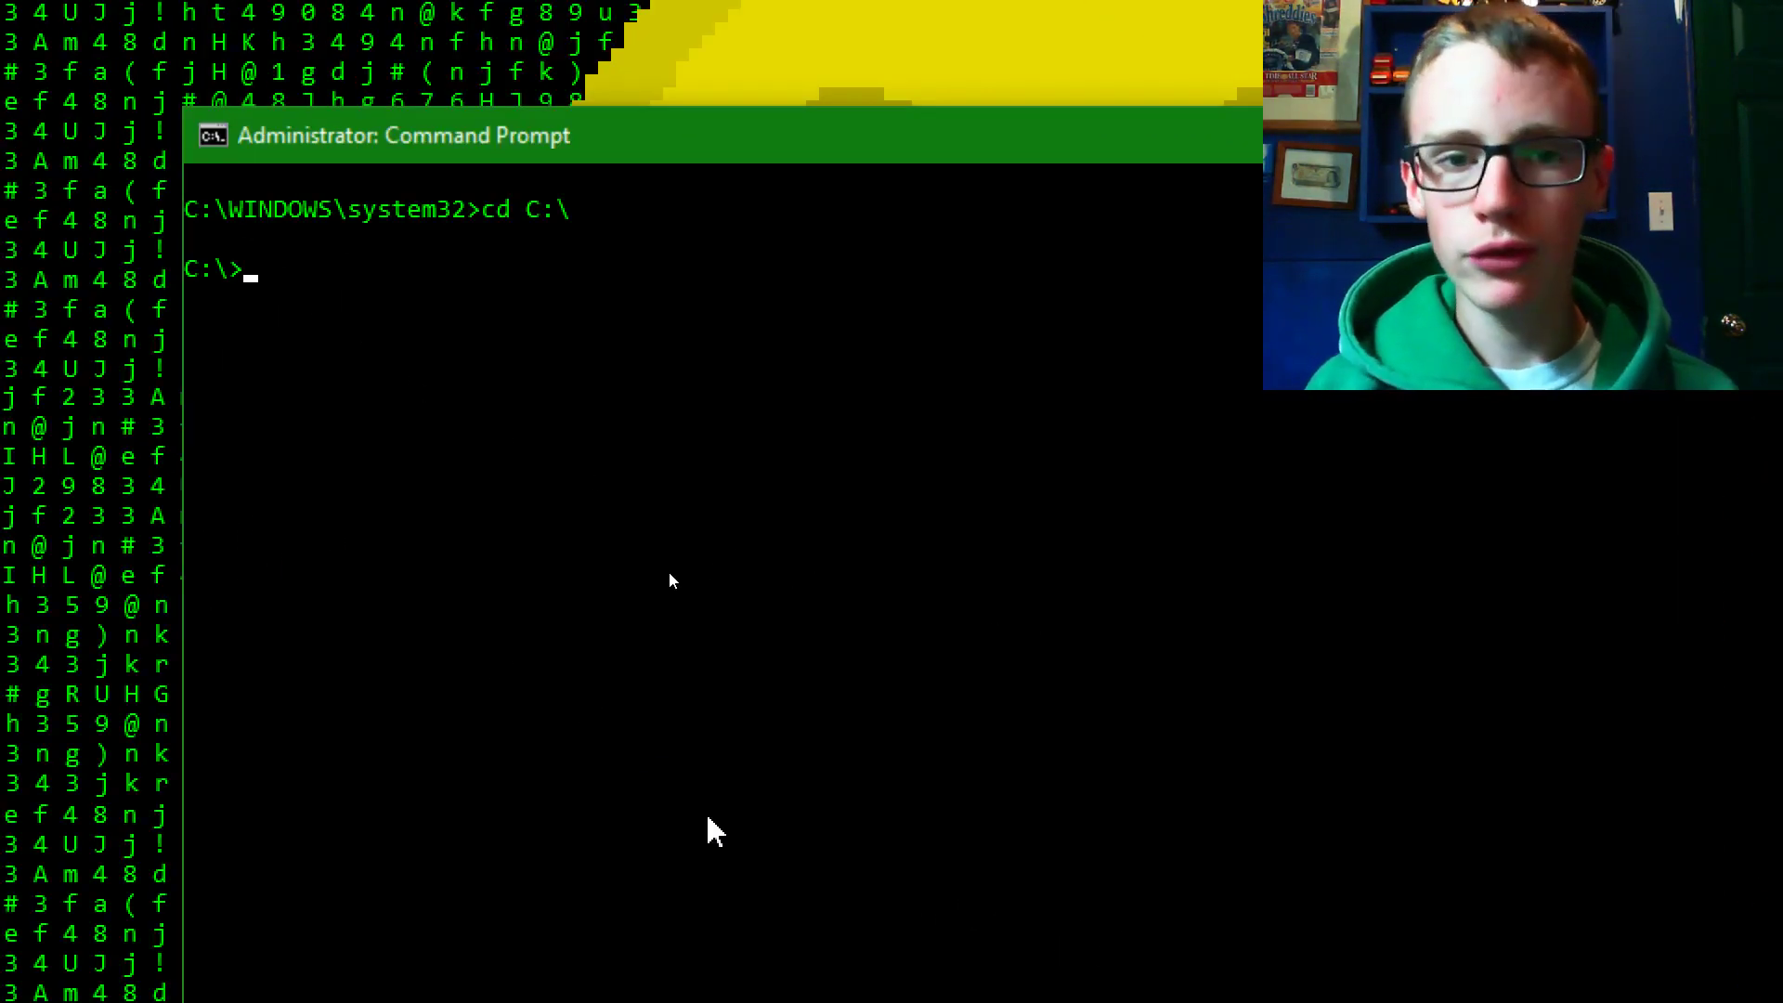
pyautogui.write('where pytho')
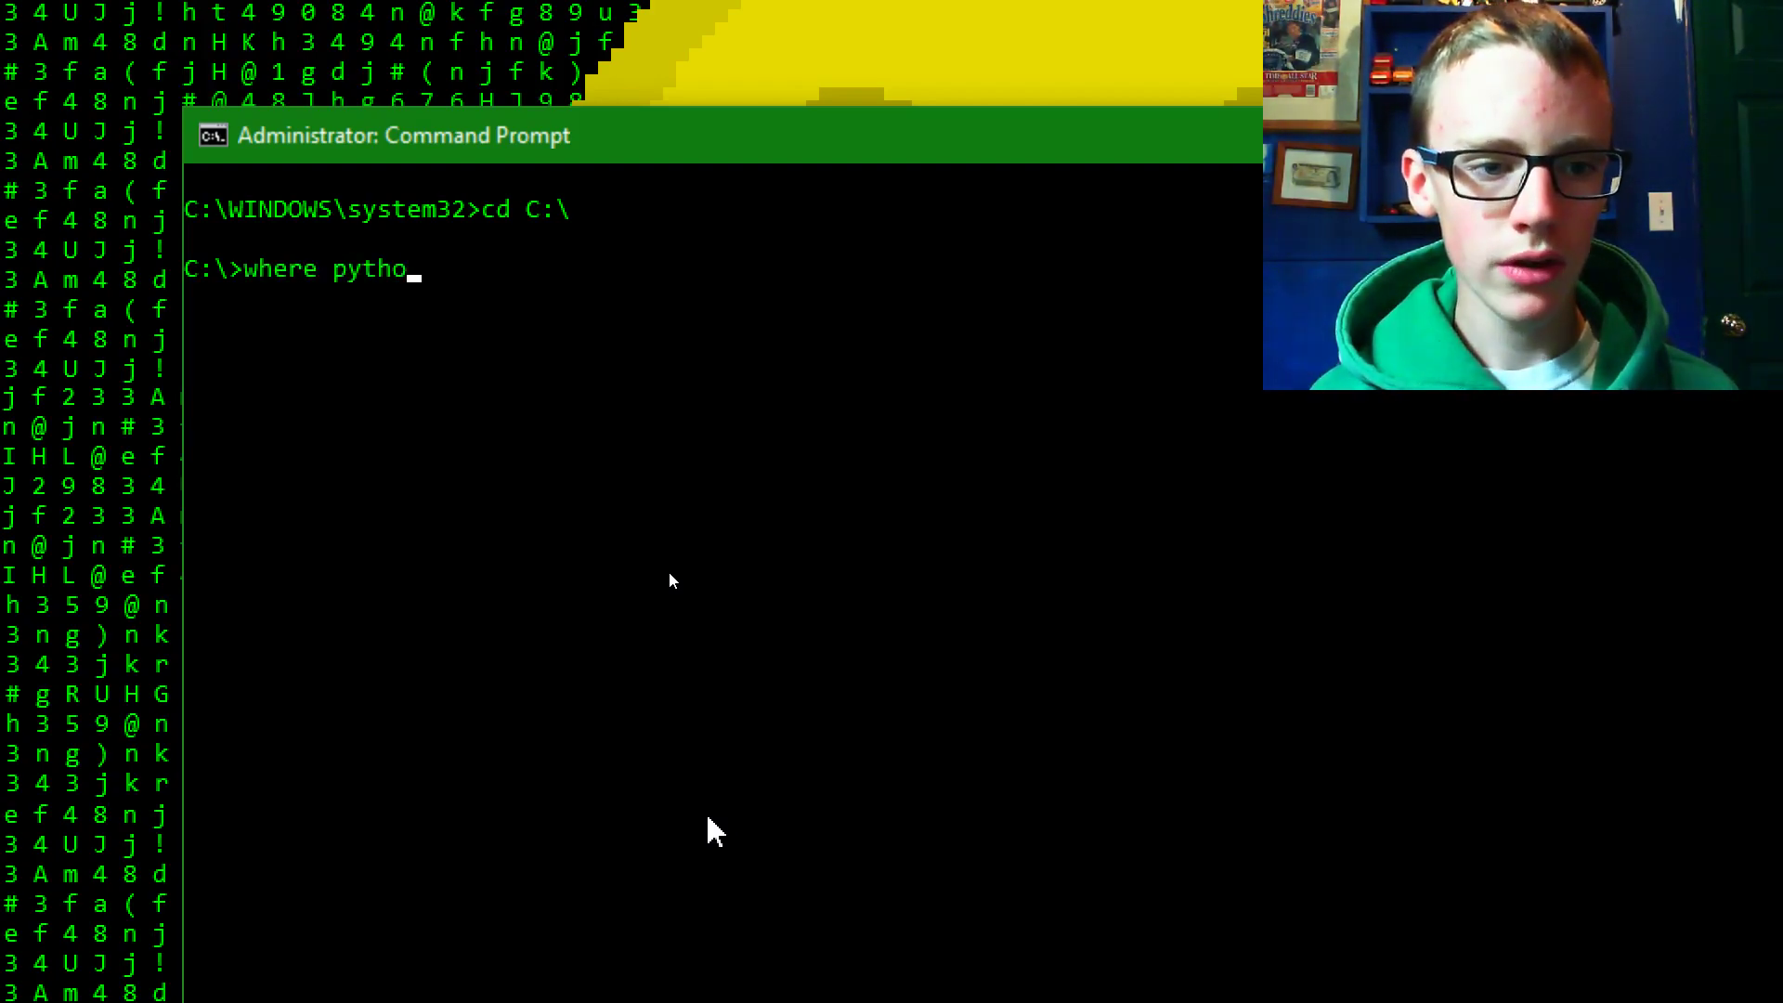
pyautogui.write('n.exe')
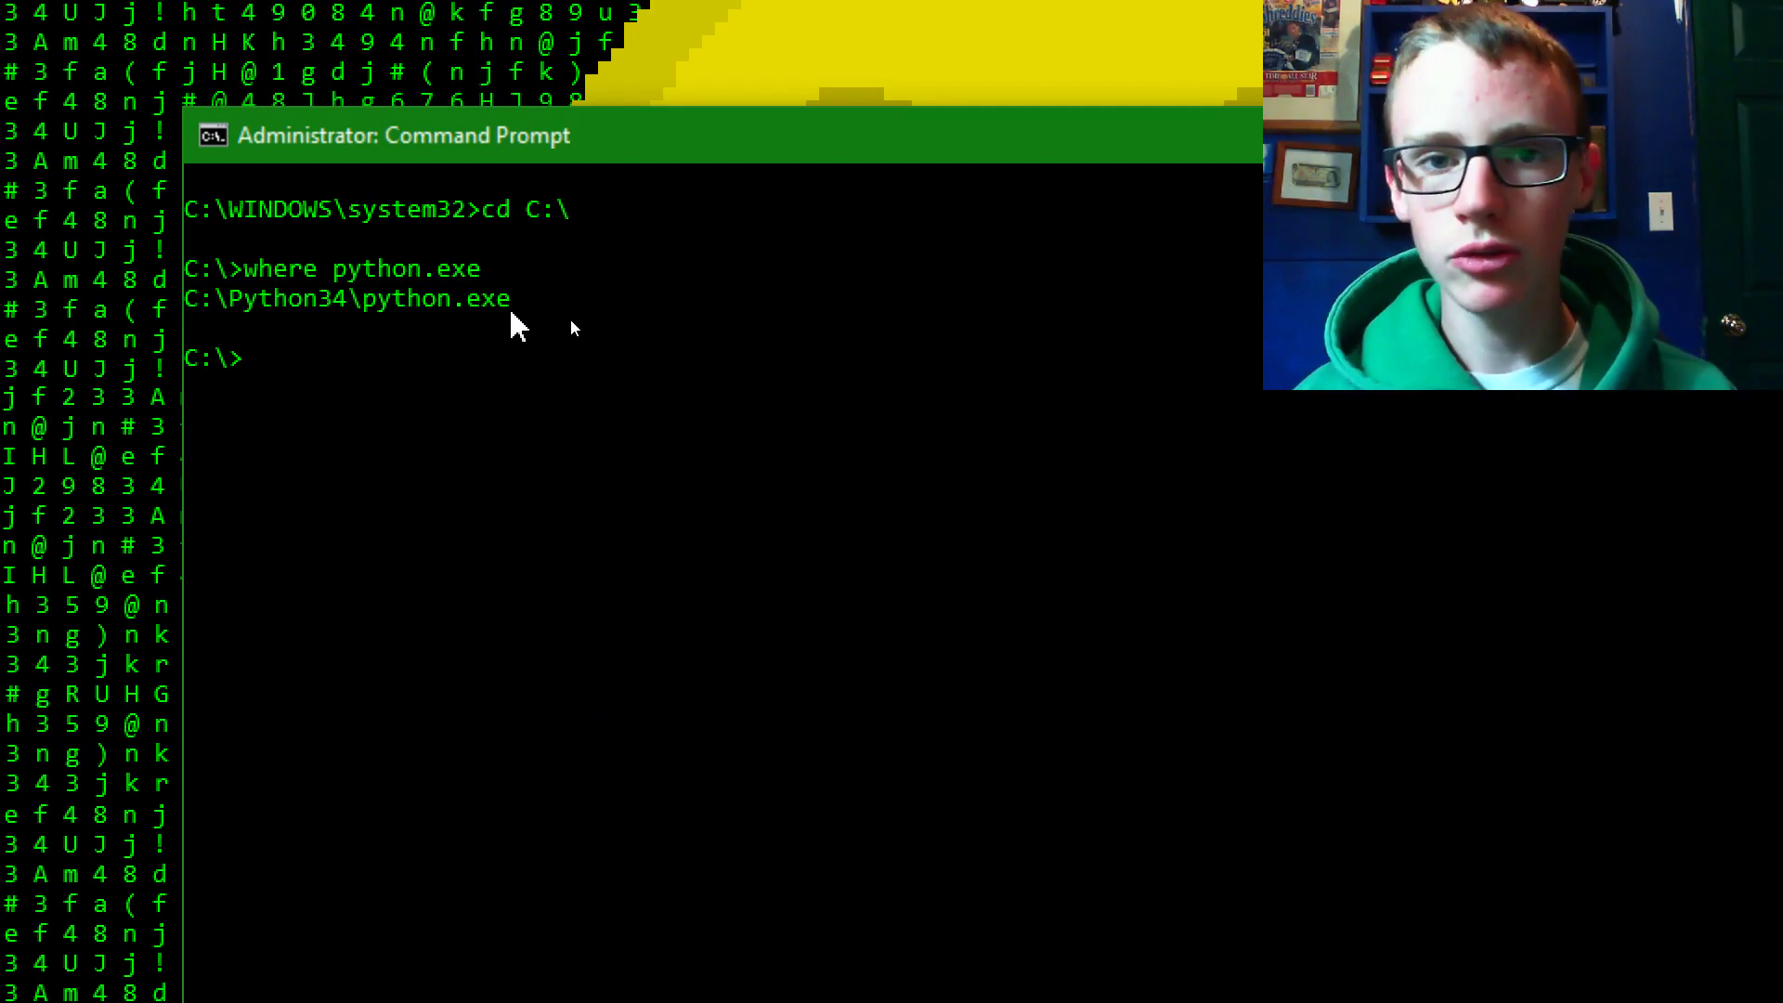
pyautogui.moveTo(330, 338)
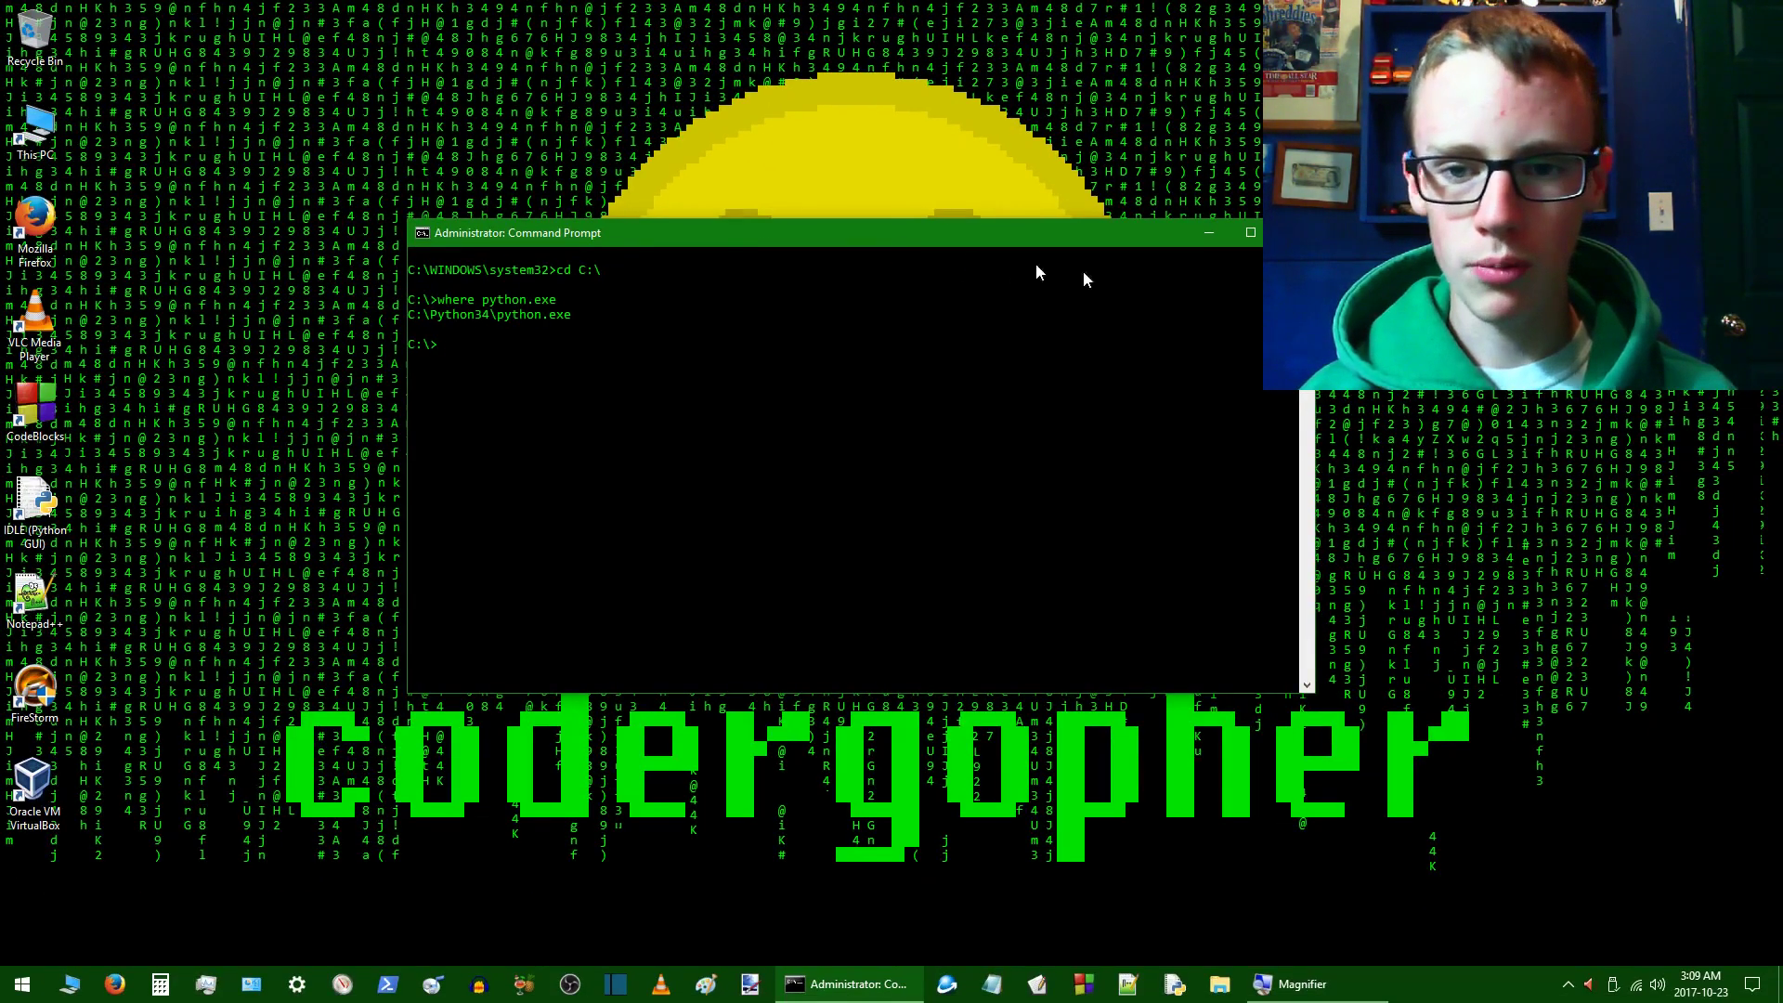
# Minimize Command Prompt and enter regedit in the Win+R Run dialog.
pyautogui.click(1208, 234)
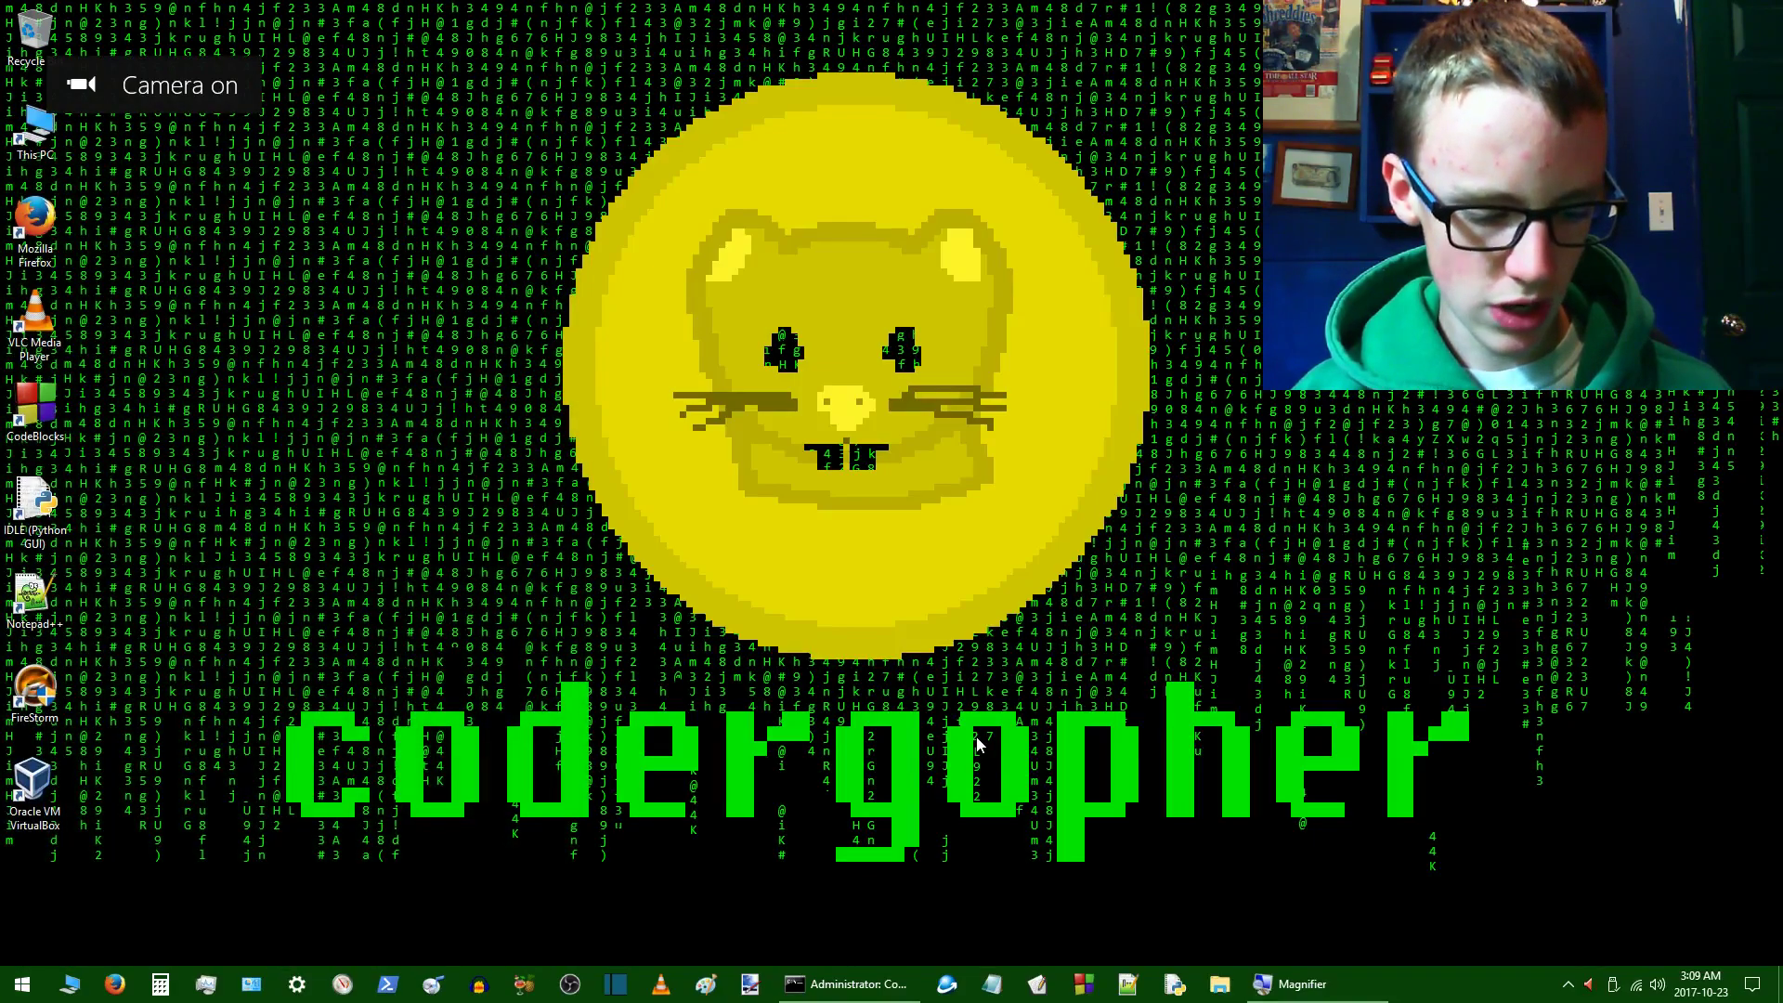
pyautogui.press('win+r')
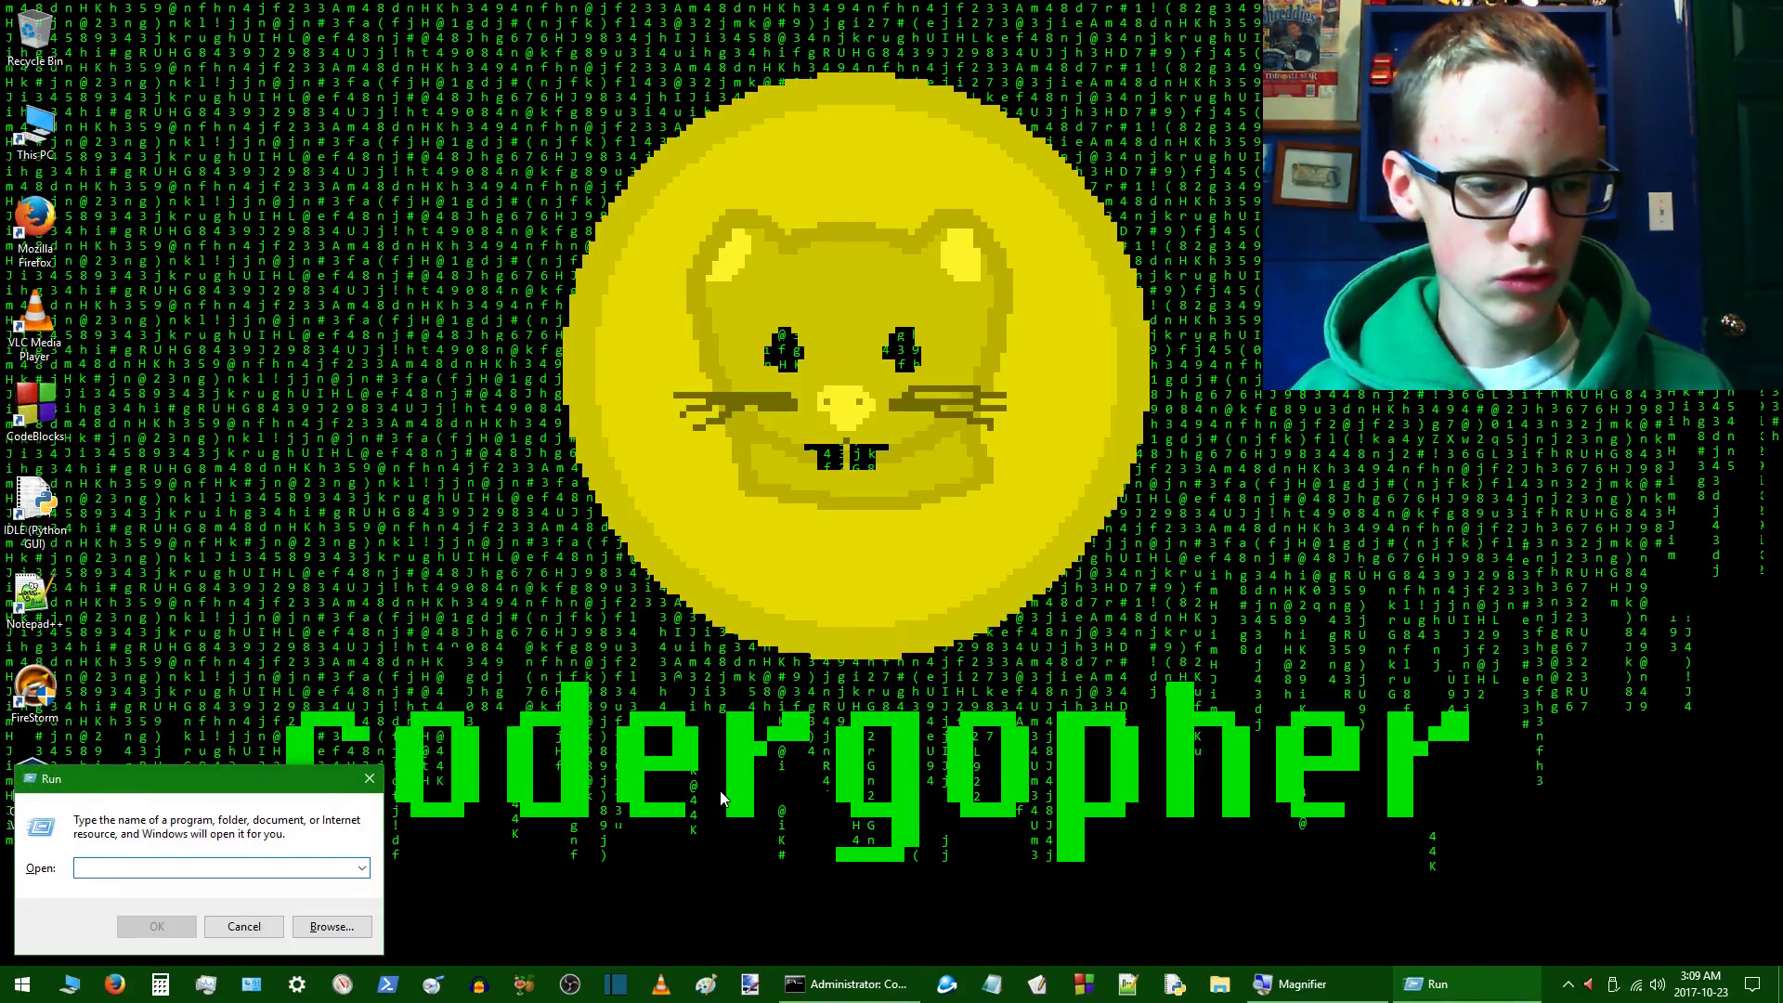
pyautogui.write('regi')
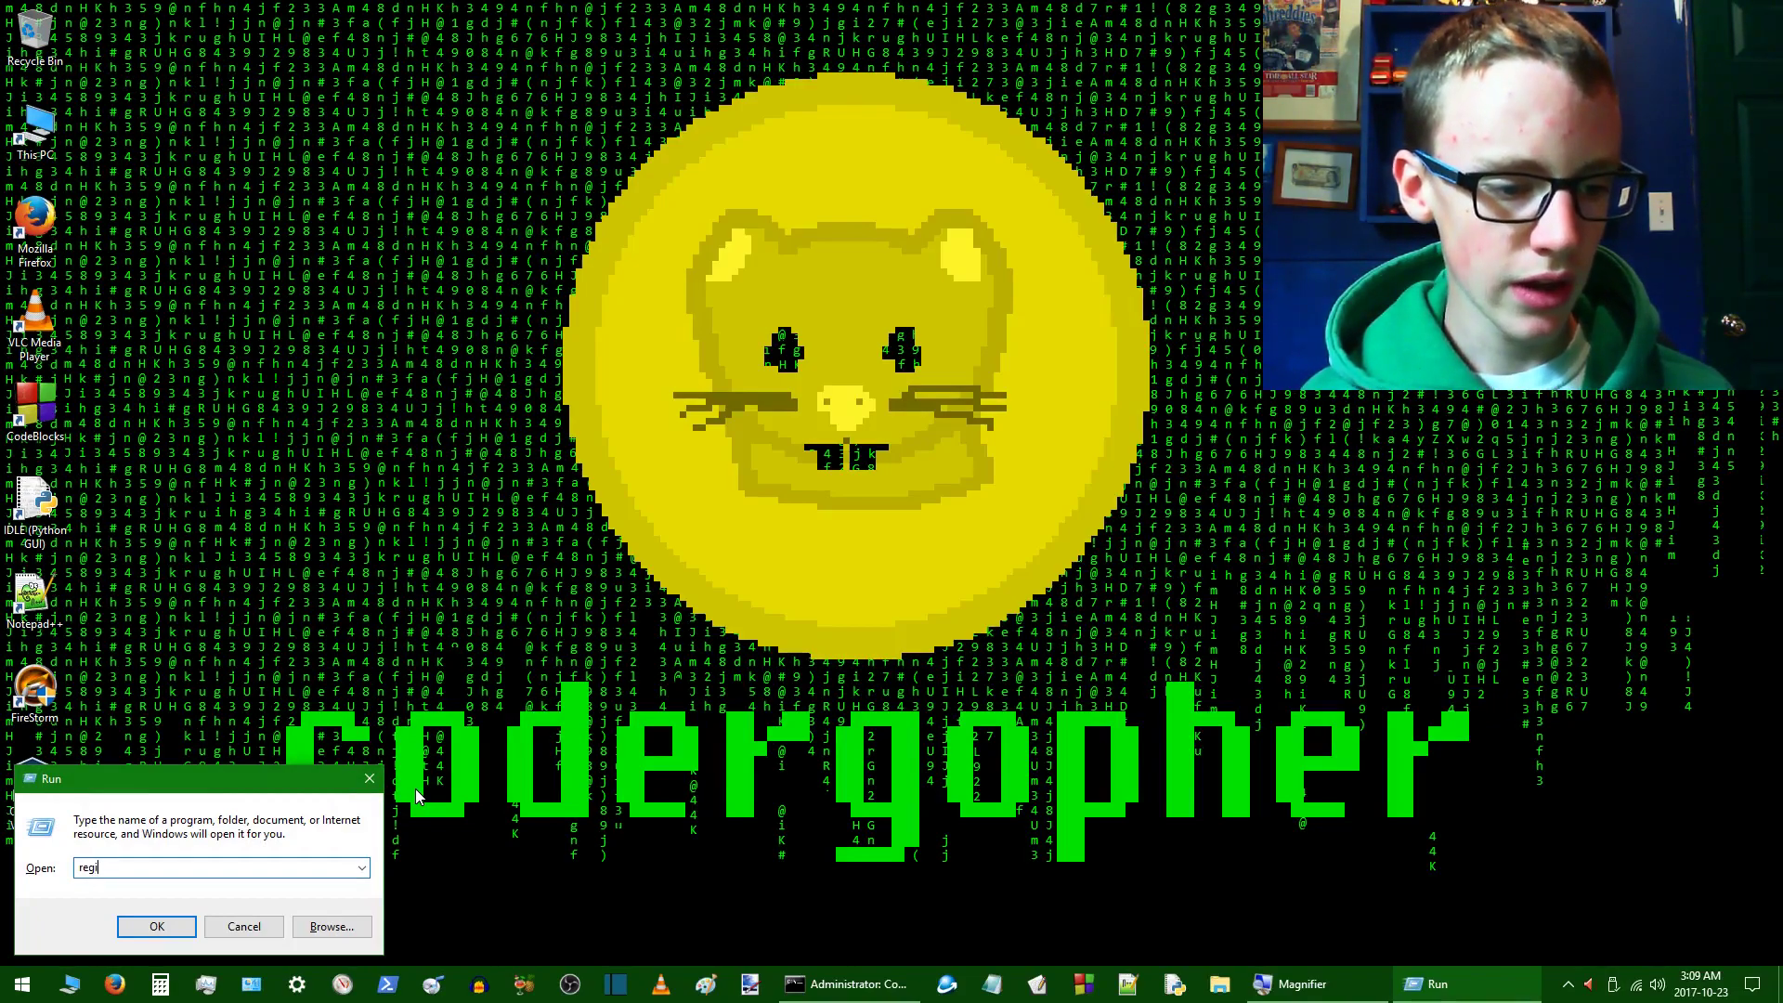
pyautogui.write('edit')
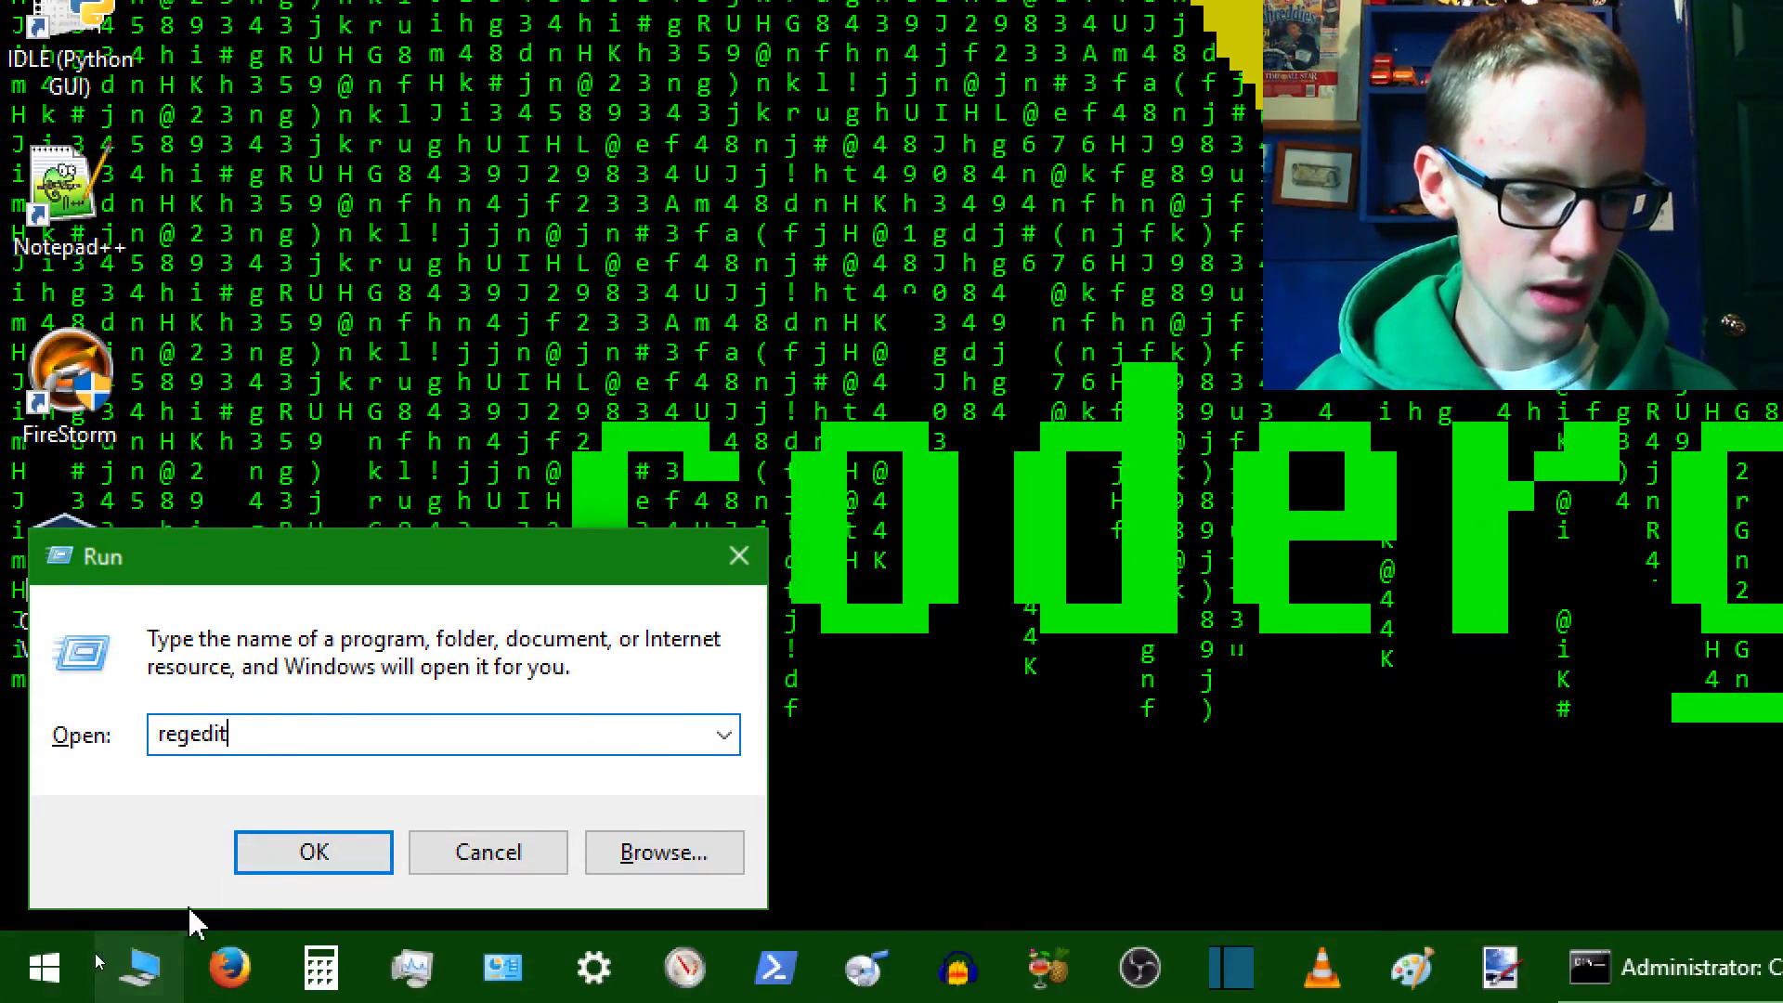
# Launch Registry Editor and expand the HKEY_LOCAL_MACHINE and HKEY_CURRENT_USER Software branches.
pyautogui.click(312, 853)
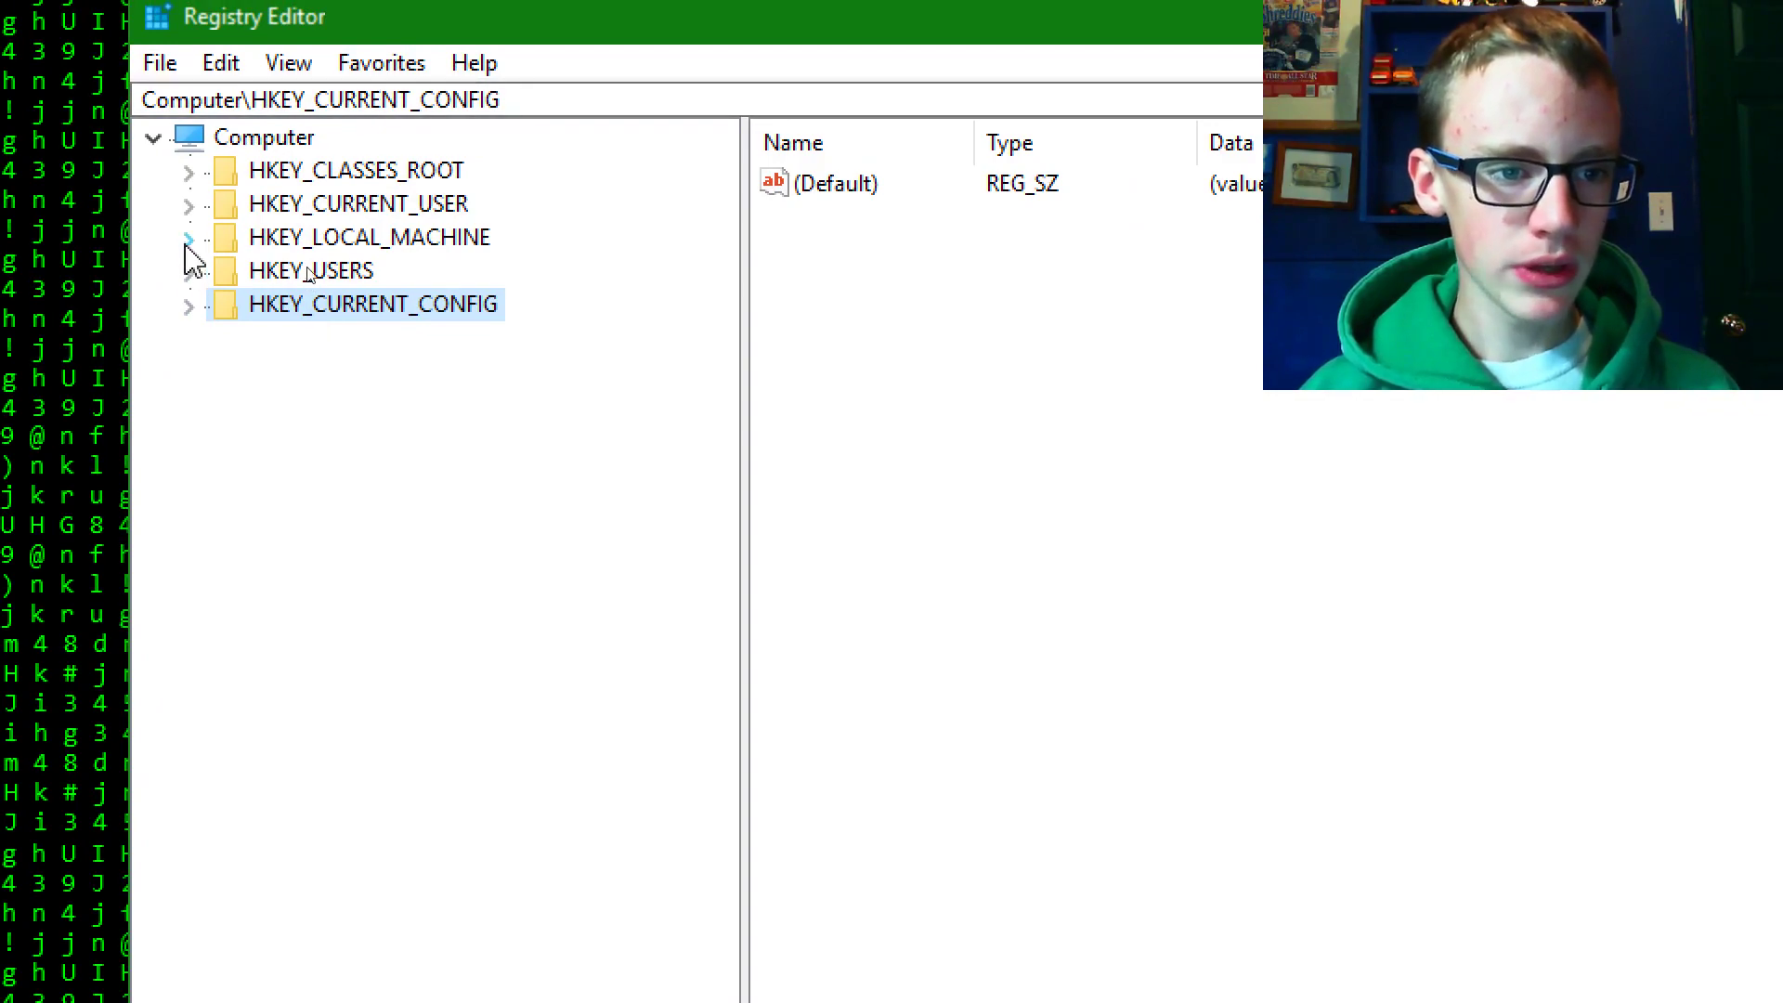
pyautogui.moveTo(406, 260)
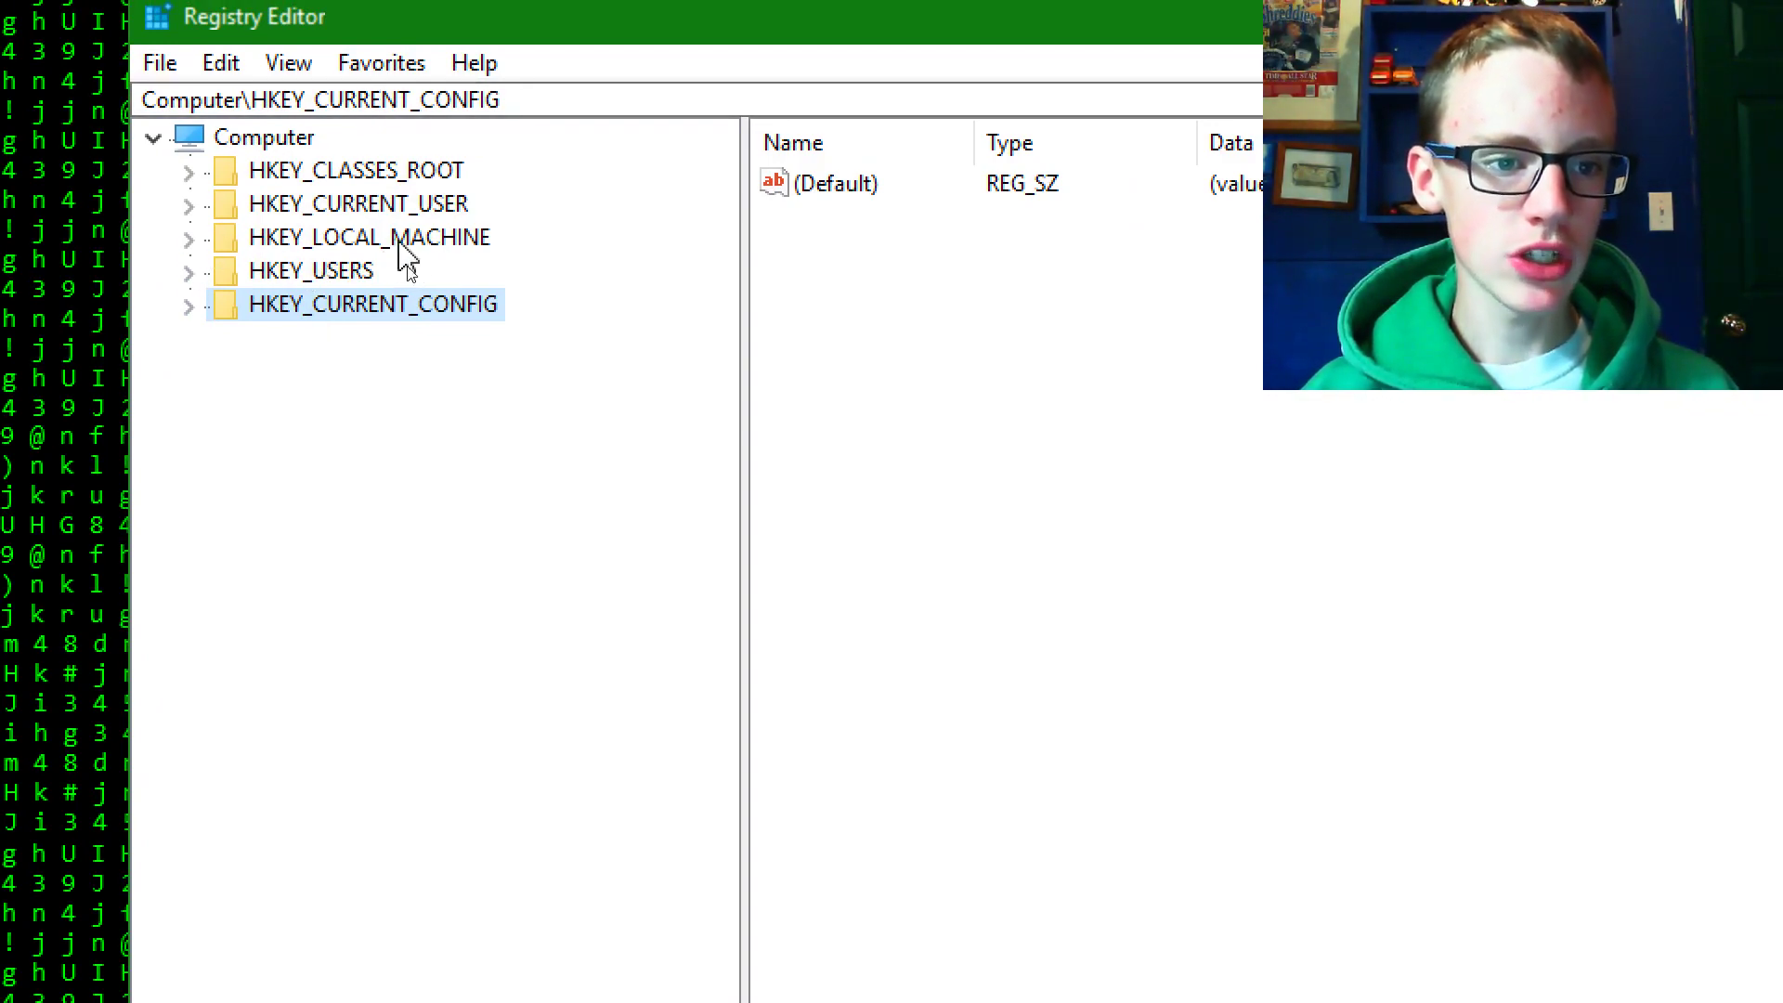
pyautogui.moveTo(190, 247)
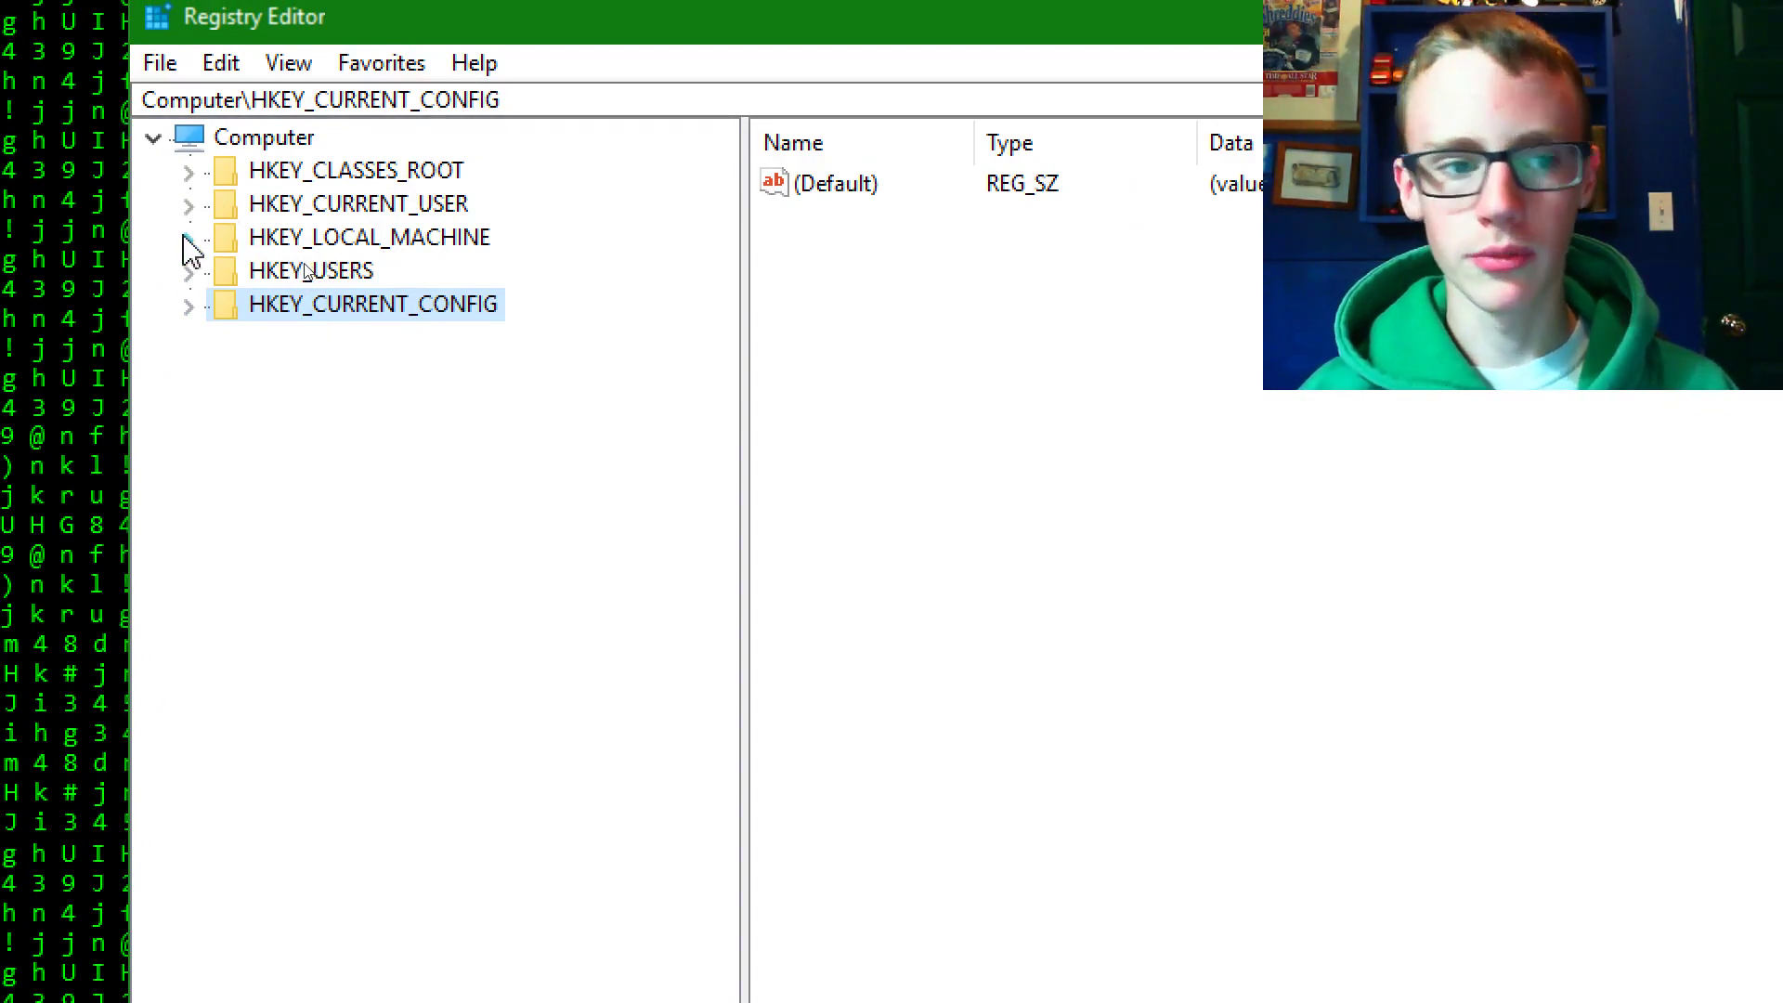
pyautogui.click(188, 236)
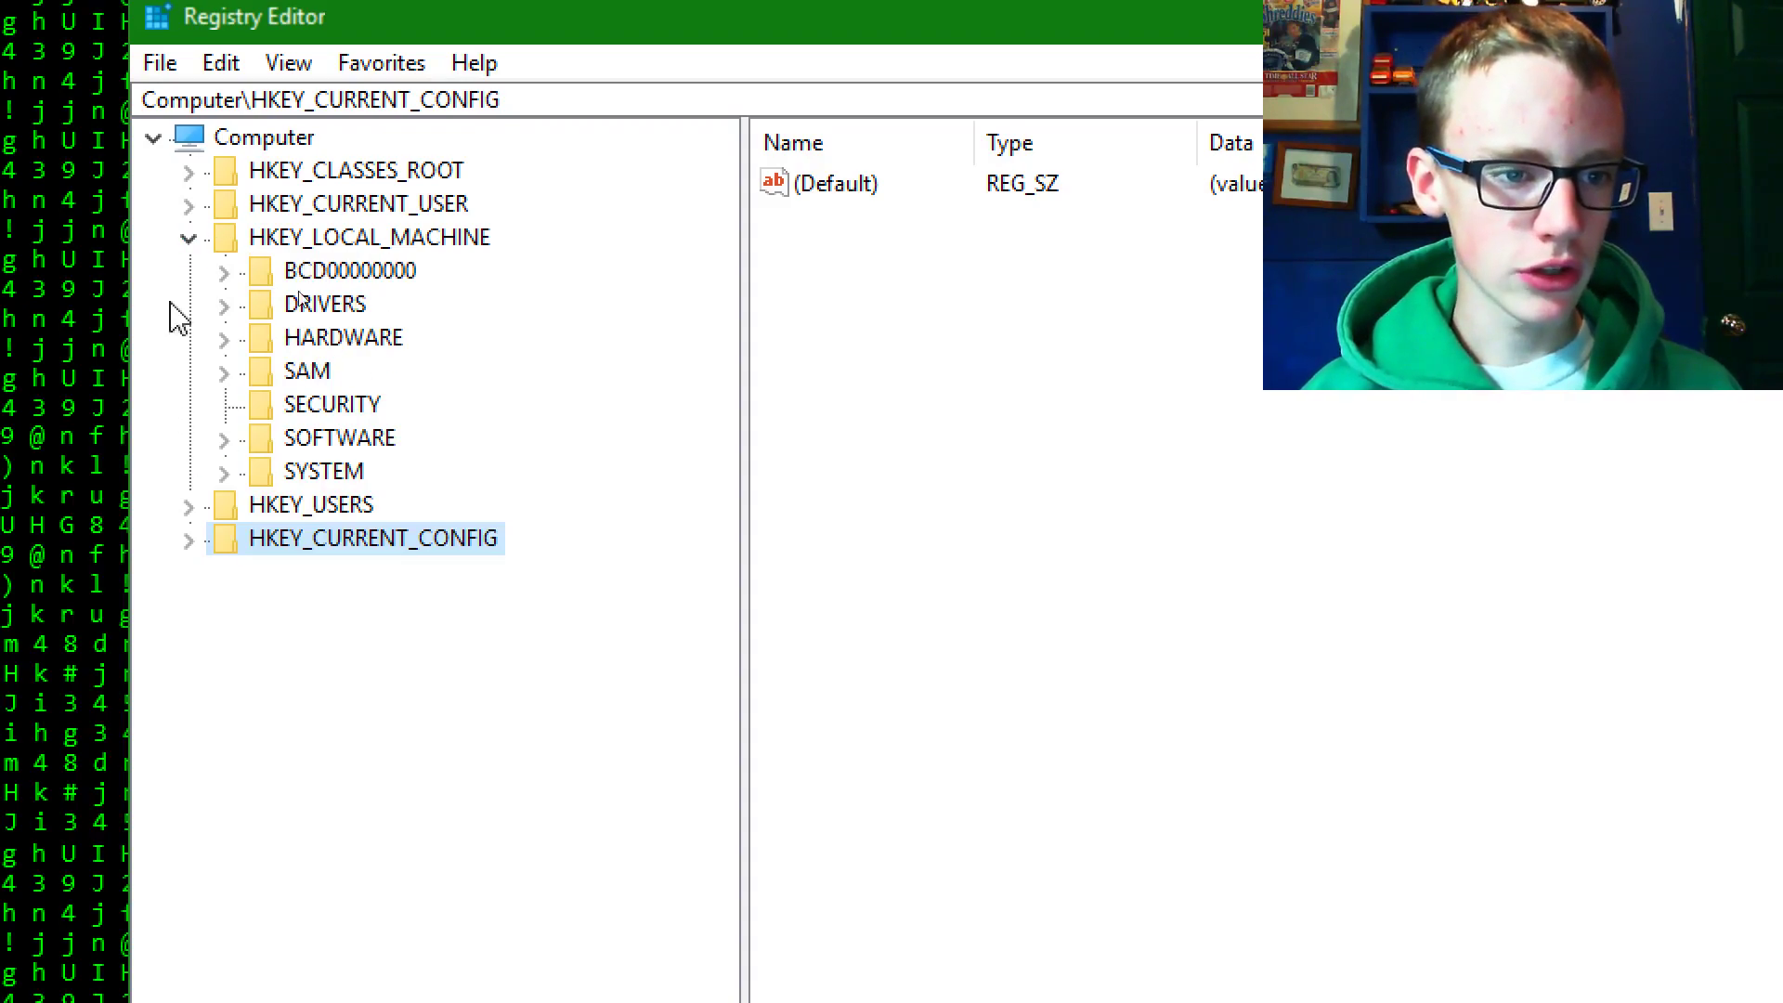
pyautogui.moveTo(224, 455)
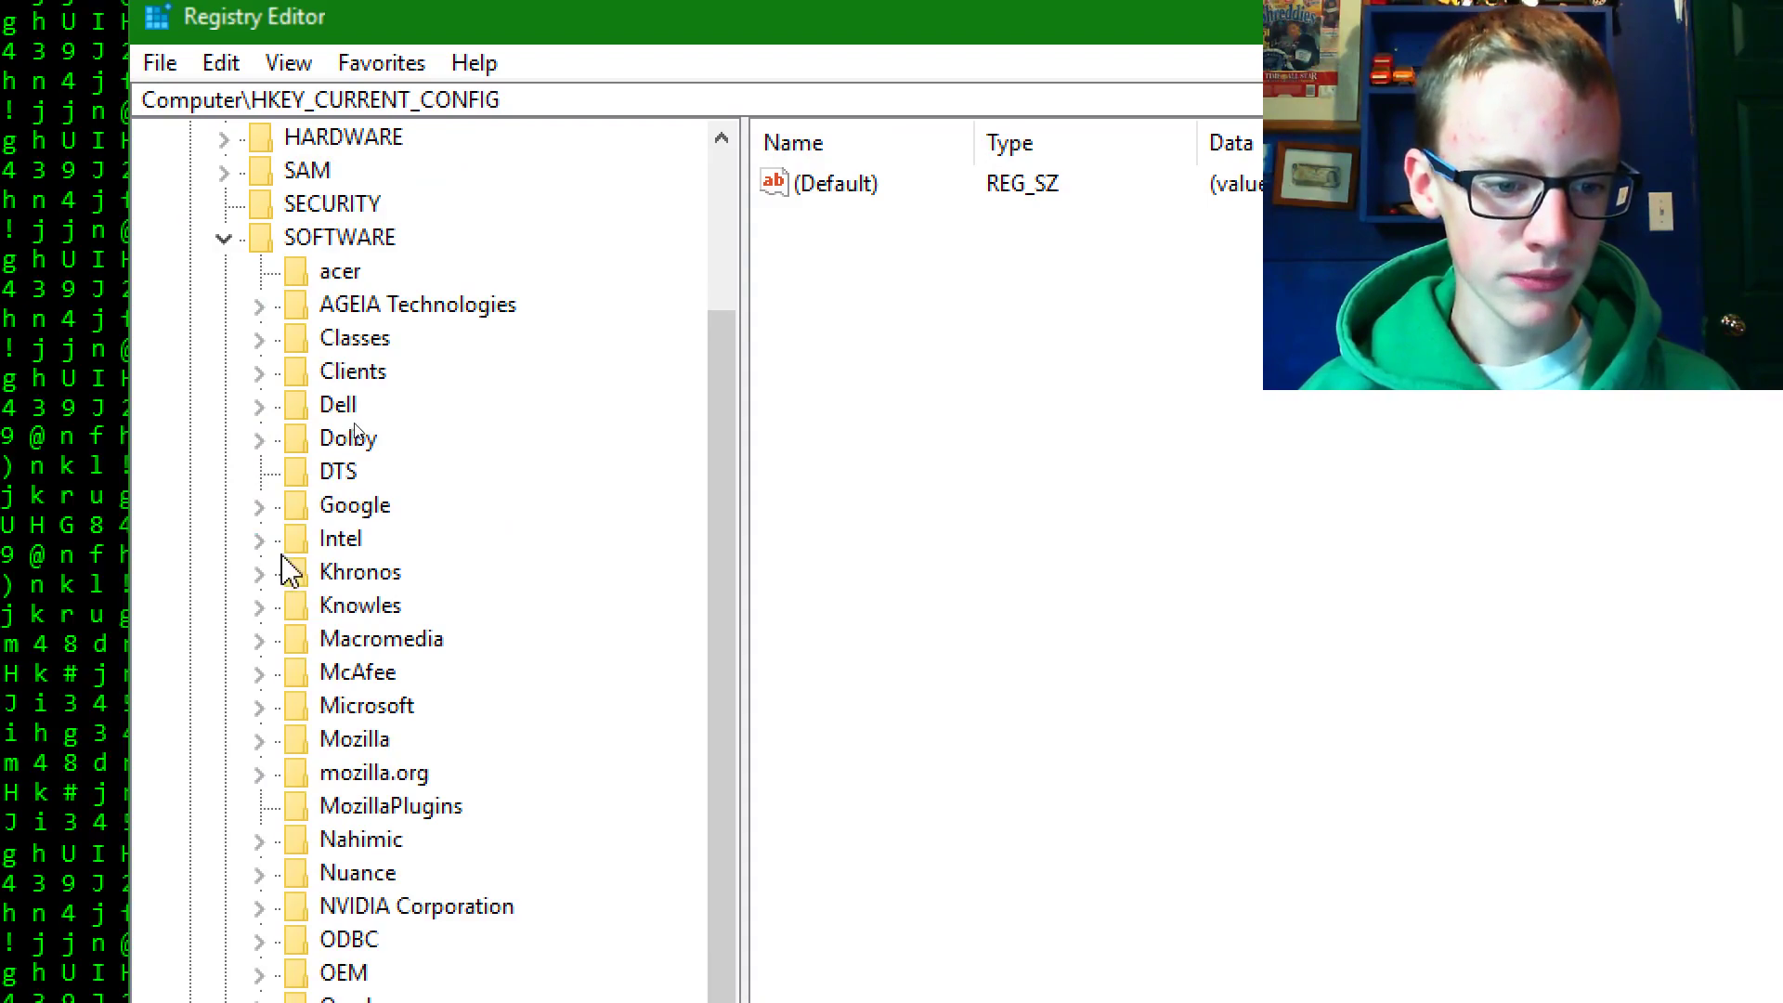
pyautogui.scroll(-3)
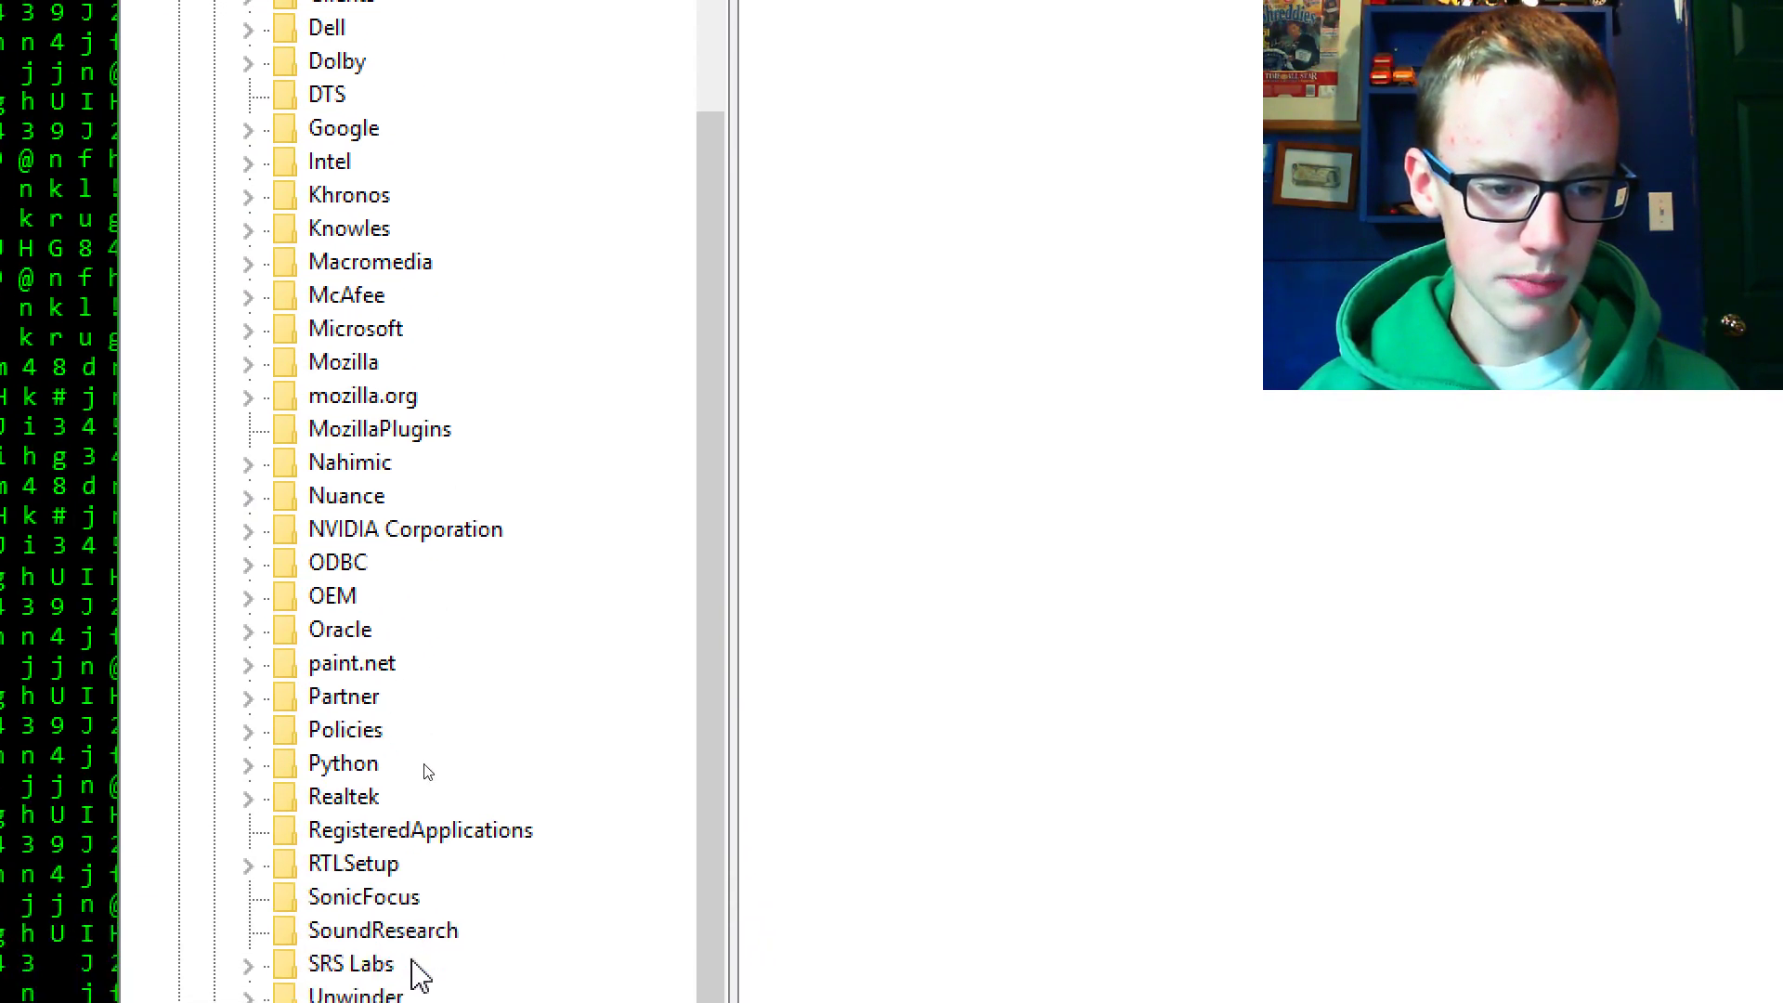
pyautogui.scroll(-3)
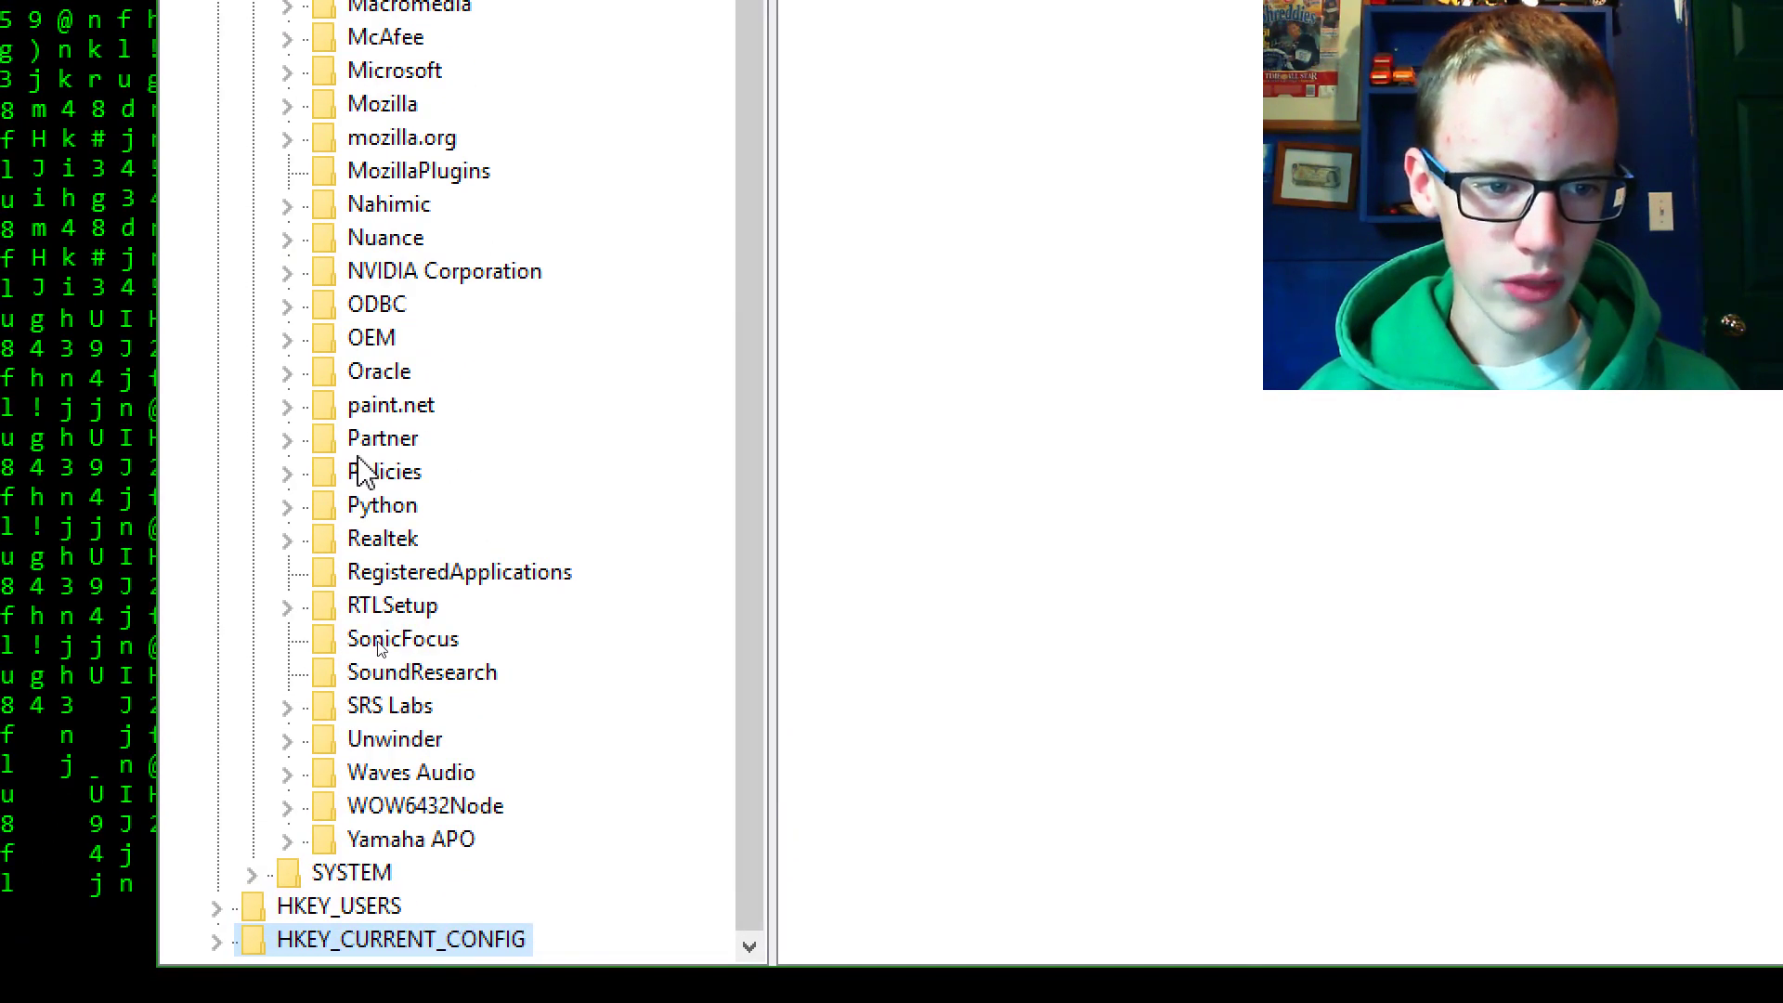
pyautogui.moveTo(489, 331)
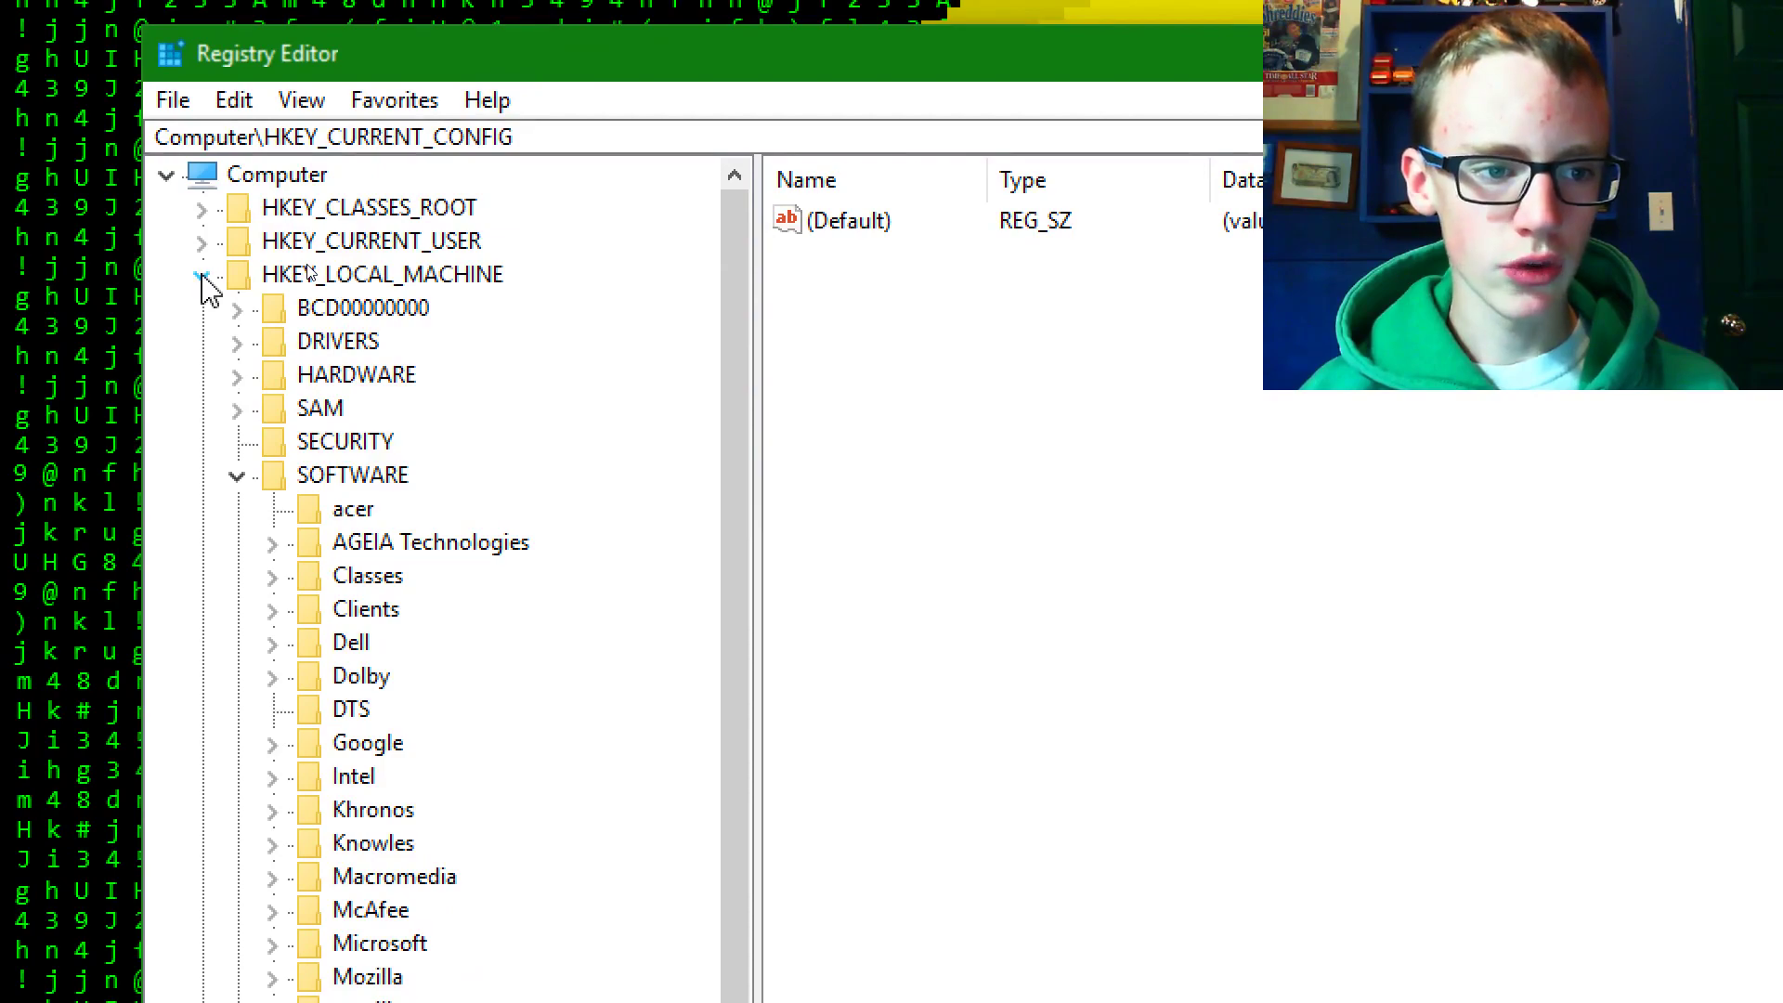
pyautogui.click(200, 240)
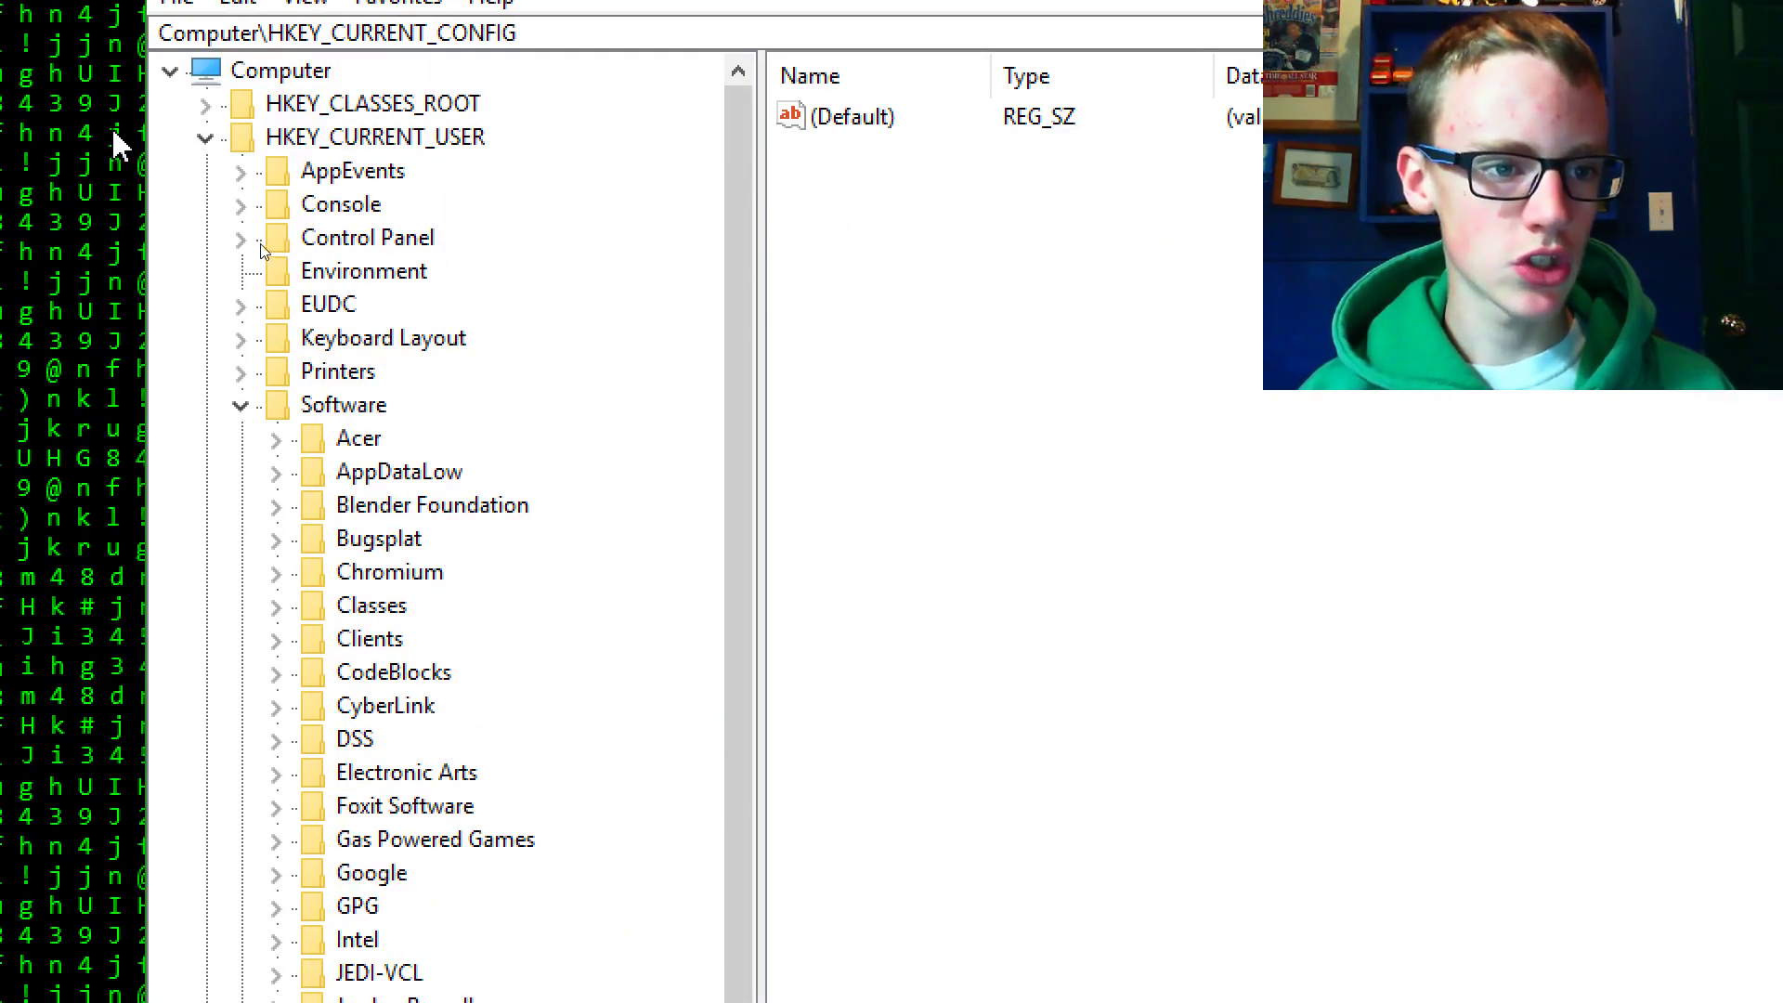
# Navigate to SOFTWARE\Python\PythonCore\3.4 and select its PythonPath key.
pyautogui.click(206, 136)
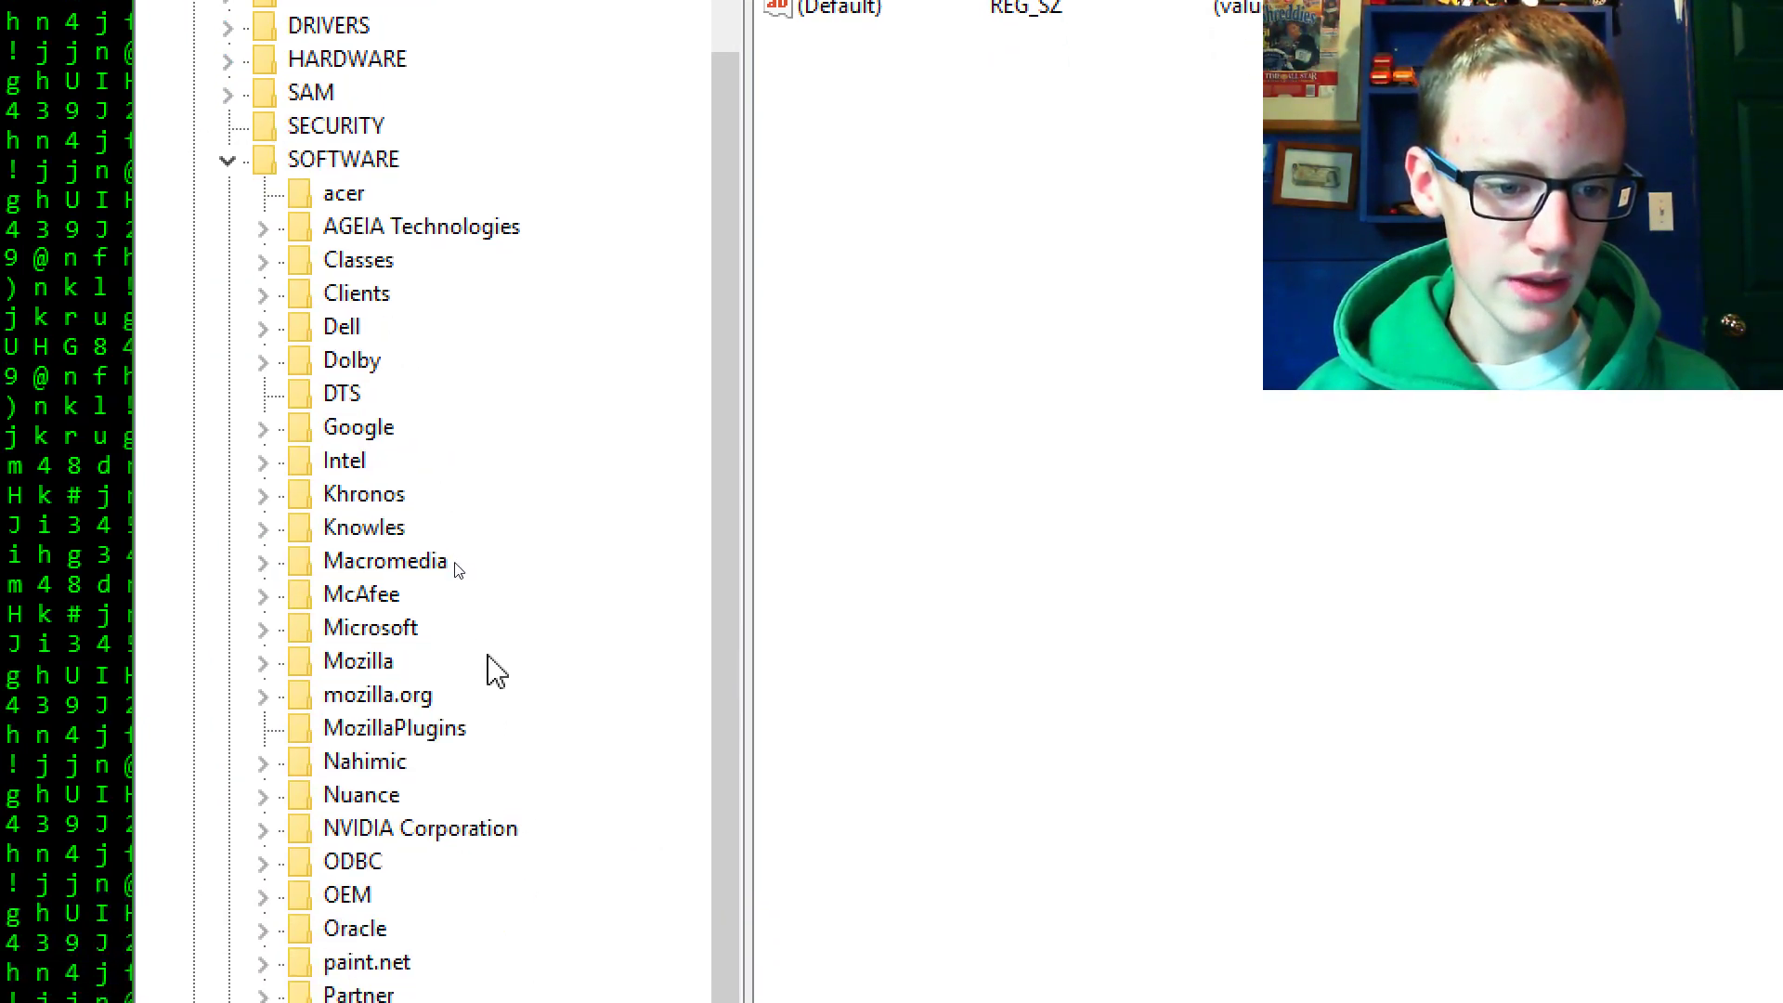
pyautogui.scroll(-3)
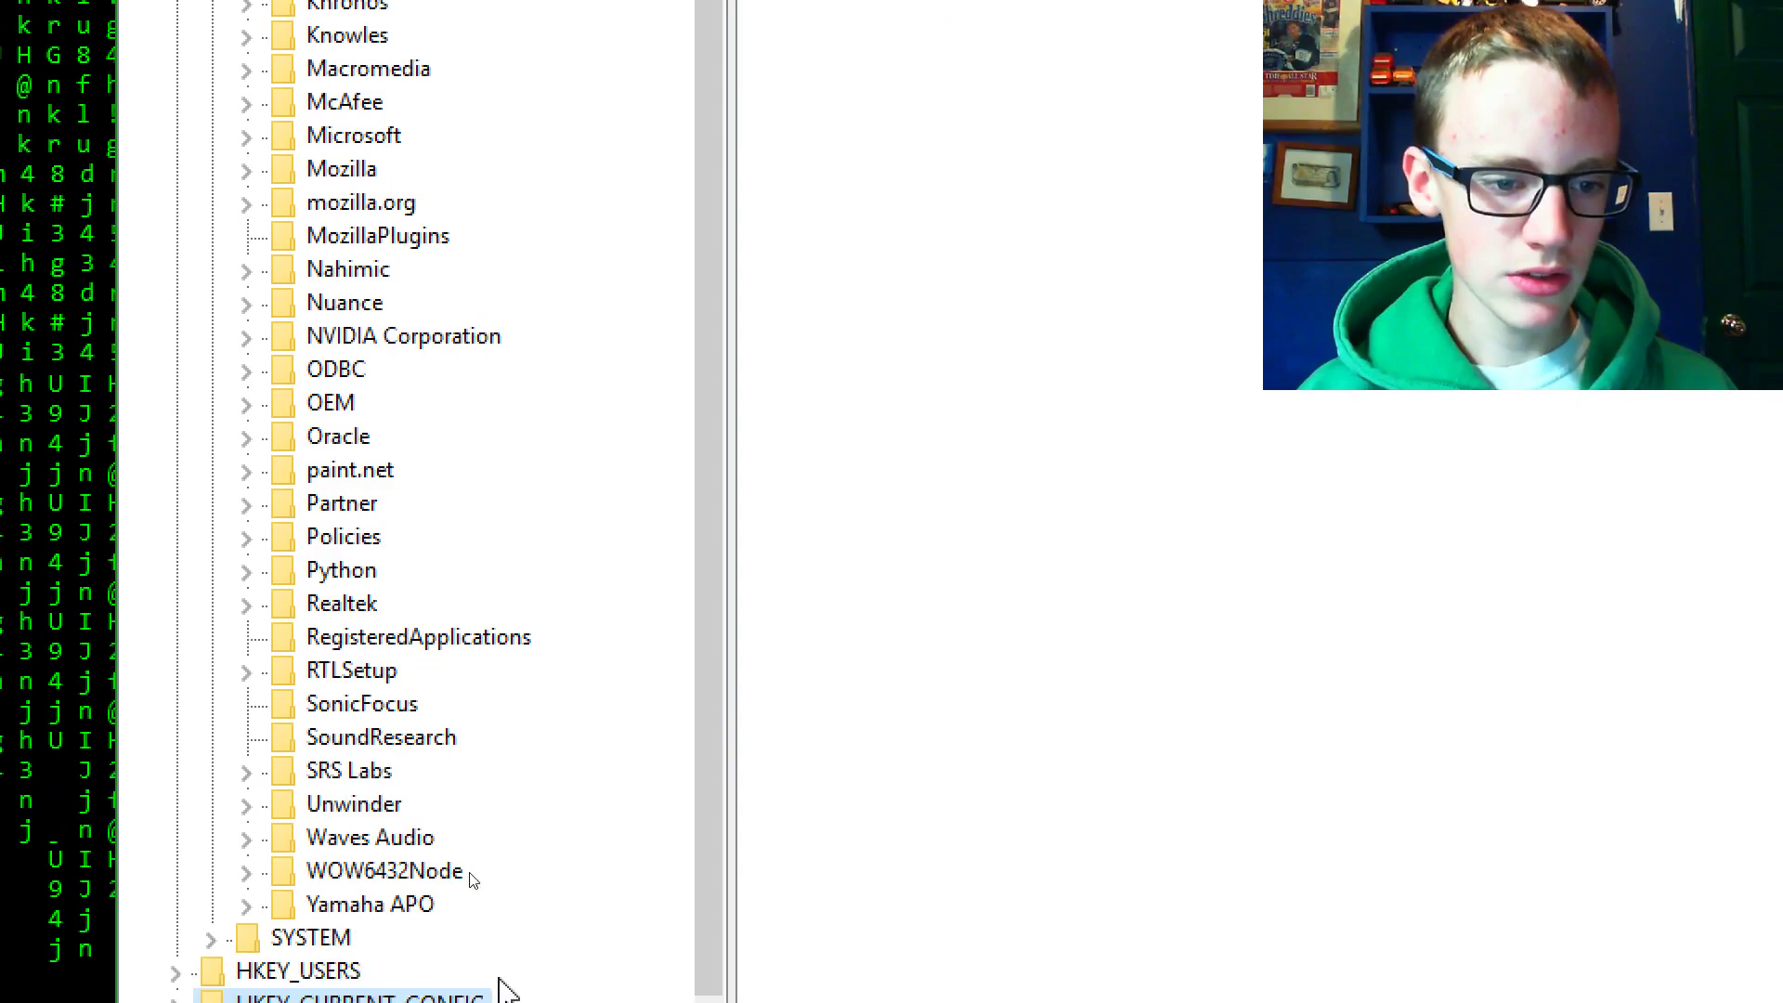
pyautogui.click(245, 570)
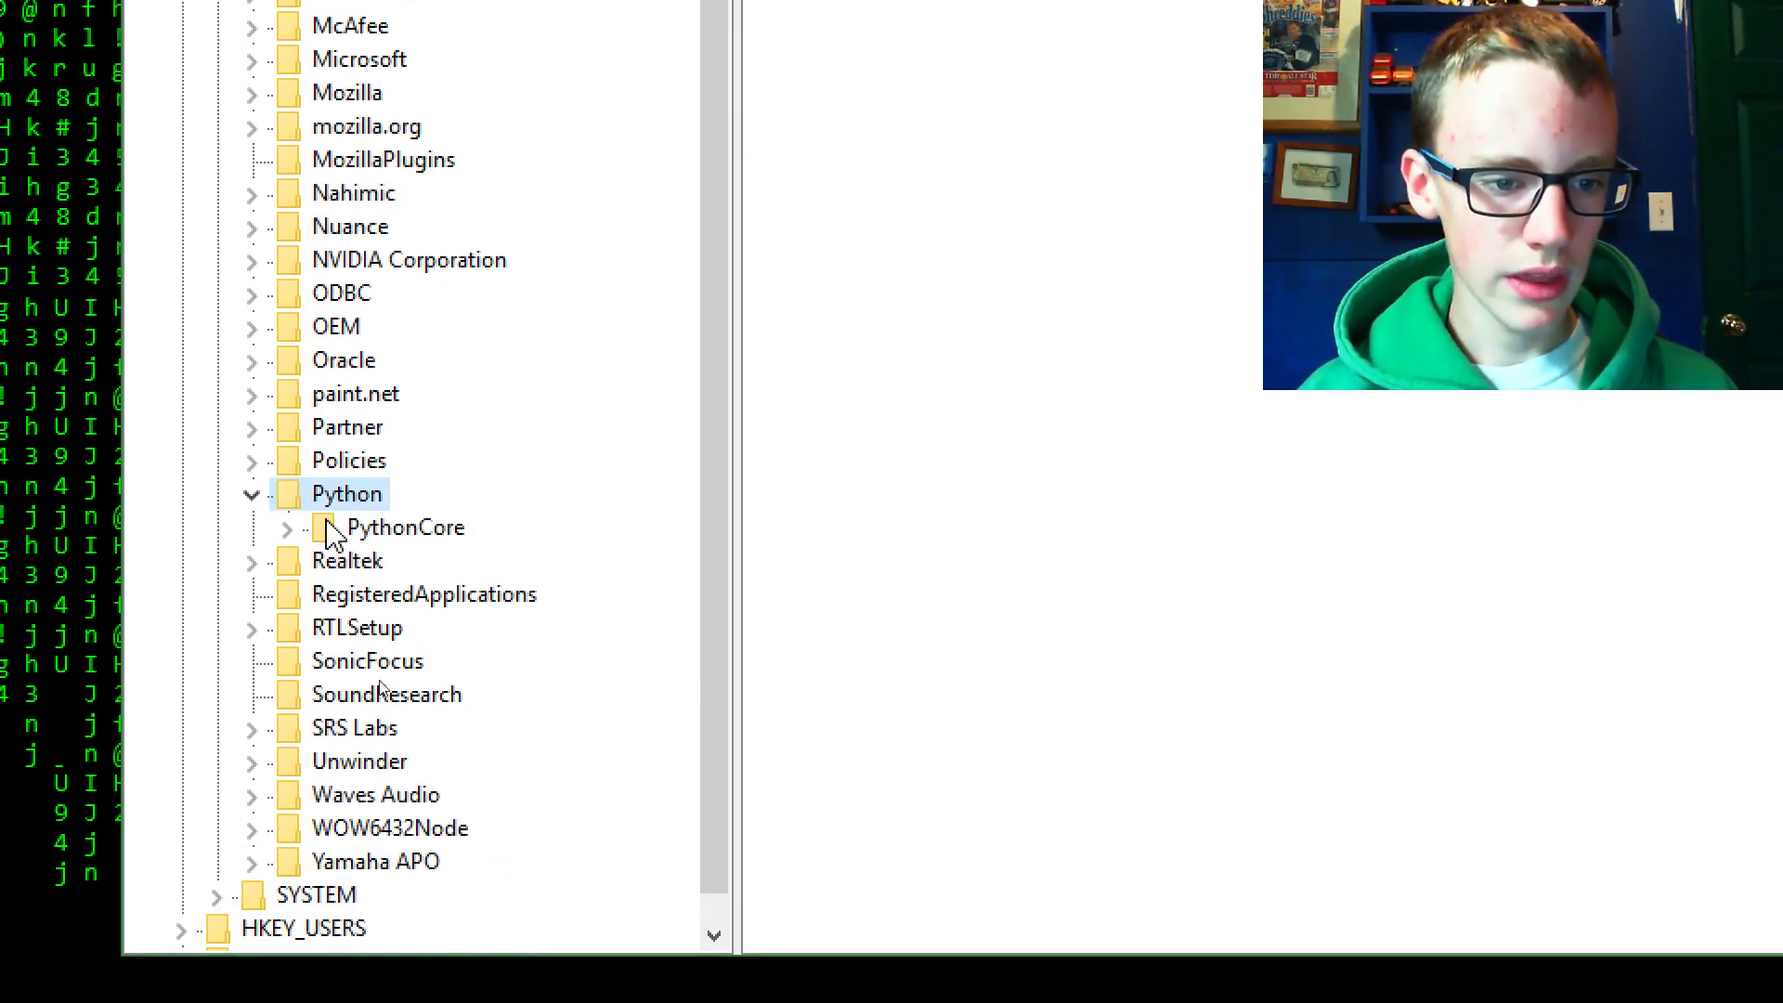
pyautogui.click(288, 526)
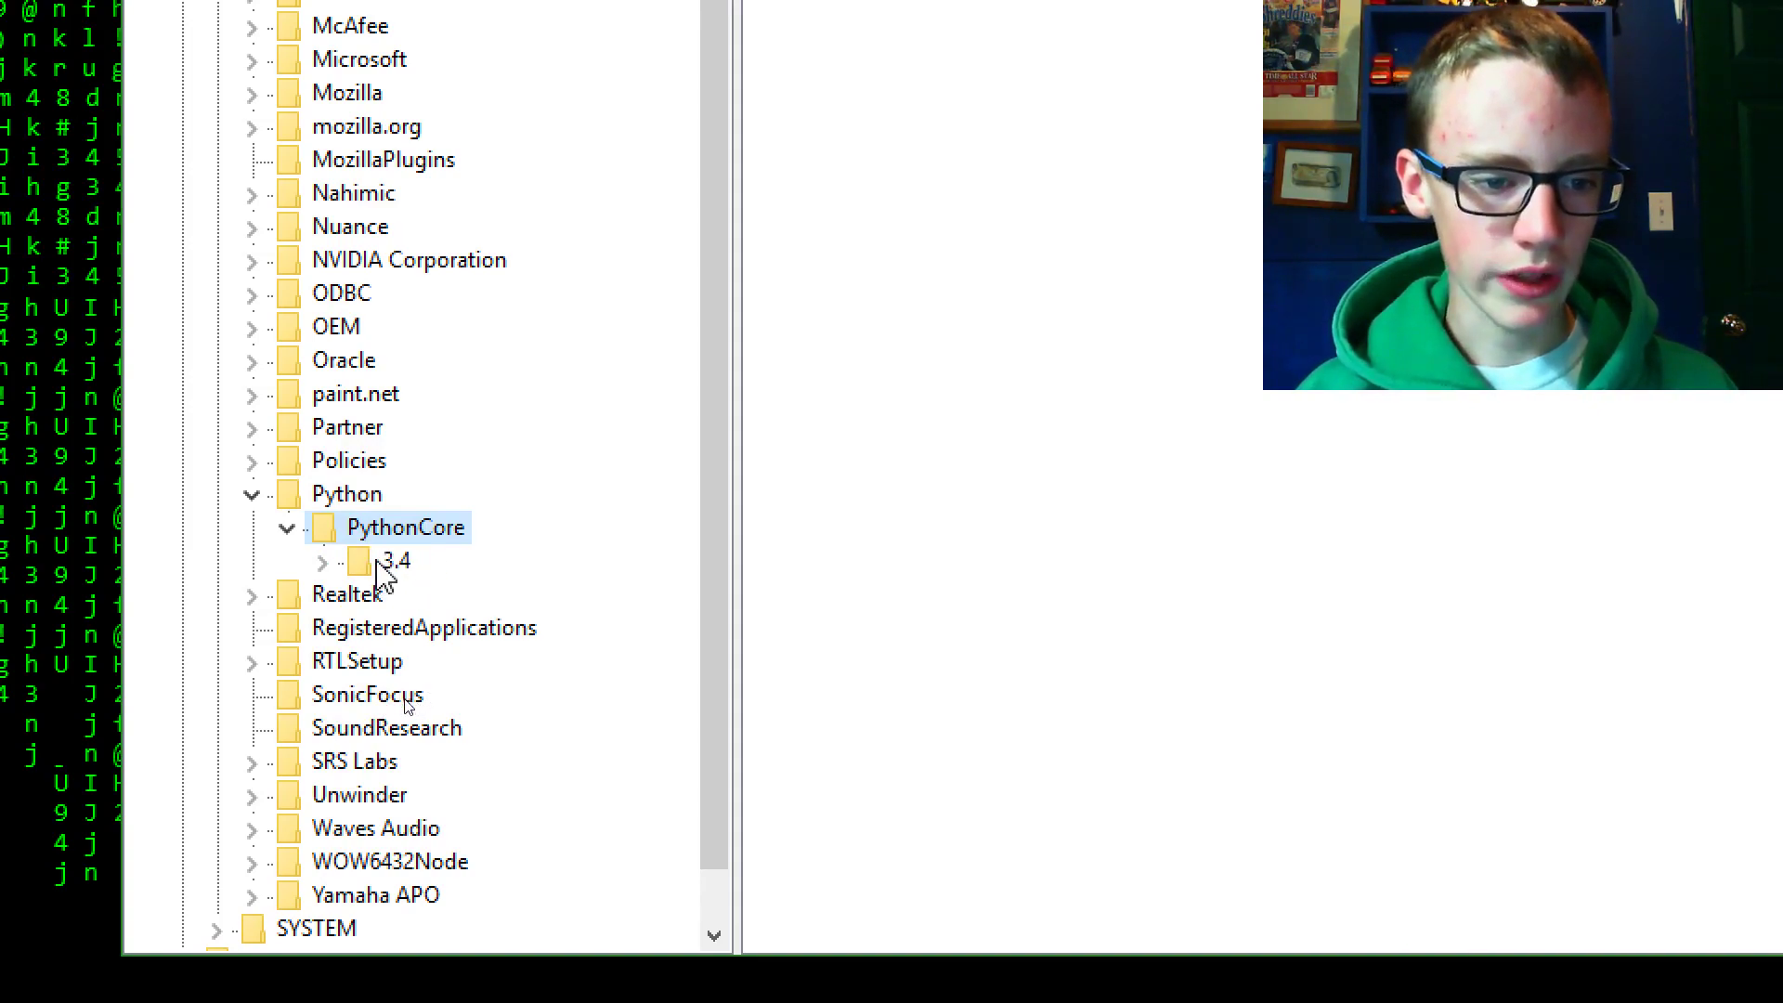
pyautogui.click(324, 561)
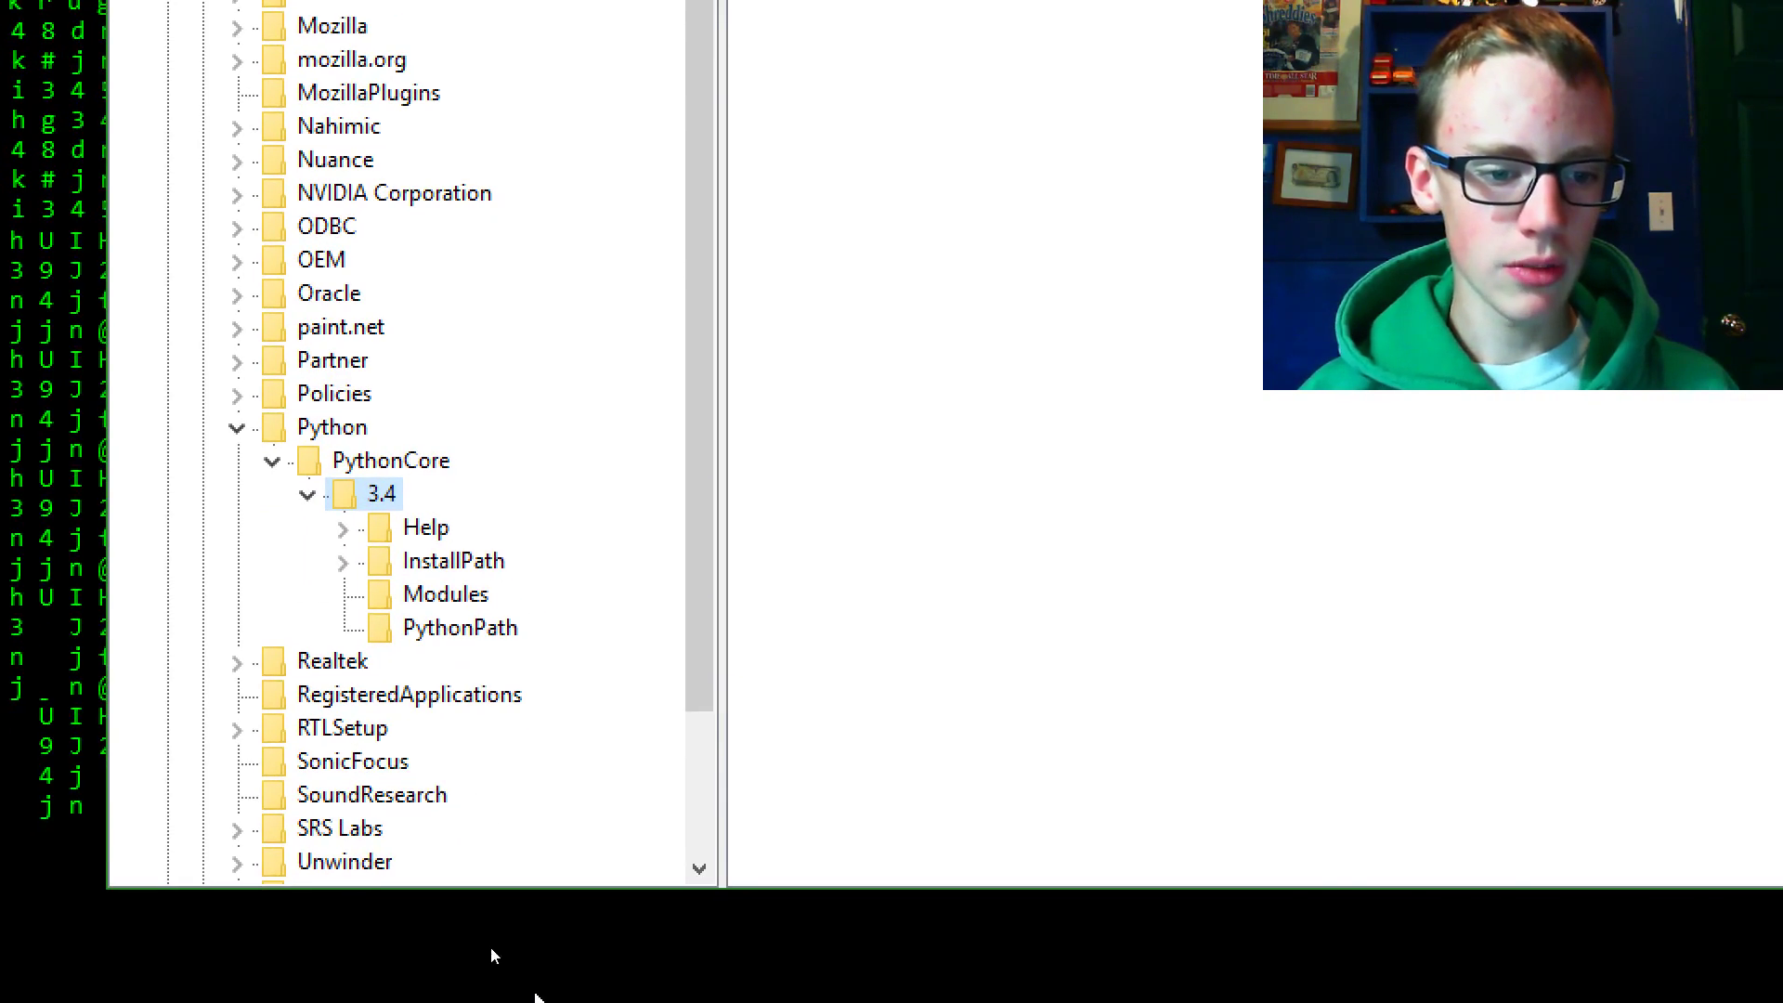
pyautogui.click(459, 626)
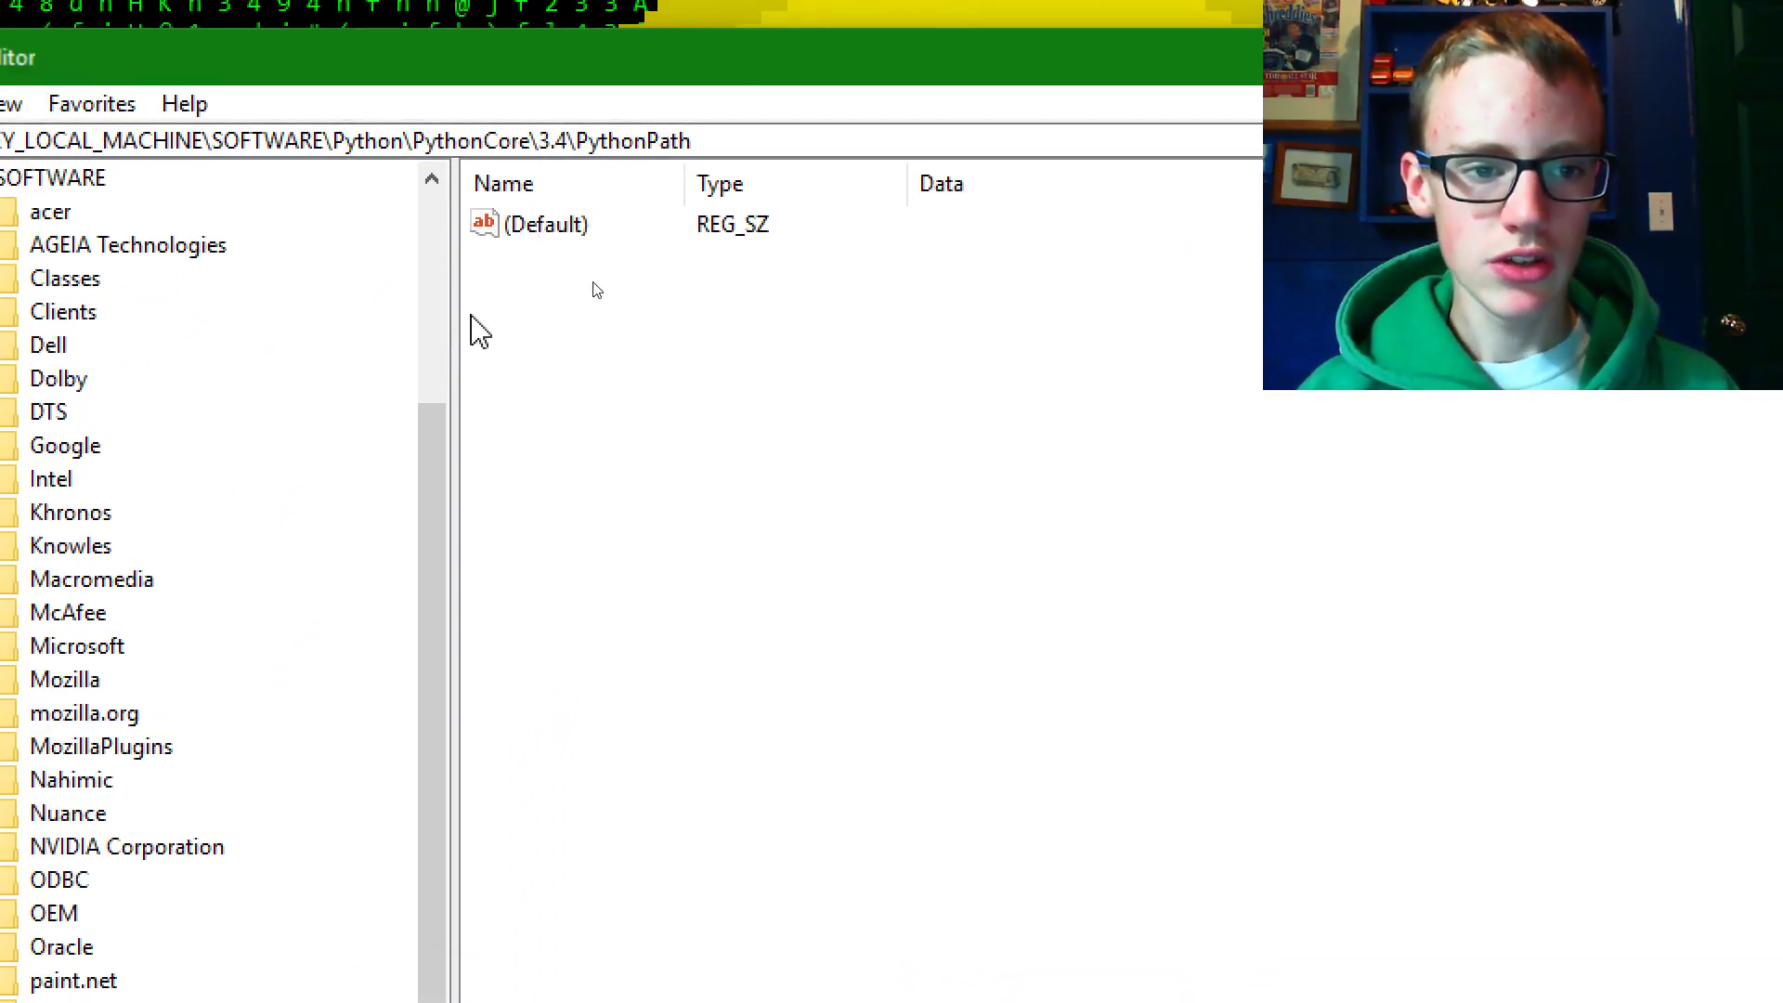
# Set the PythonPath (Default) value data to C:\Python34\python.exe.
pyautogui.rightClick(547, 225)
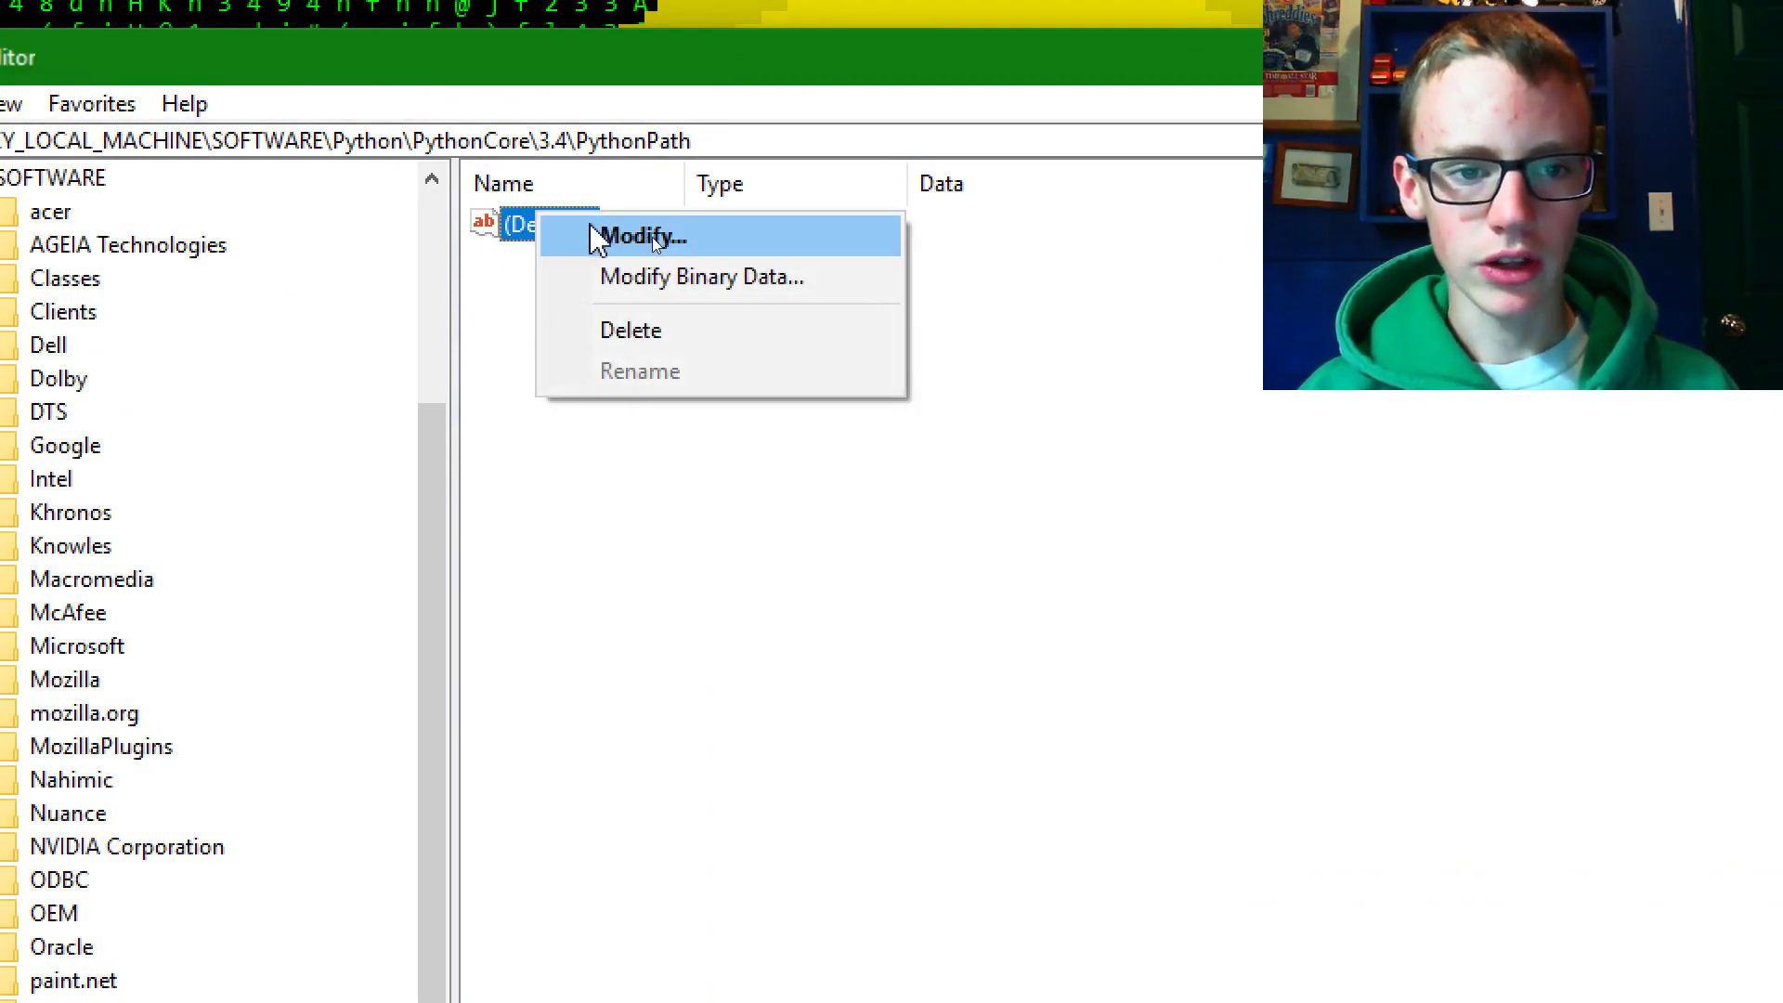
pyautogui.click(645, 236)
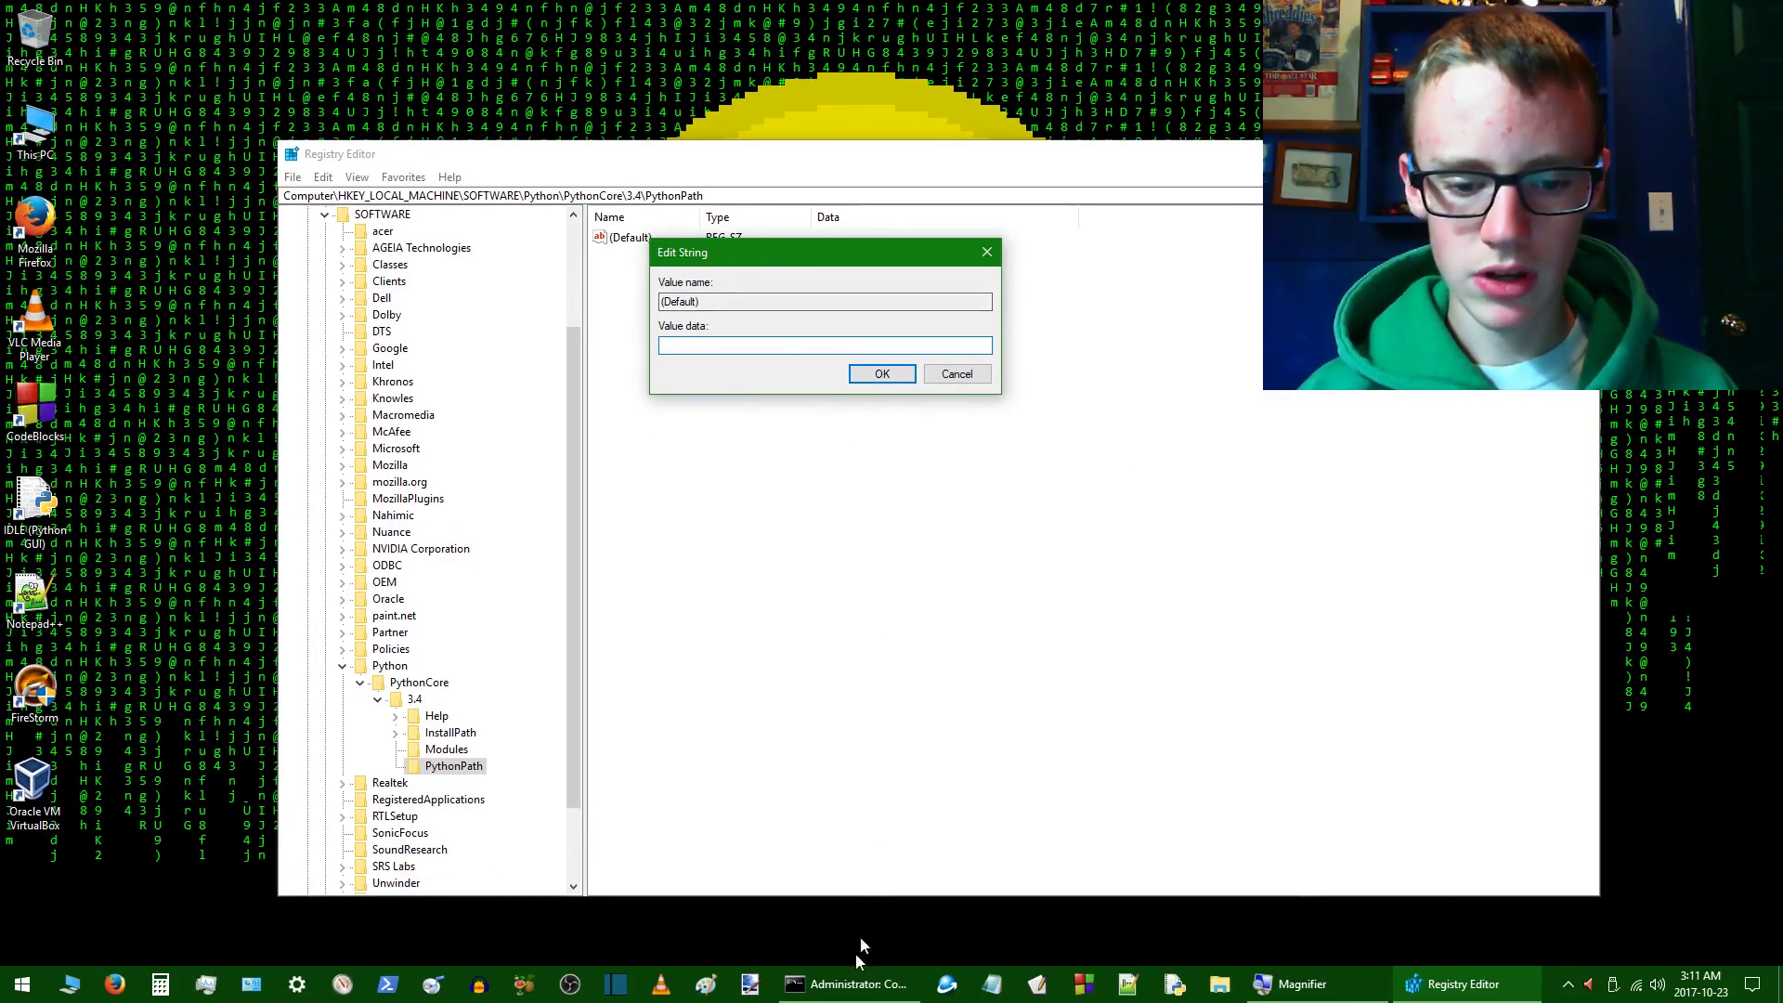
pyautogui.click(847, 985)
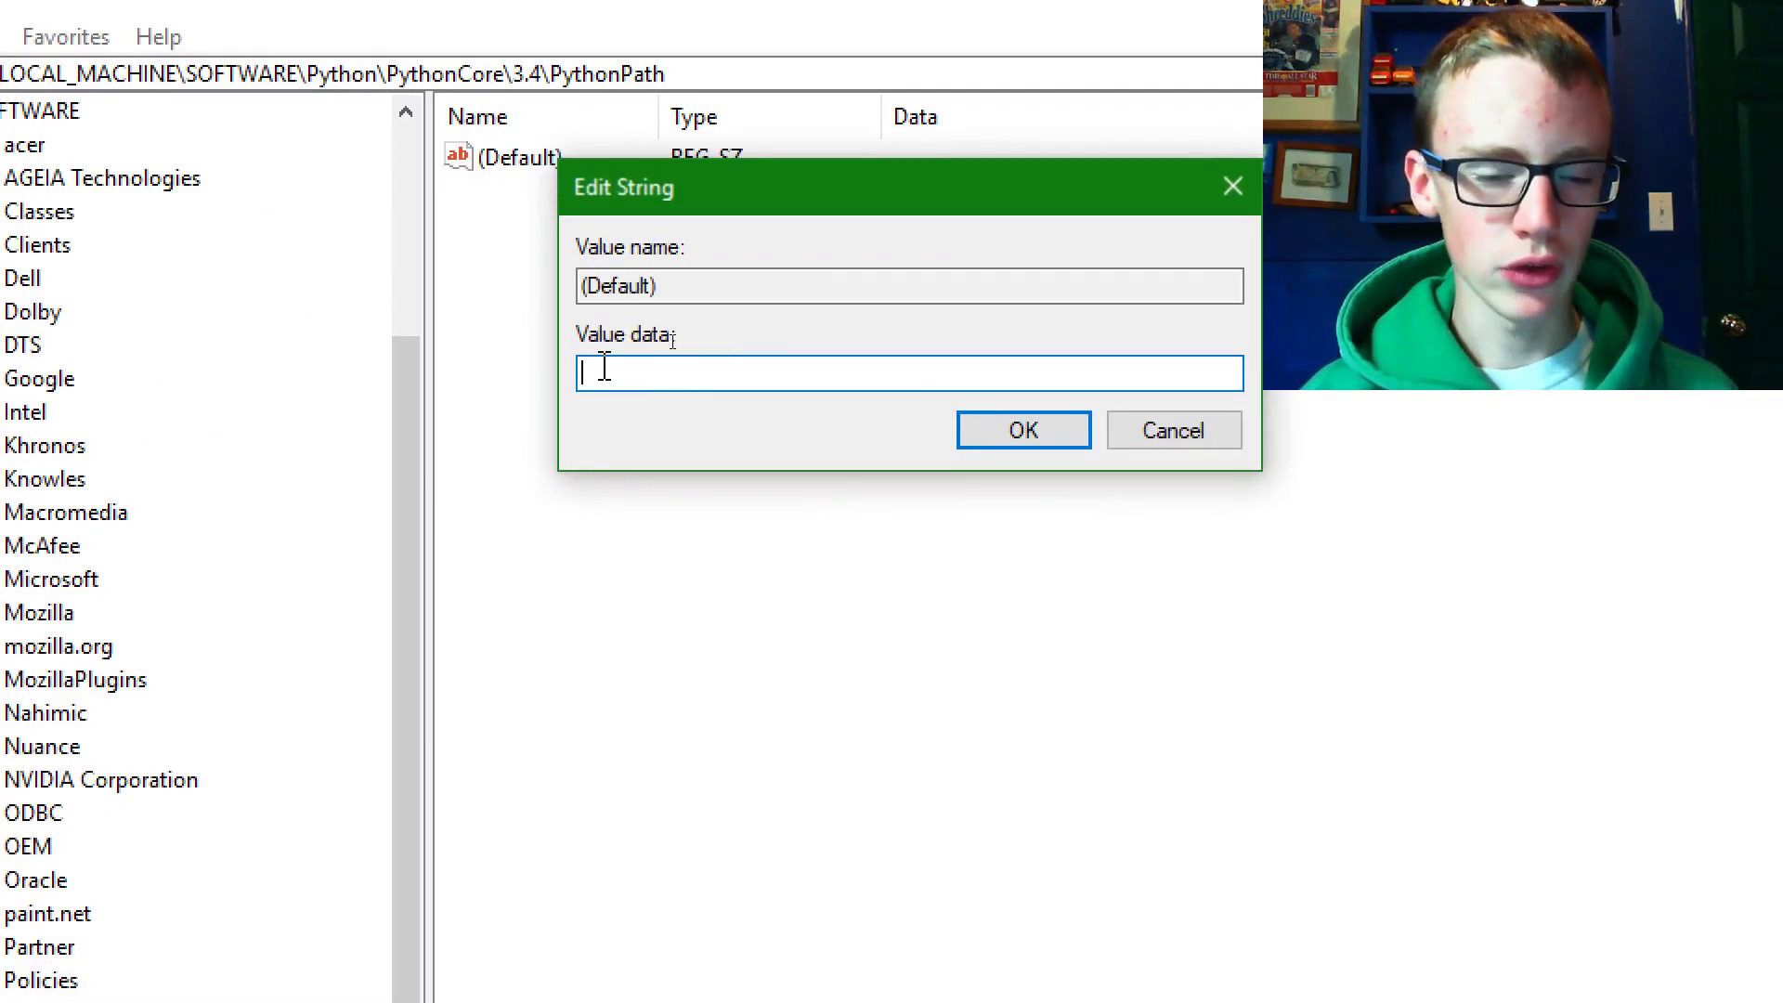
pyautogui.write('C:\\Python34\\python.exe')
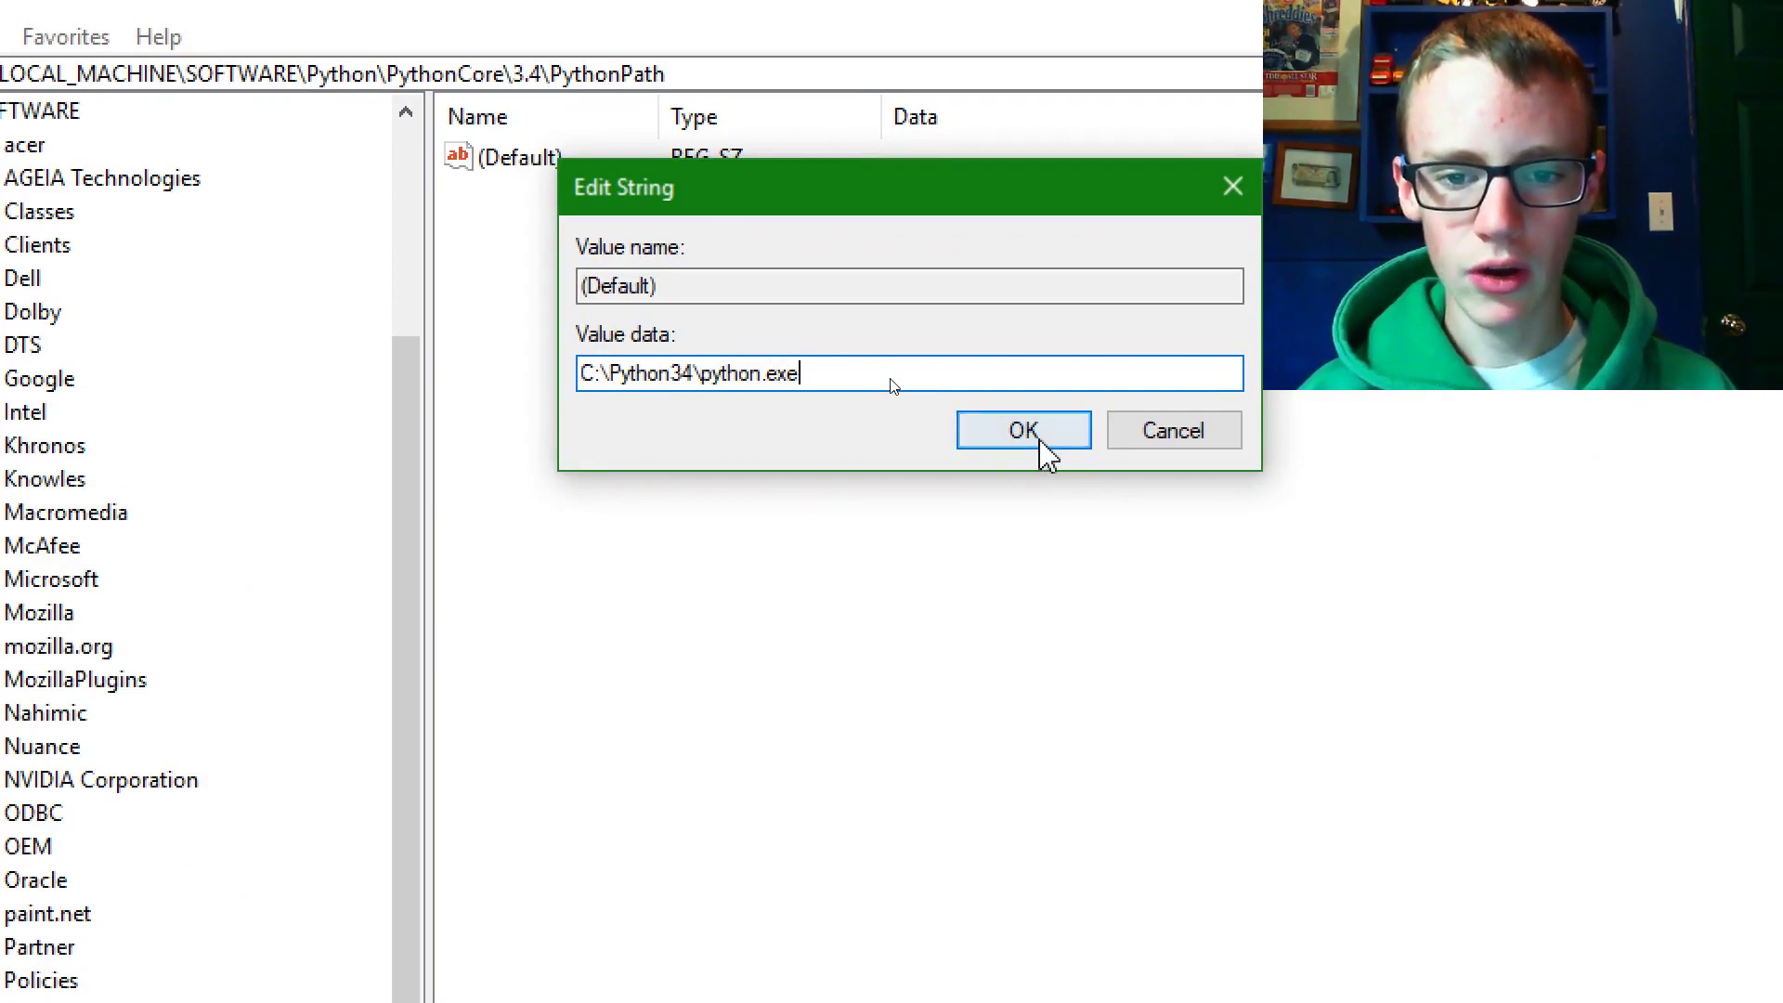
pyautogui.click(1022, 429)
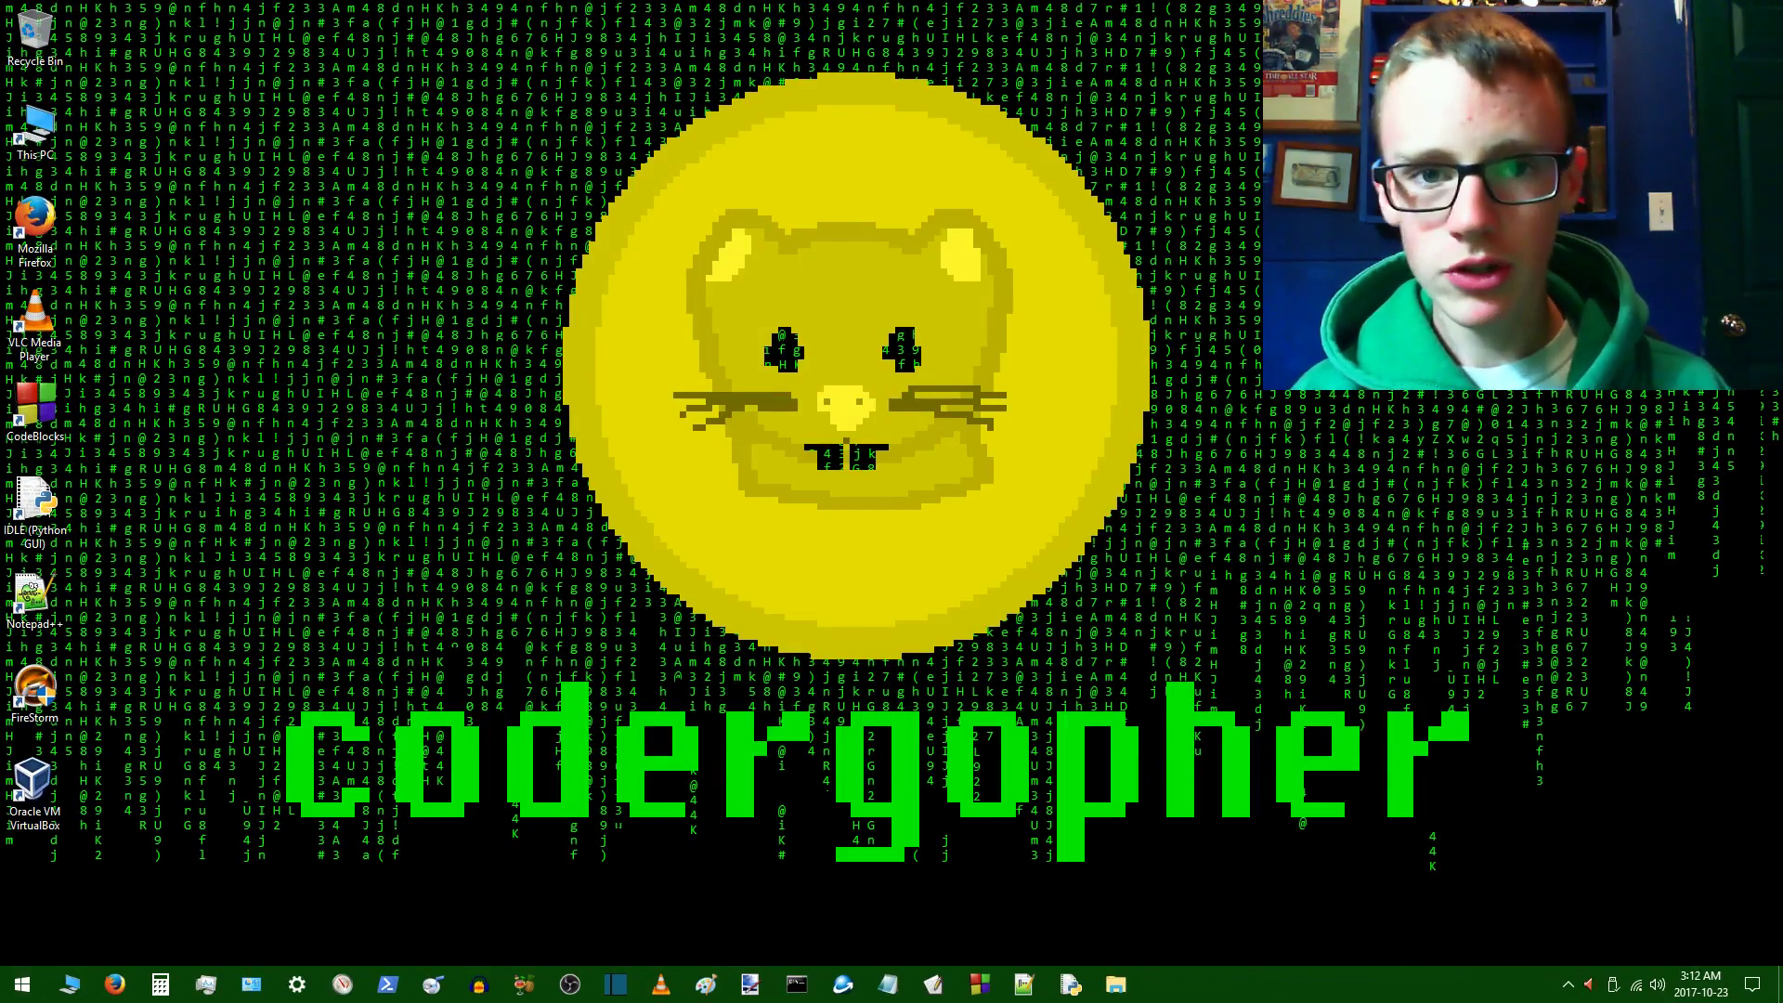
# Bring up the Python installers folder window from the Start menu.
pyautogui.click(21, 985)
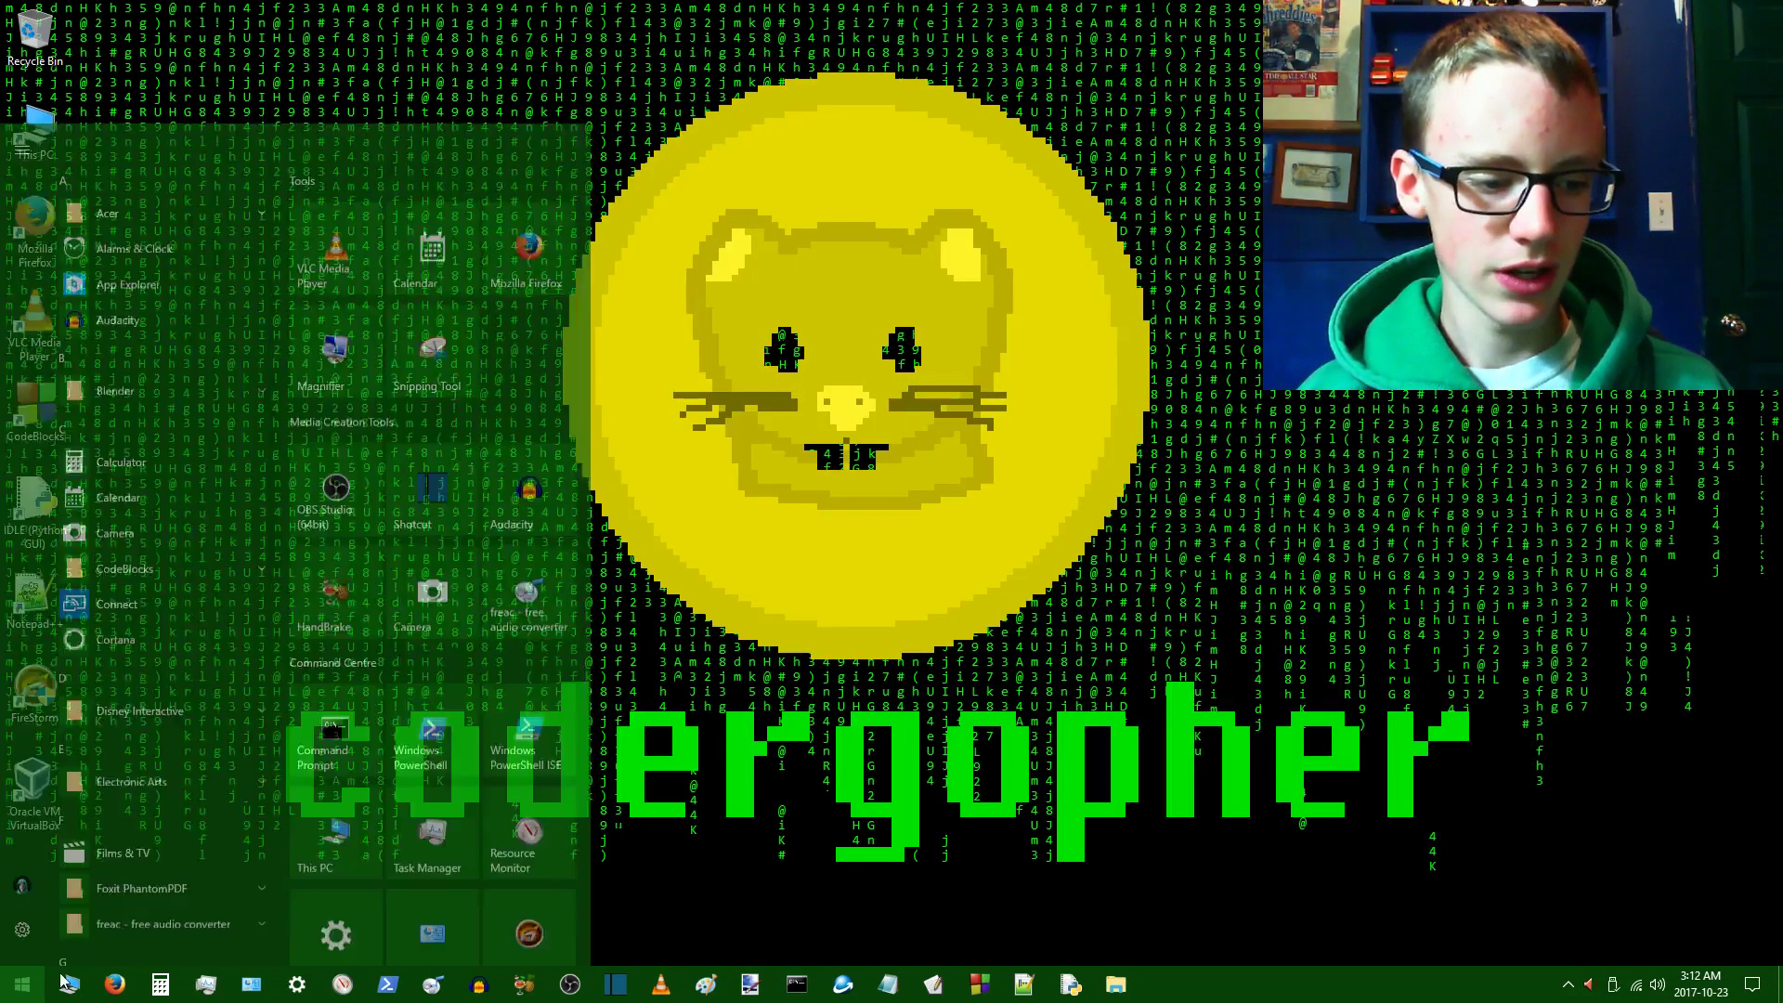
pyautogui.click(20, 929)
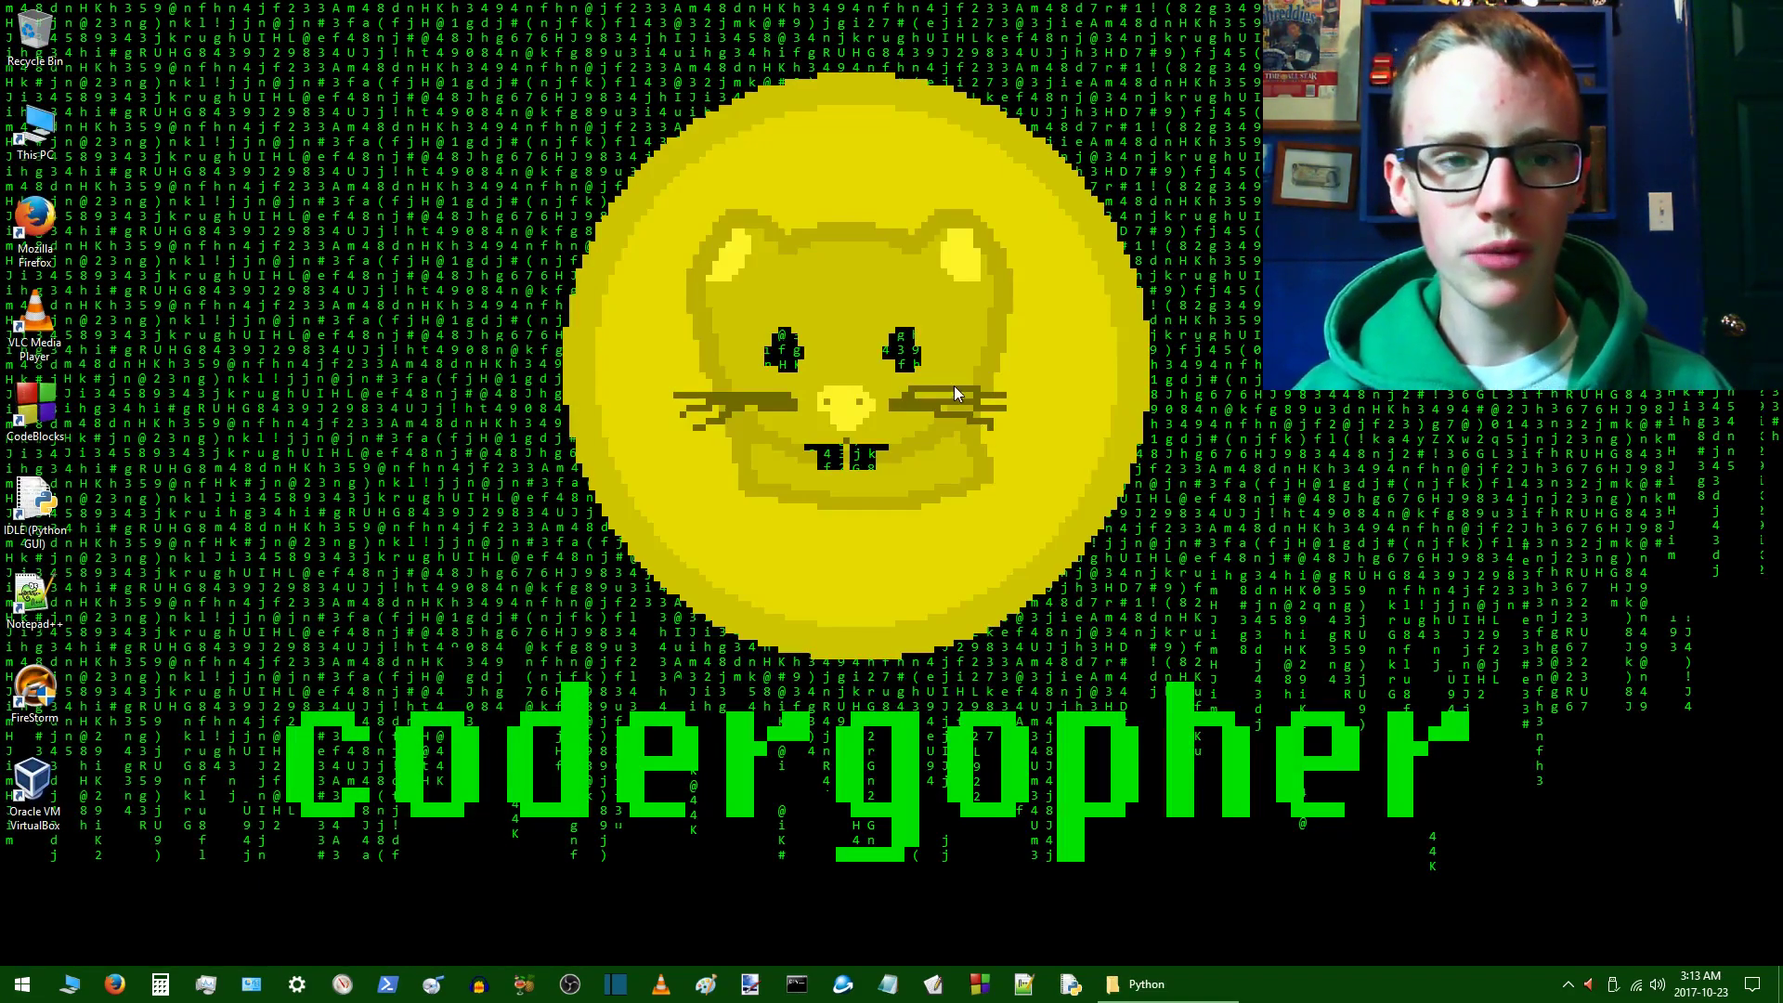
pyautogui.moveTo(1032, 490)
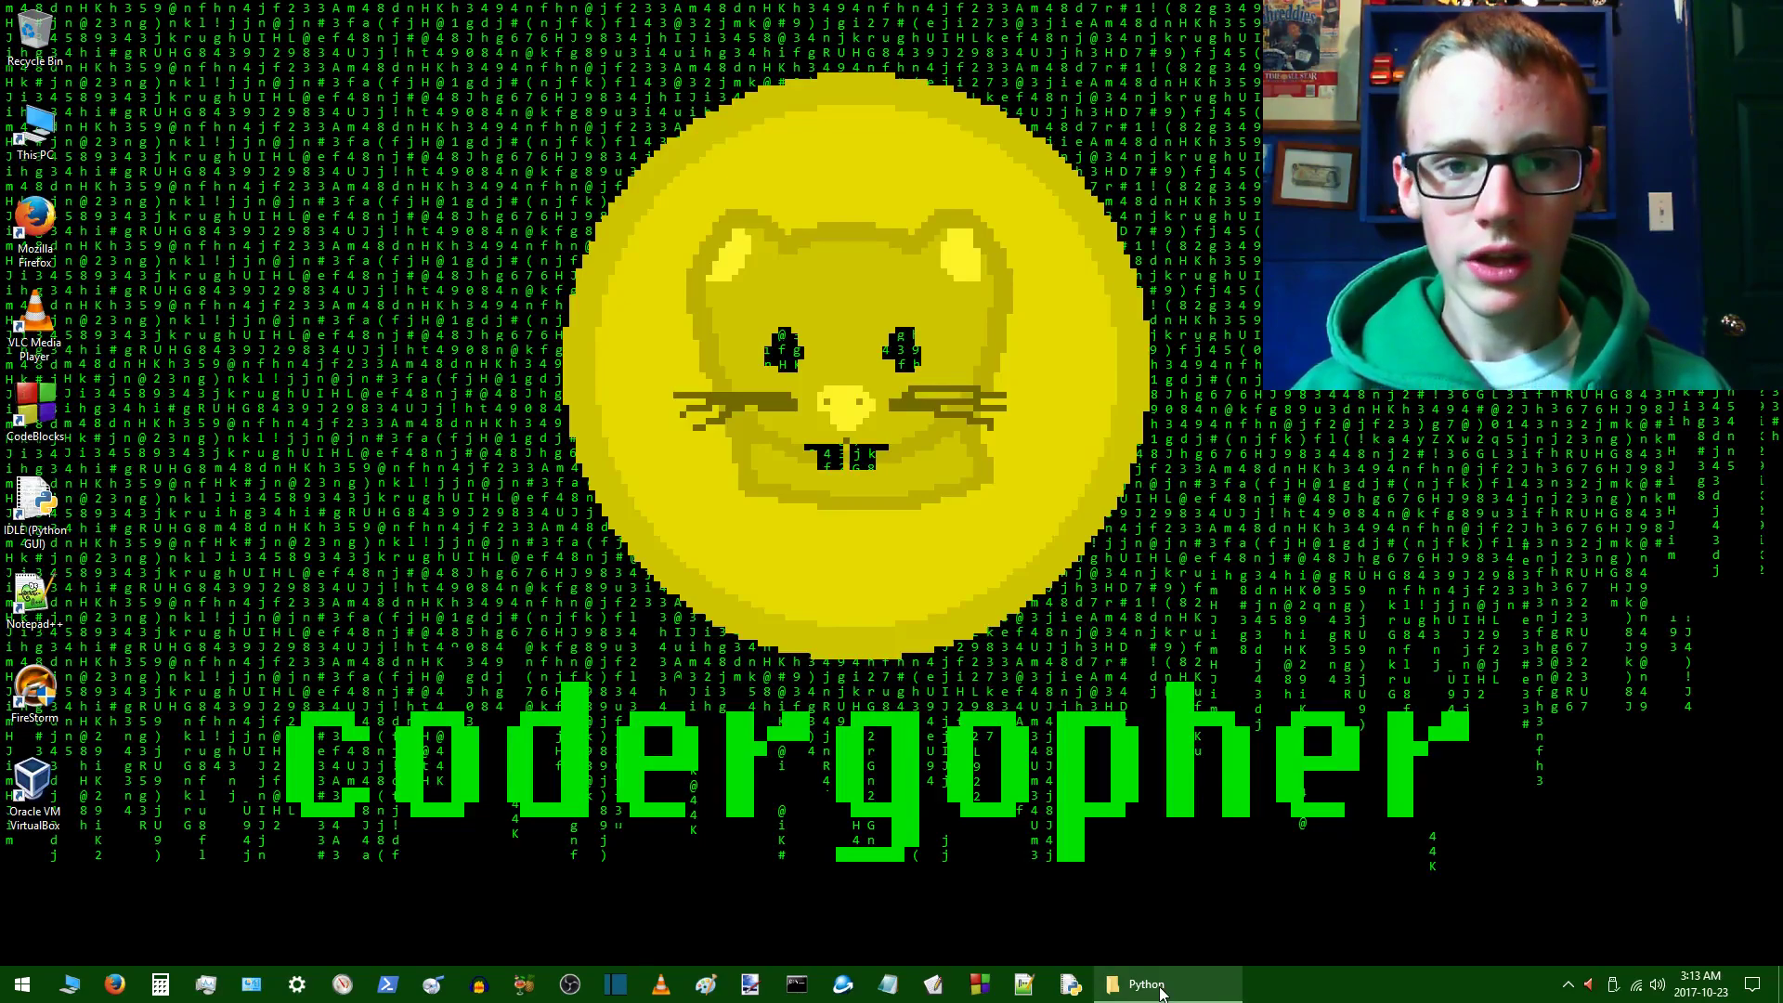
pyautogui.click(1142, 985)
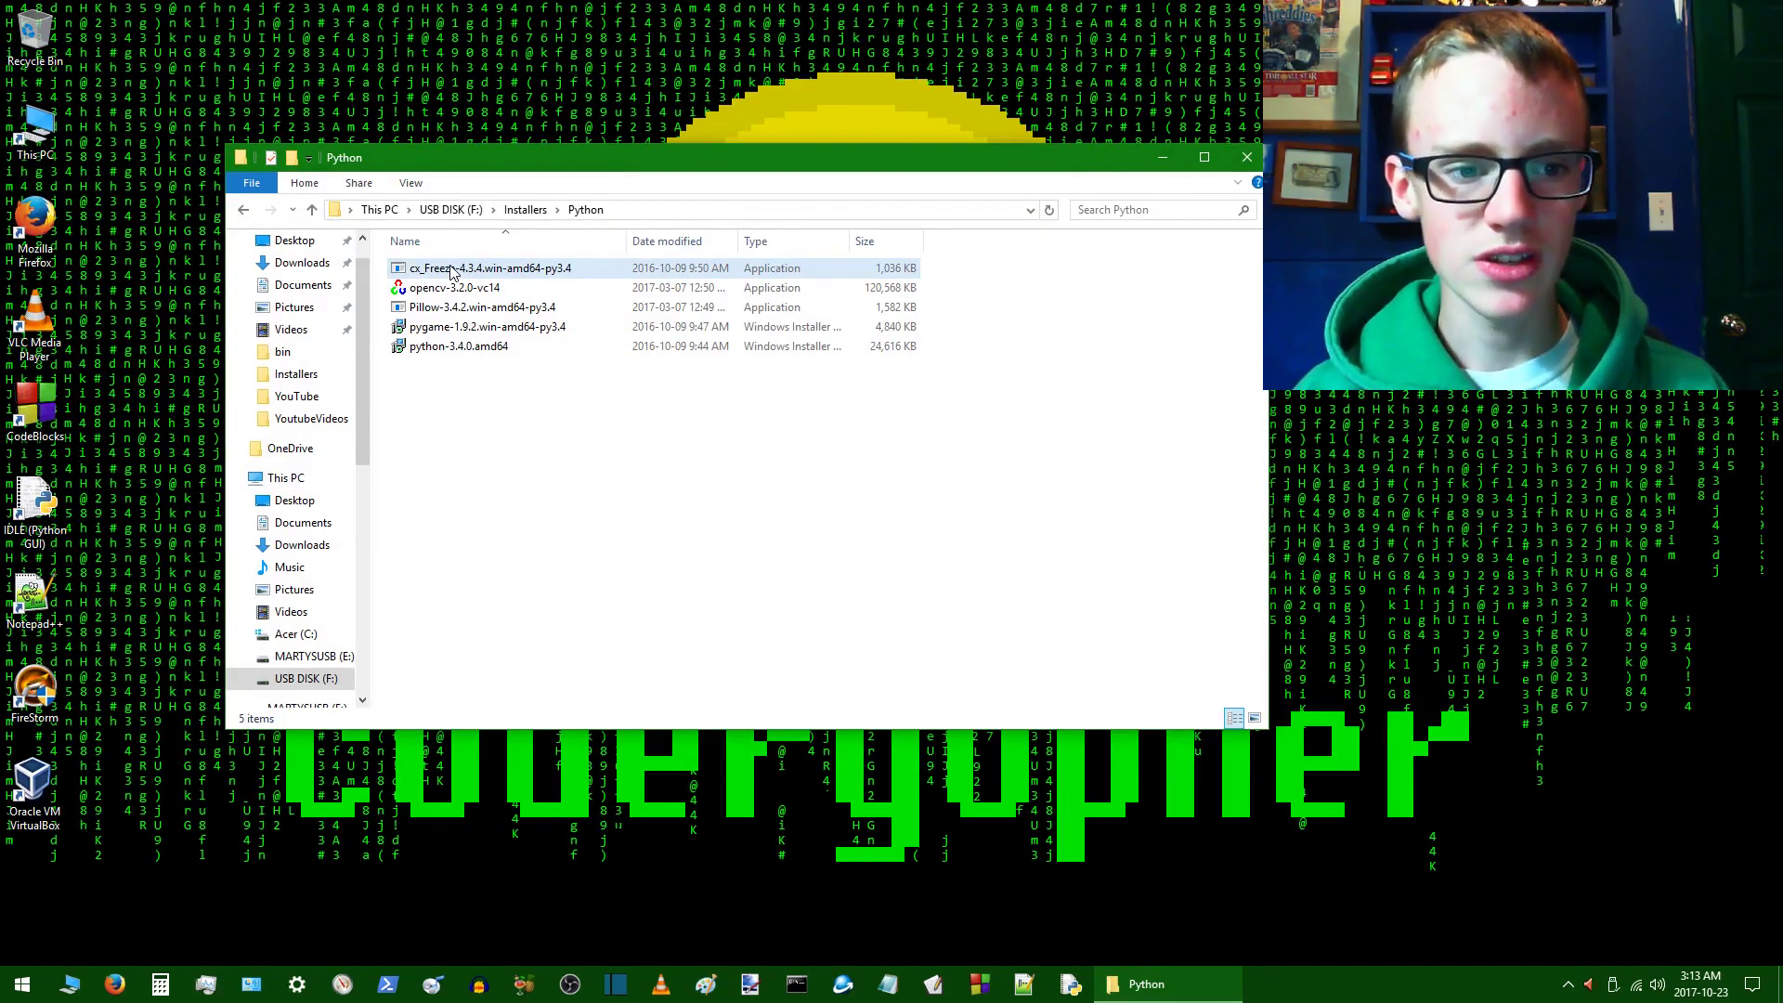
# Install cx_Freeze-4.3.4.win-amd64-py3.4 against the registry-found Python 3.4.
pyautogui.doubleClick(488, 267)
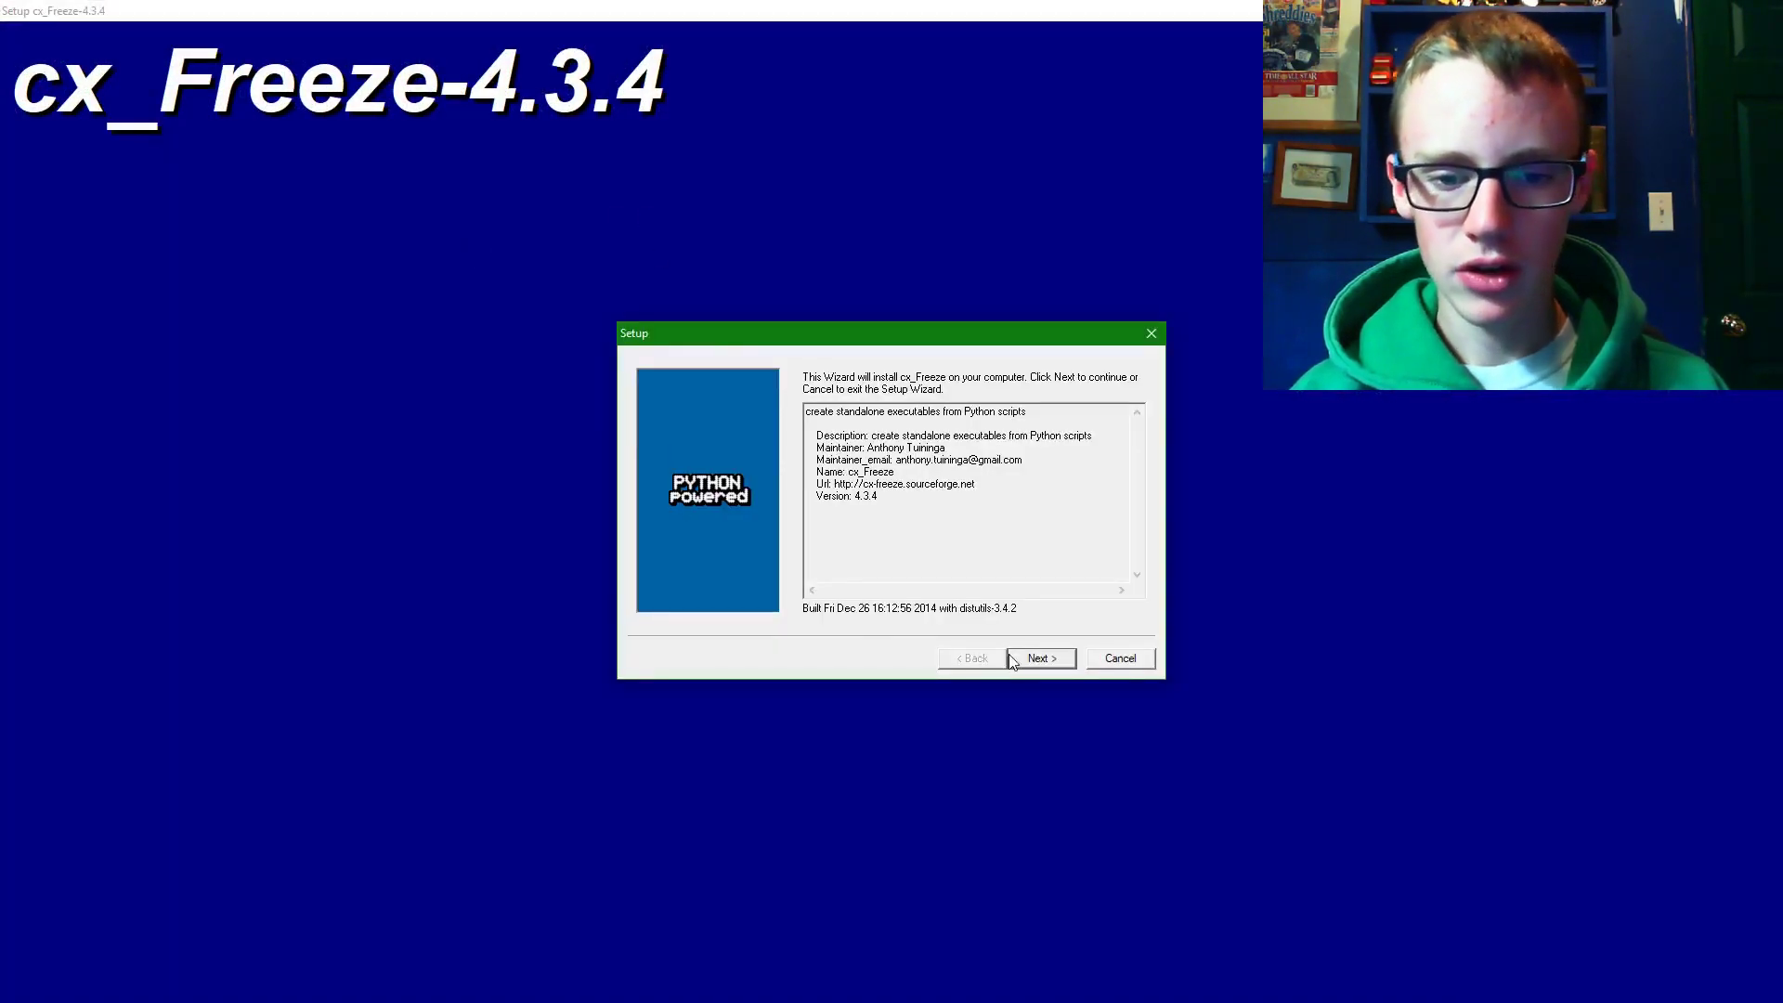
pyautogui.click(1037, 657)
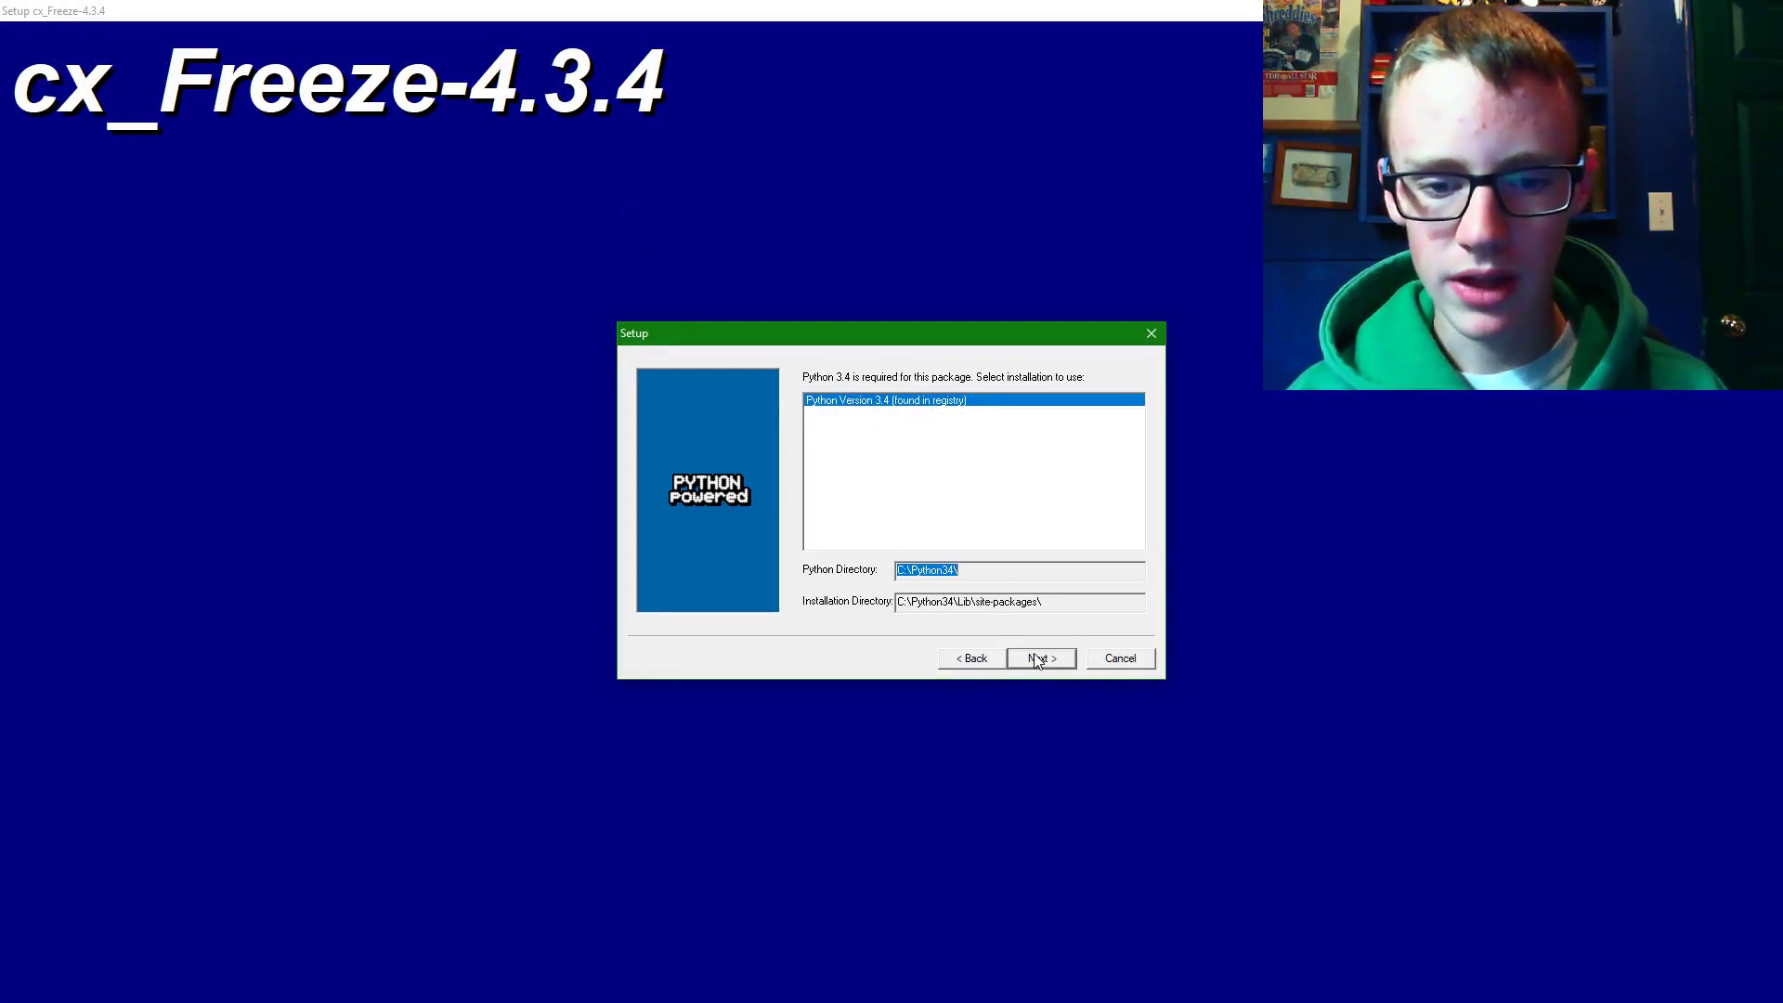
pyautogui.click(1038, 658)
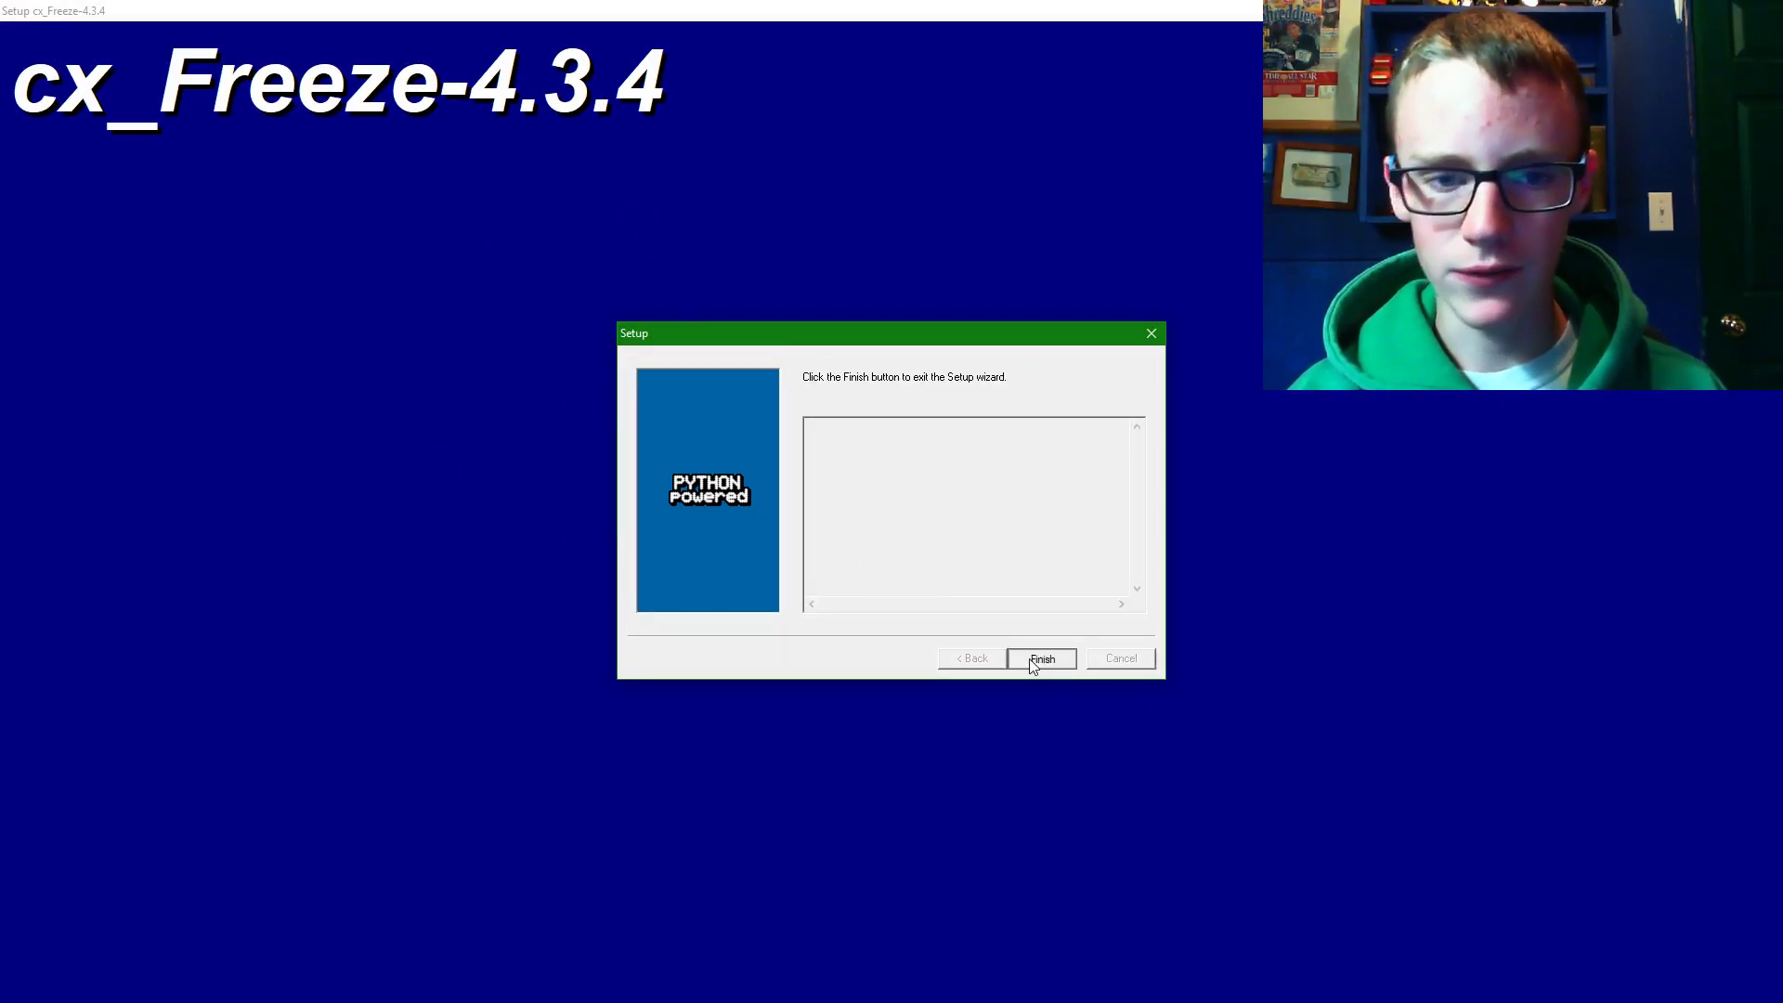
pyautogui.click(1040, 657)
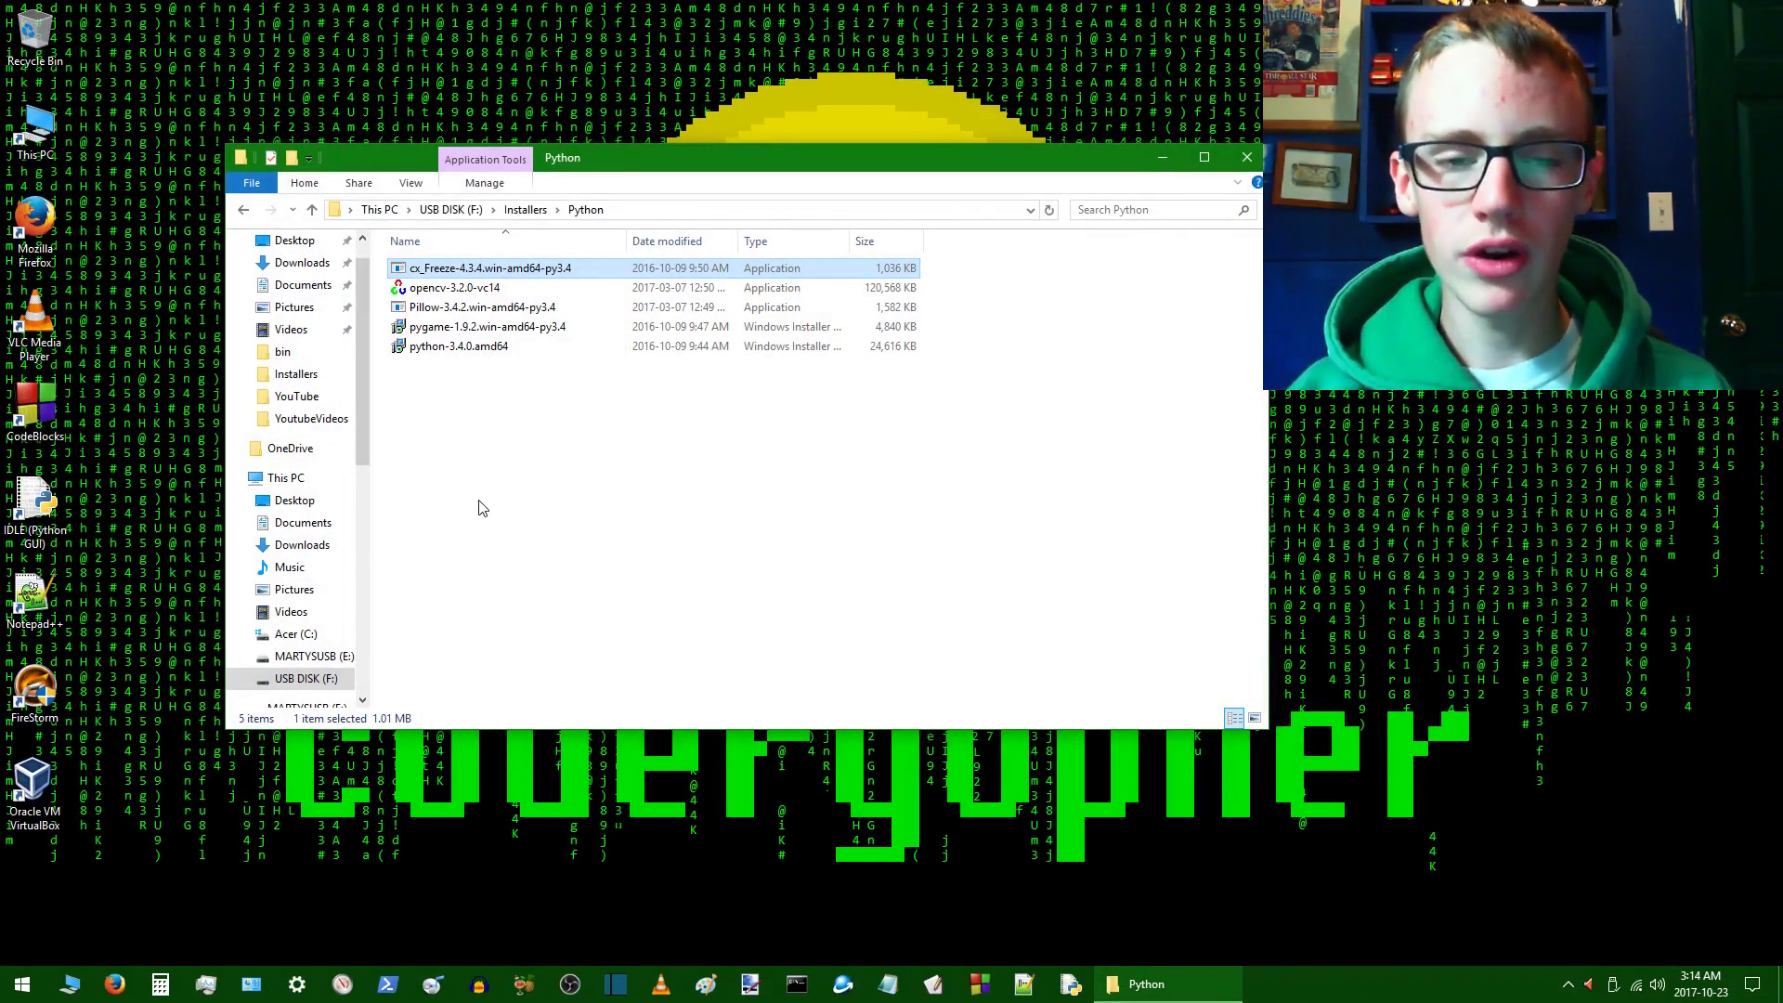
pyautogui.moveTo(514, 502)
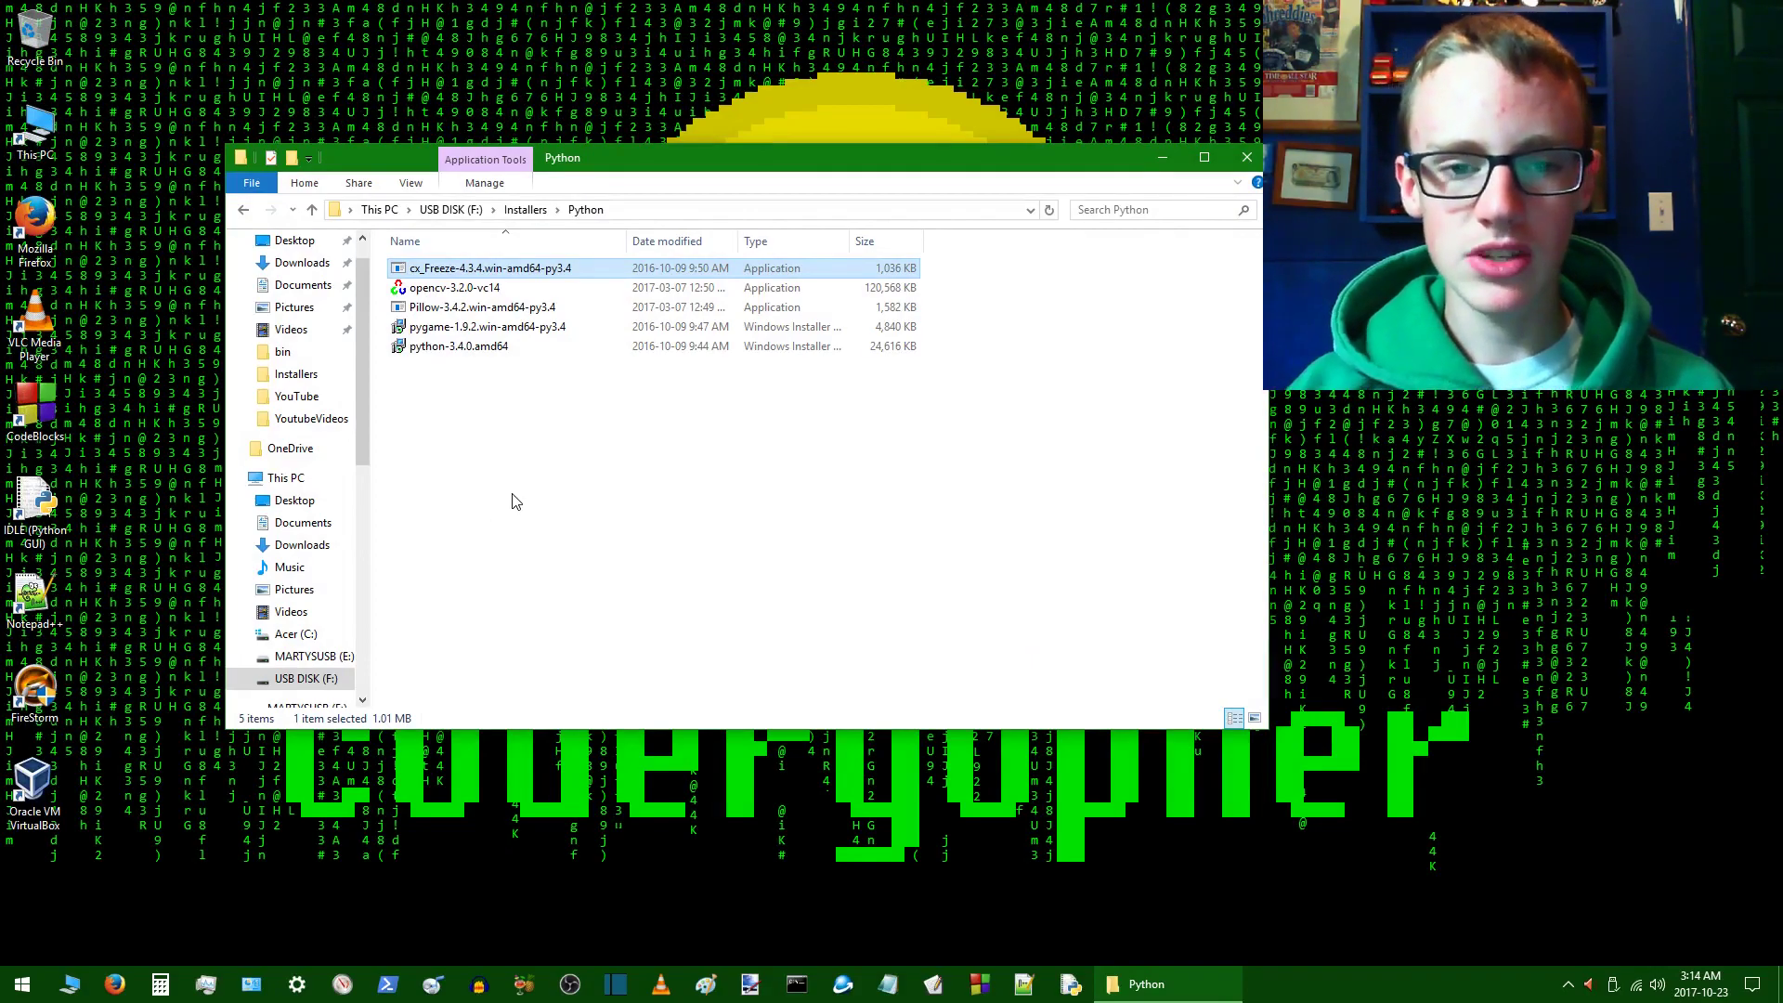